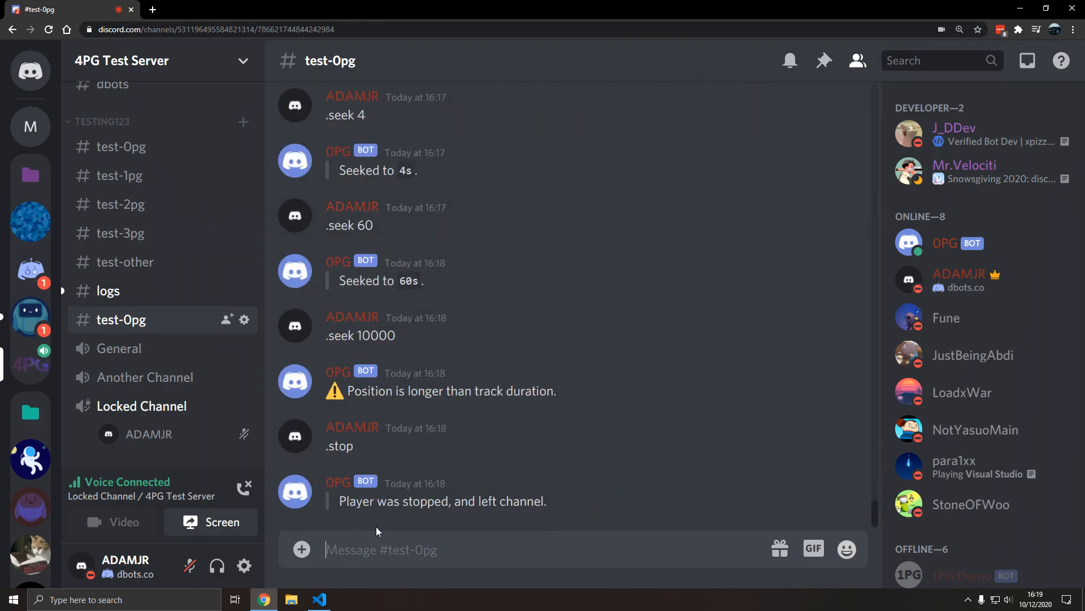
# Draft a '.play discord' message in the test-0pg channel near the earlier ping tests.
pyautogui.write('.play discord')
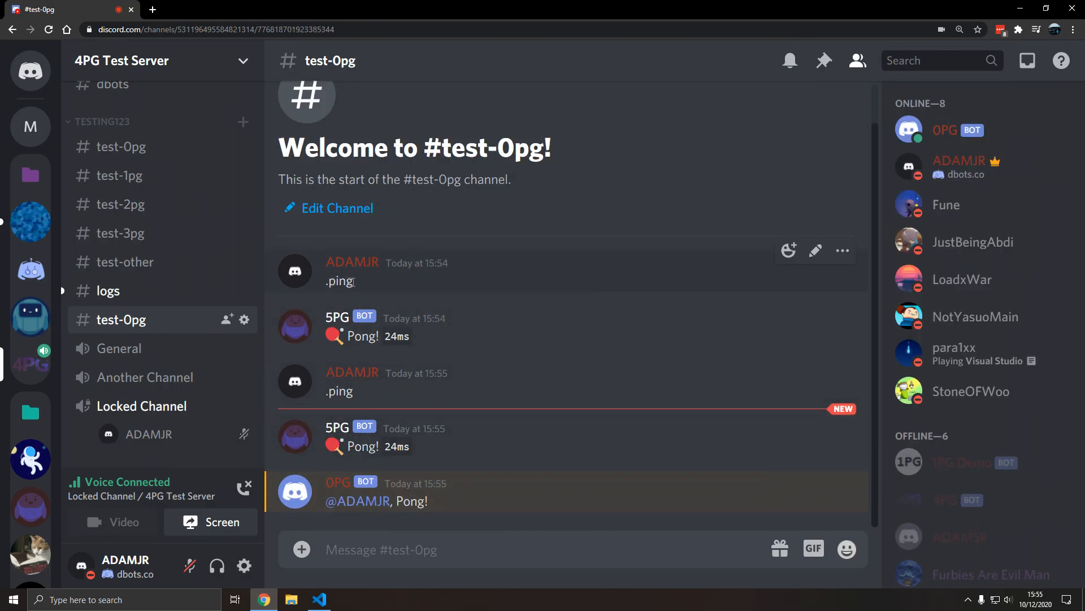
# Add list.js to the commands folder, filled with a copy of play.js.
pyautogui.click(318, 599)
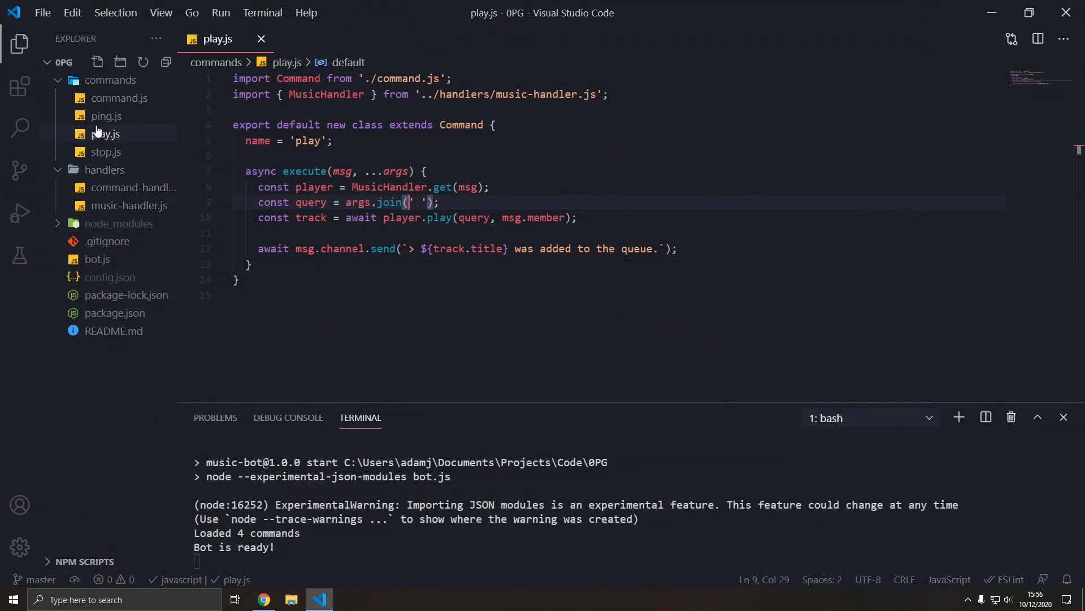
pyautogui.moveTo(107, 157)
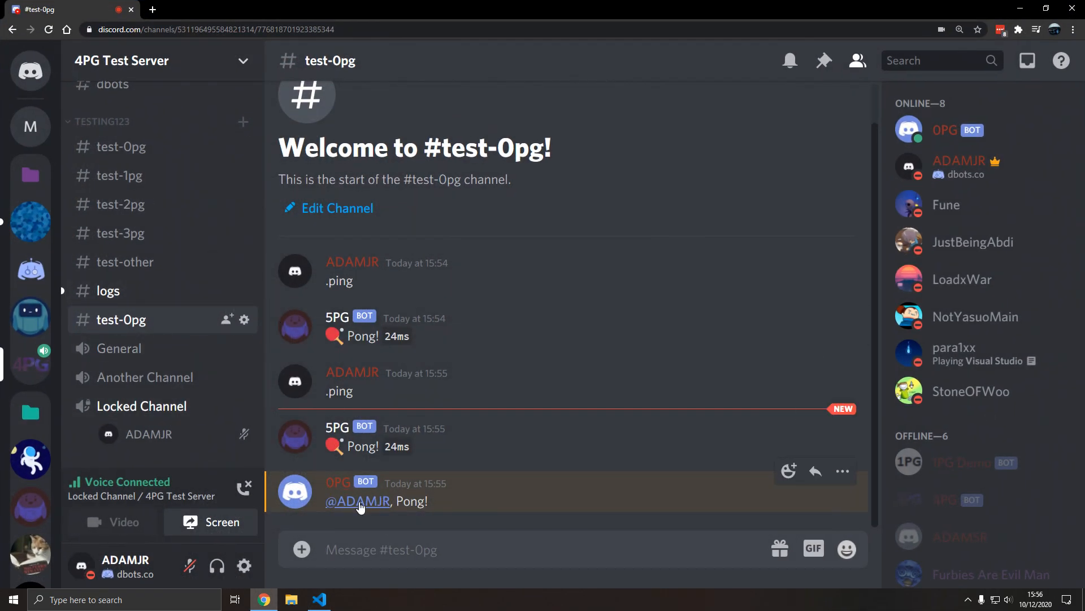
pyautogui.click(319, 599)
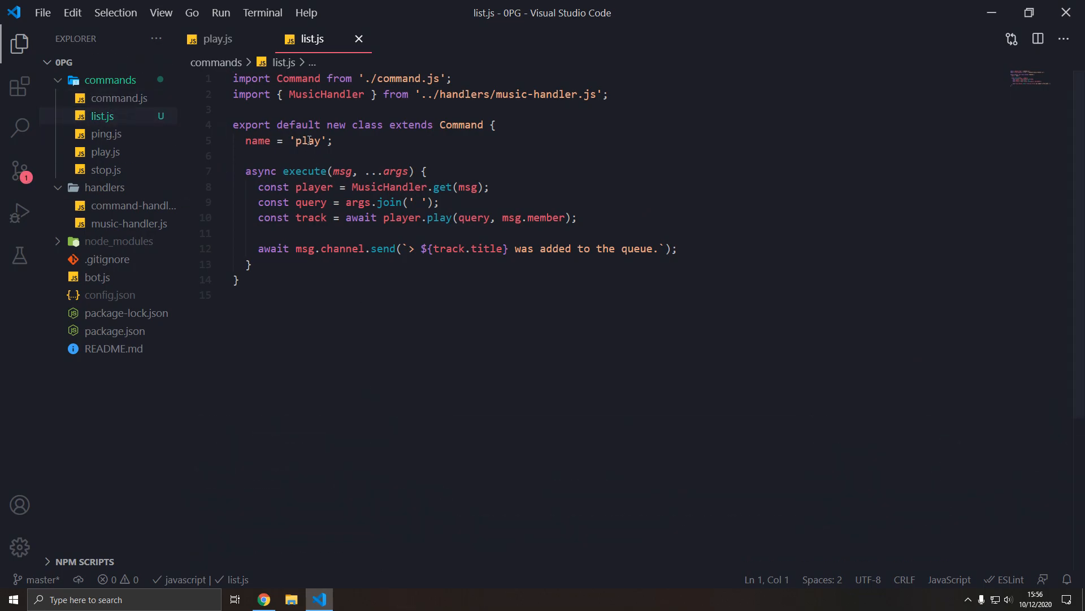
# Rename the command to 'list', delete the query and track lines, and start const details = player.q.items.map.
pyautogui.write('list')
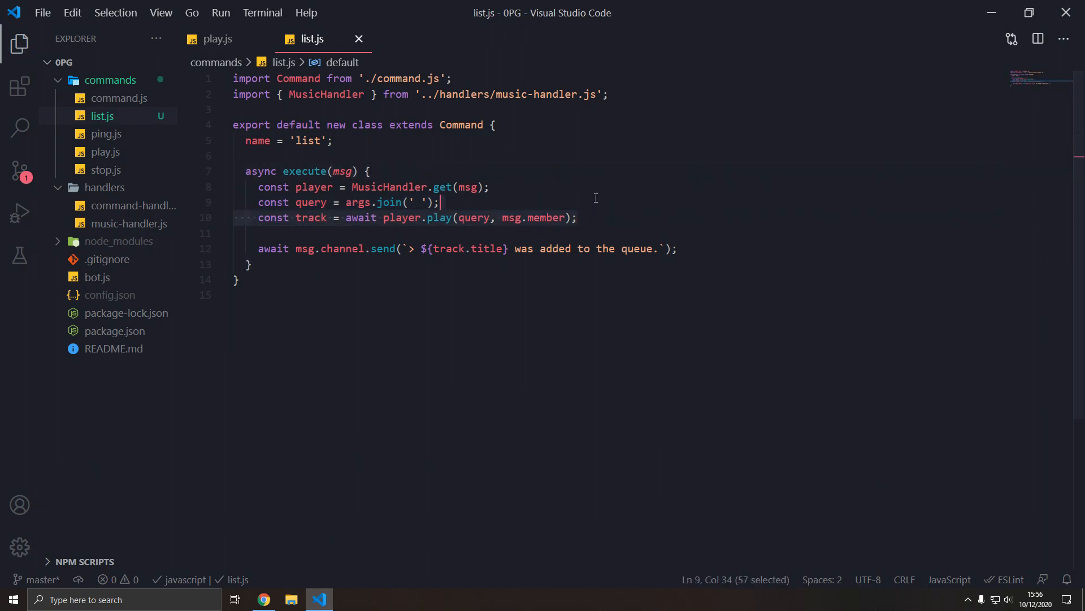
pyautogui.press('Delete')
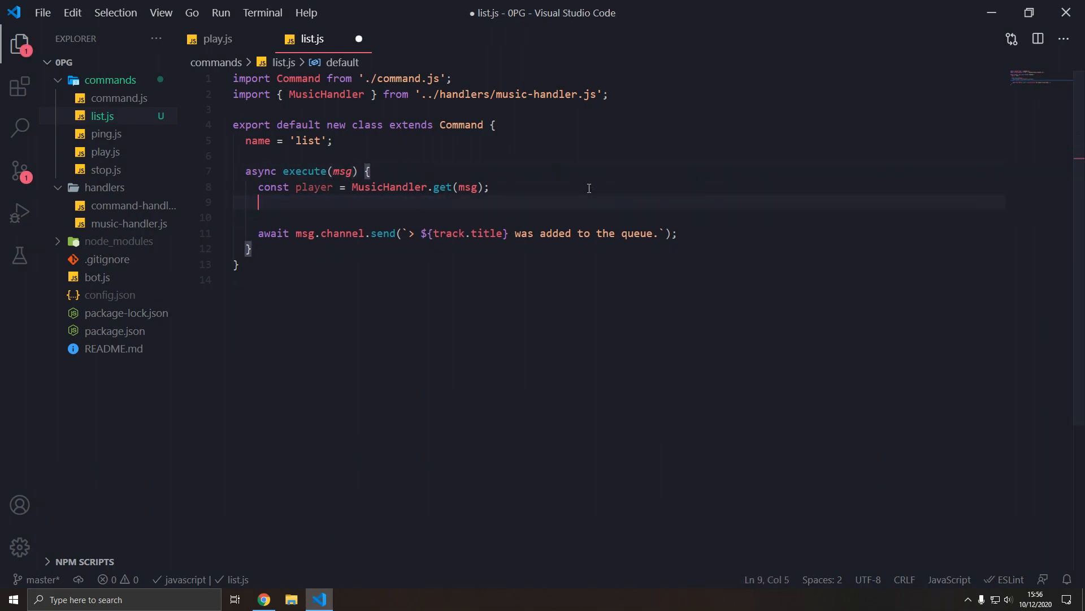
pyautogui.write('player.track')
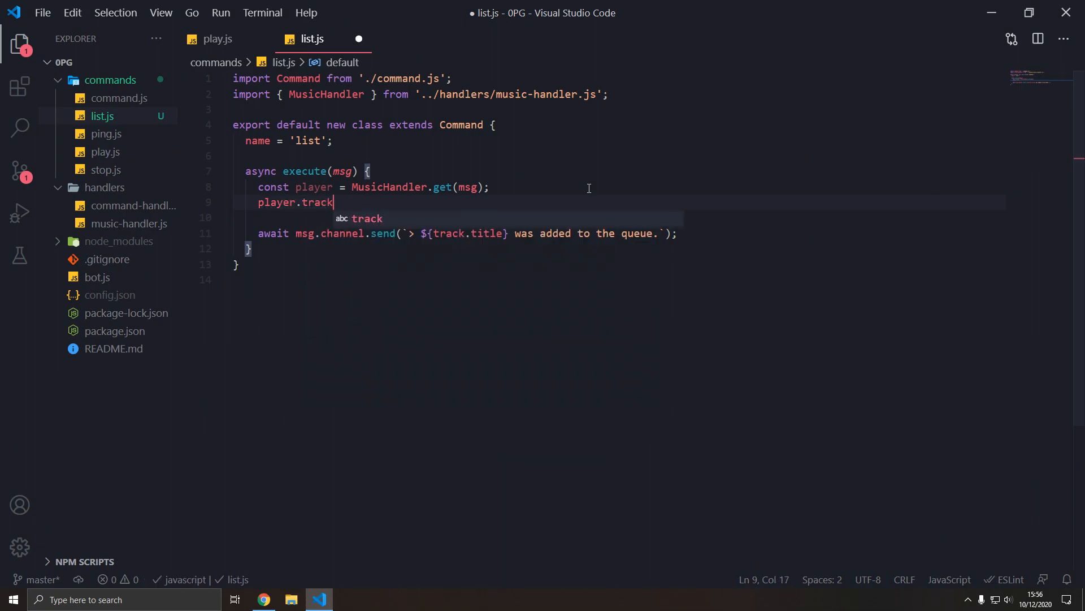
pyautogui.write('q.')
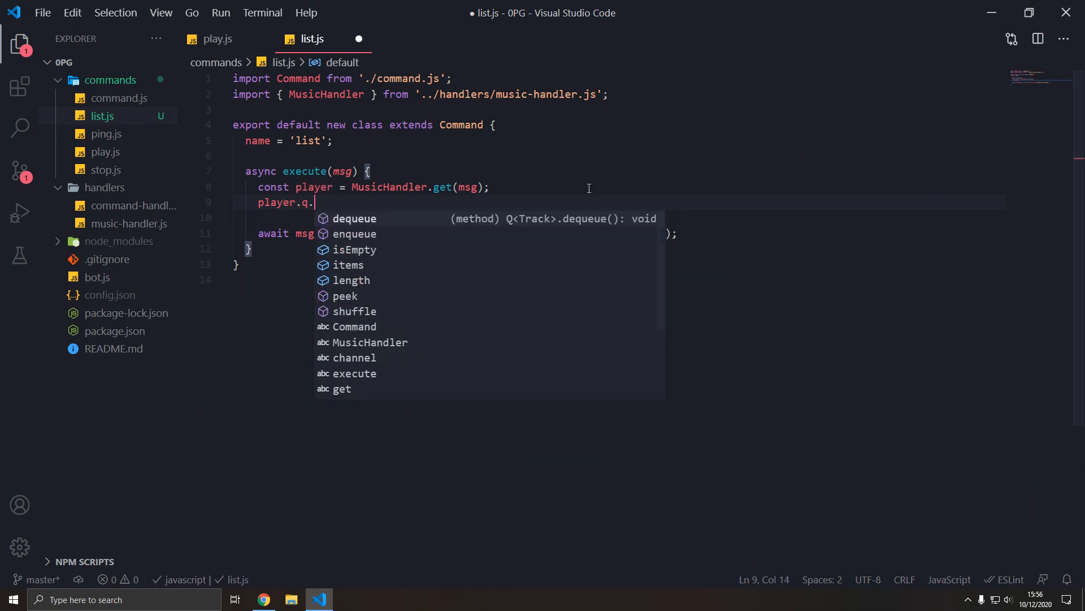
pyautogui.write('items.map(')
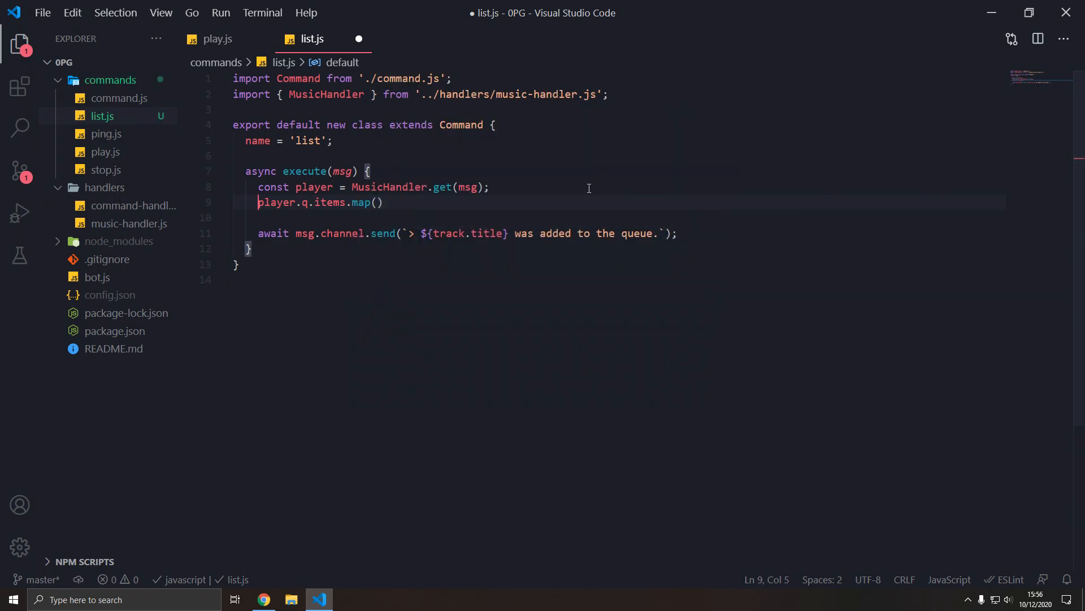
pyautogui.write('const details -')
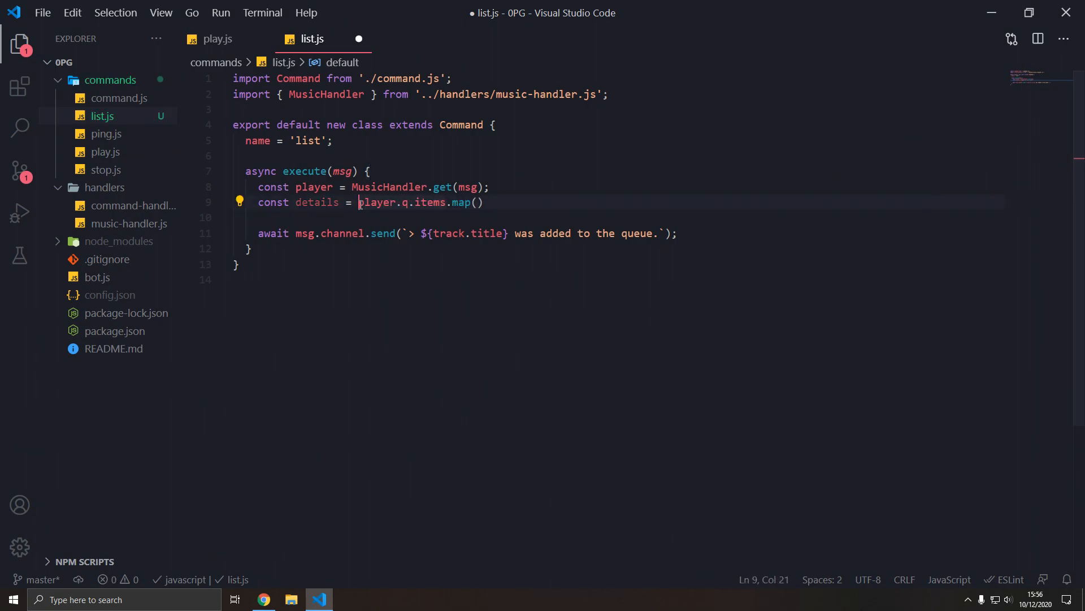
# Rework the details mapping and move the map call onto its own line.
pyautogui.moveTo(358, 203); pyautogui.dragTo(447, 203)
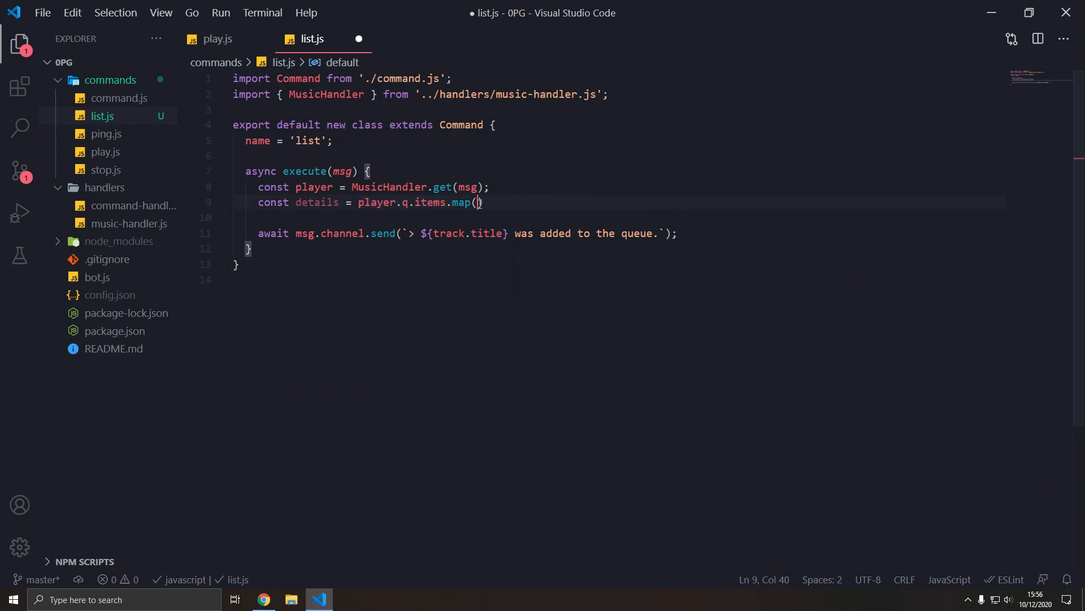
pyautogui.write("'")
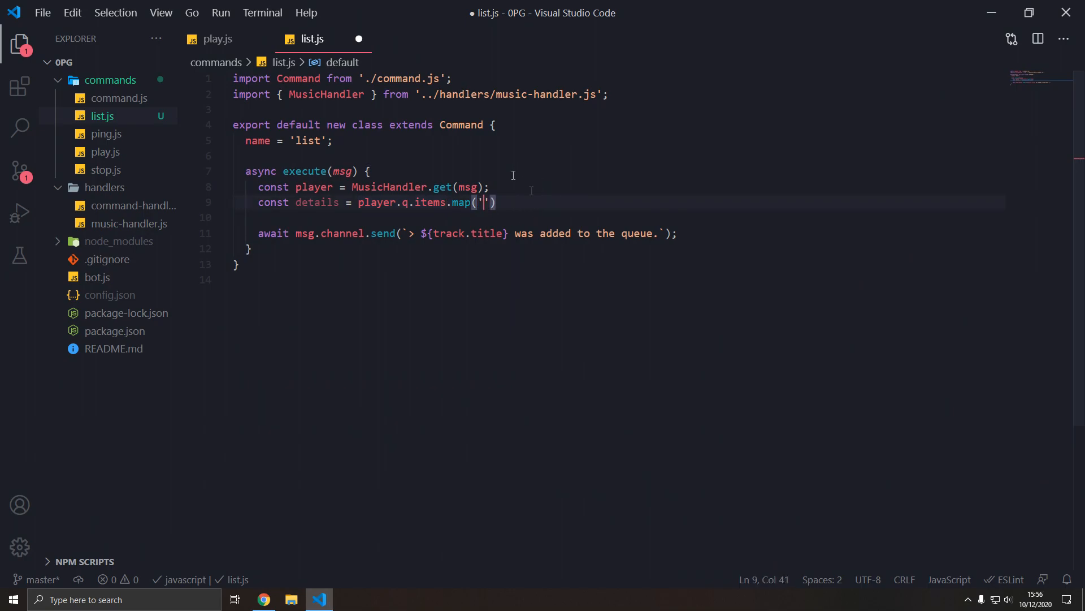
pyautogui.write('c =')
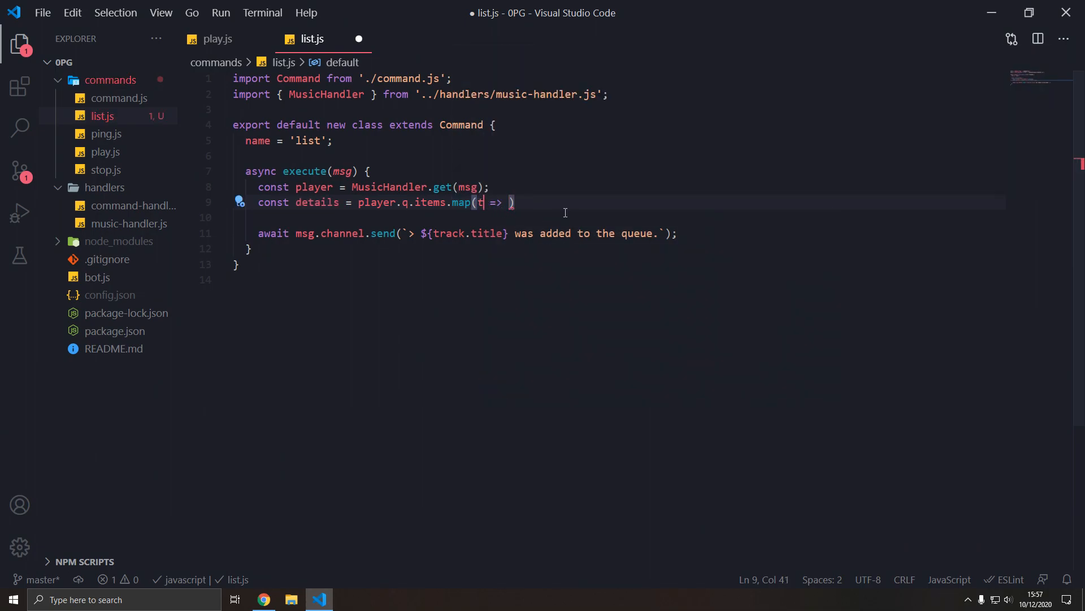
pyautogui.write('t')
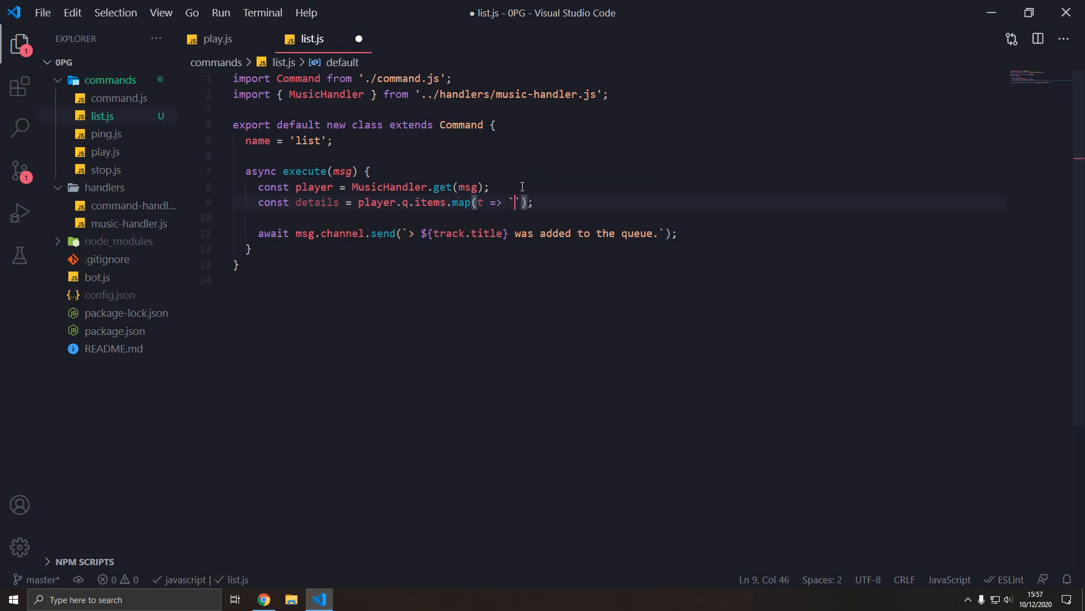
pyautogui.press('Enter')
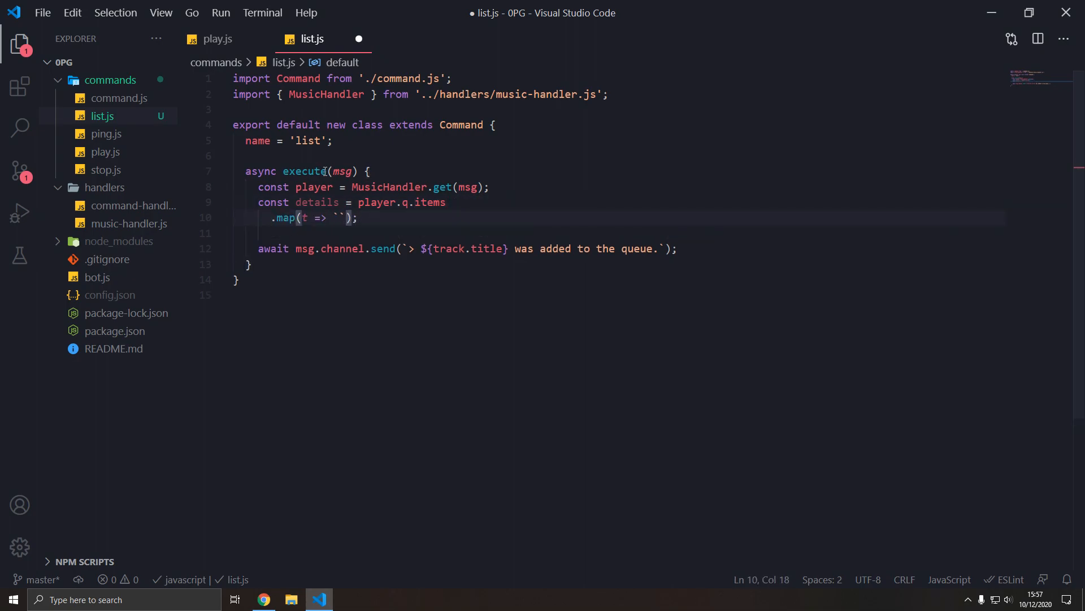
# Map each track to `${track.title}` - ${track.requestor} and save list.js.
pyautogui.write('${}')
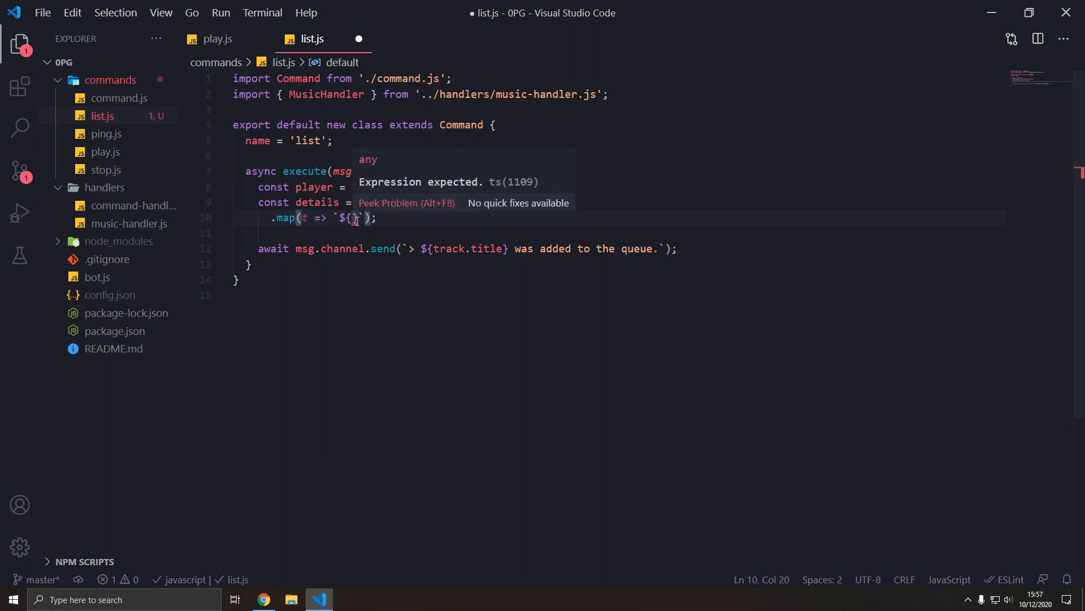
pyautogui.write('track/.')
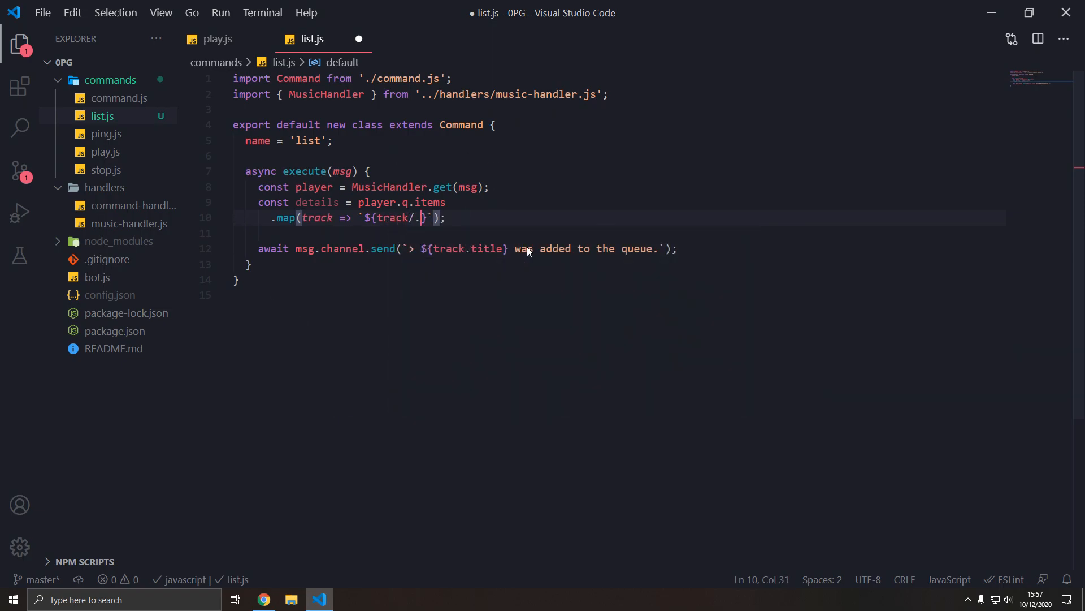
pyautogui.press('Backspace')
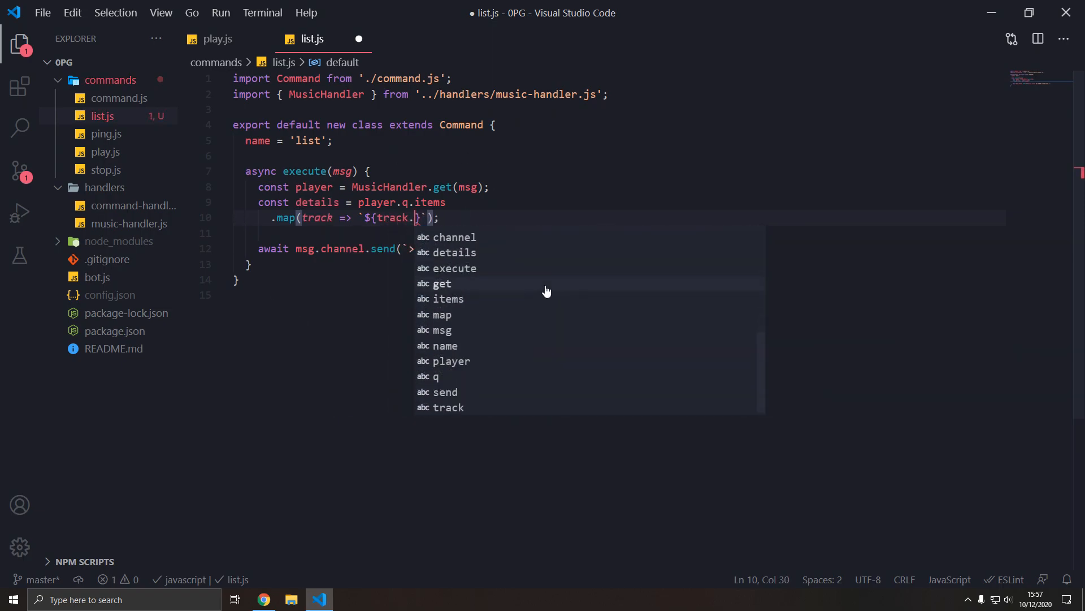
pyautogui.write('title')
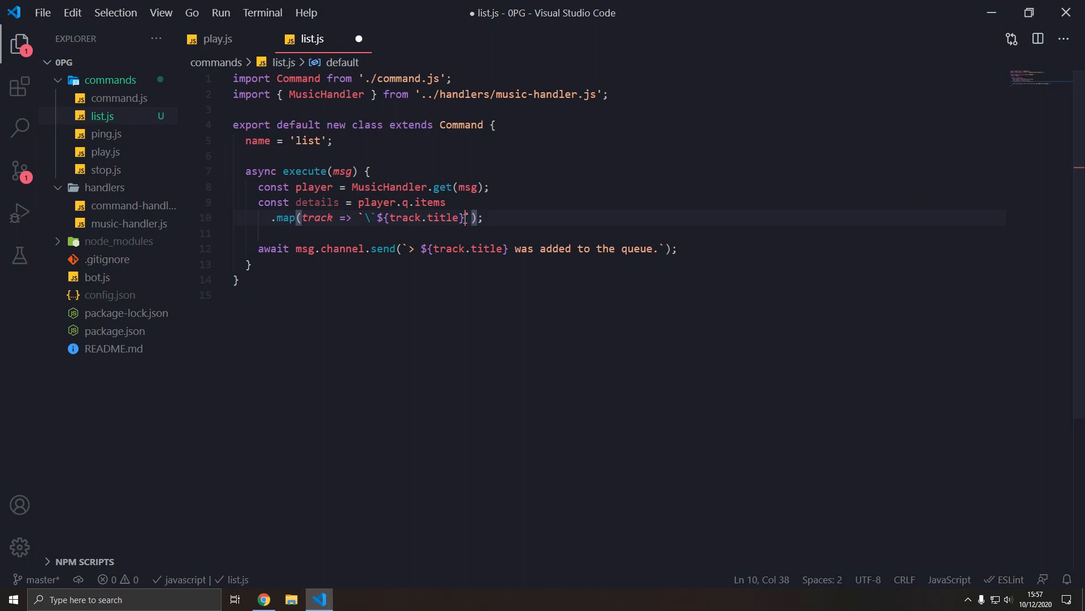
pyautogui.write('\\`')
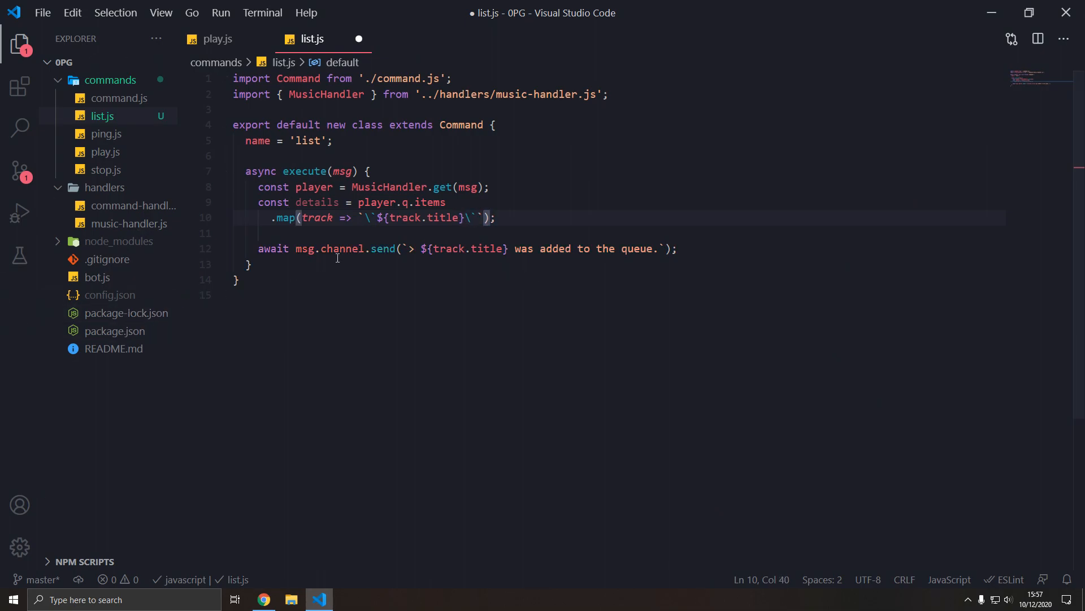
pyautogui.write('- ${}')
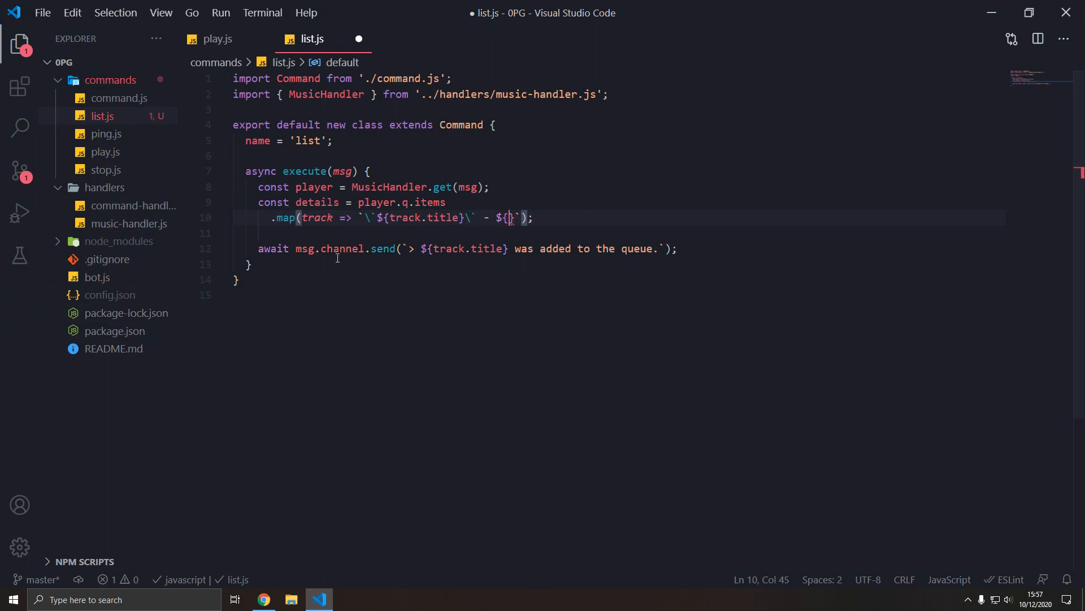
pyautogui.write('track.requestor')
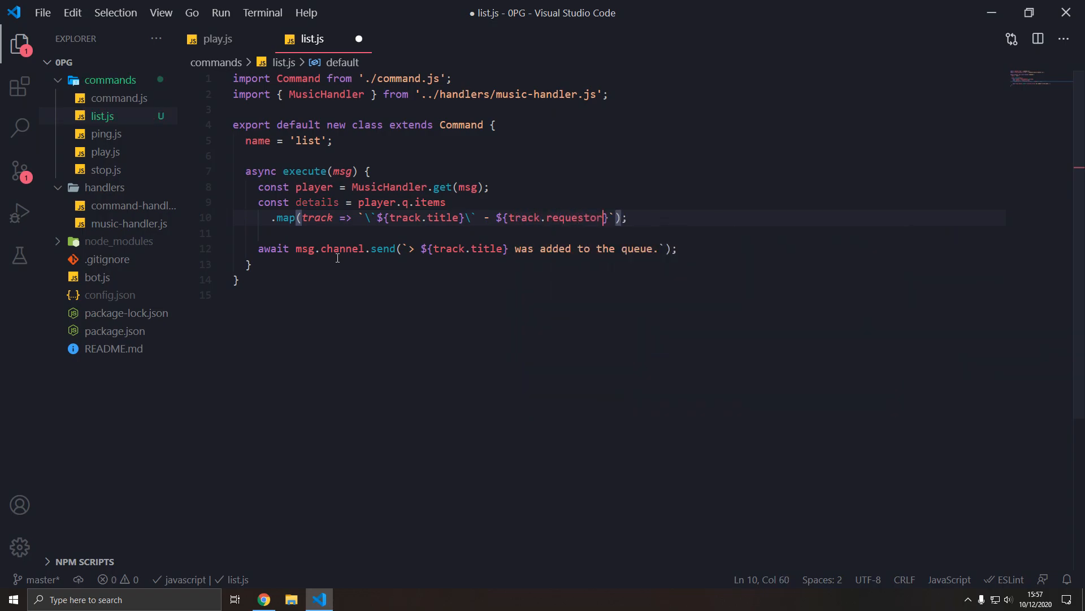
pyautogui.moveTo(492, 265)
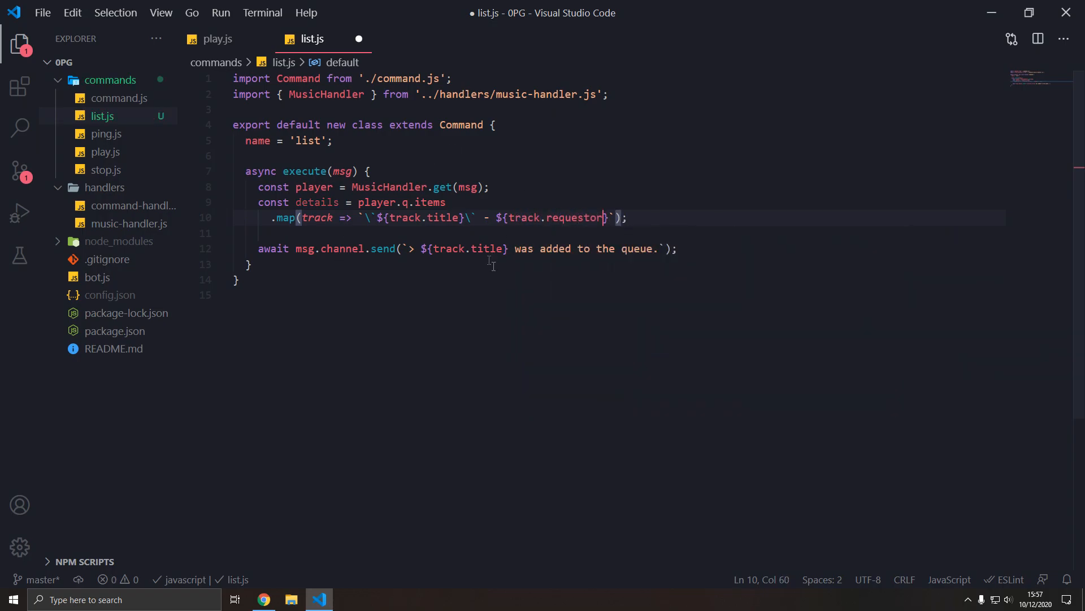
pyautogui.press('ctrl+s')
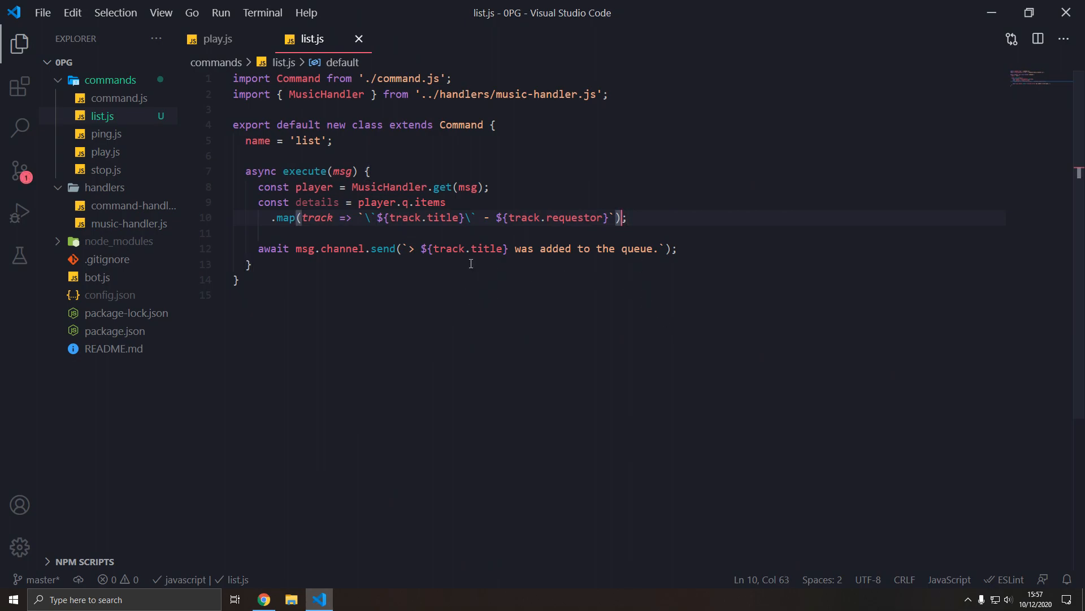
# Join details with newlines and send them under a '> **Queue**:' heading.
pyautogui.write('.;')
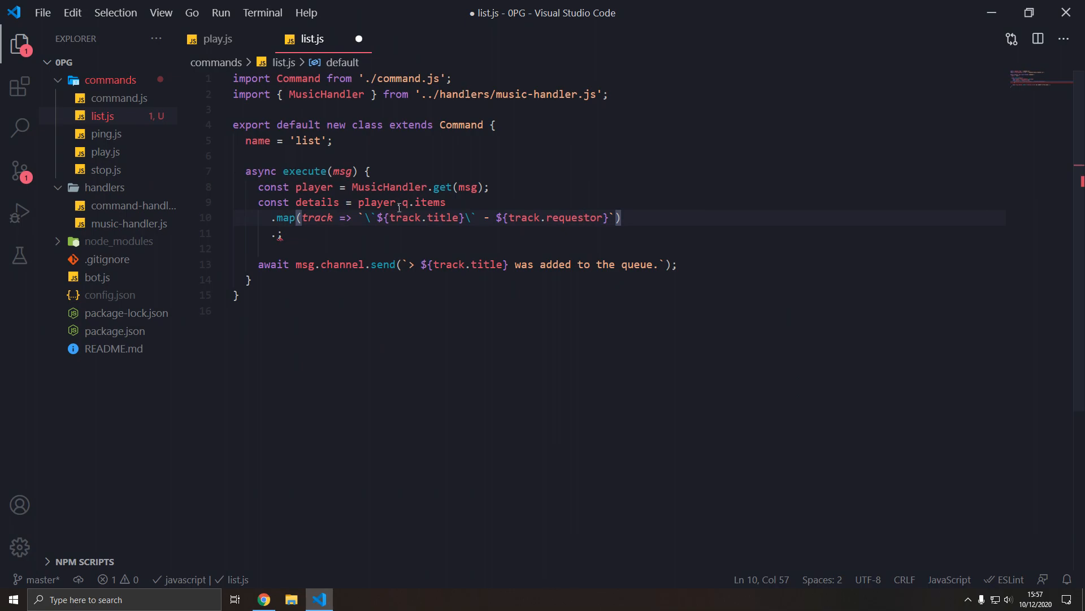
pyautogui.write(".join('\\")
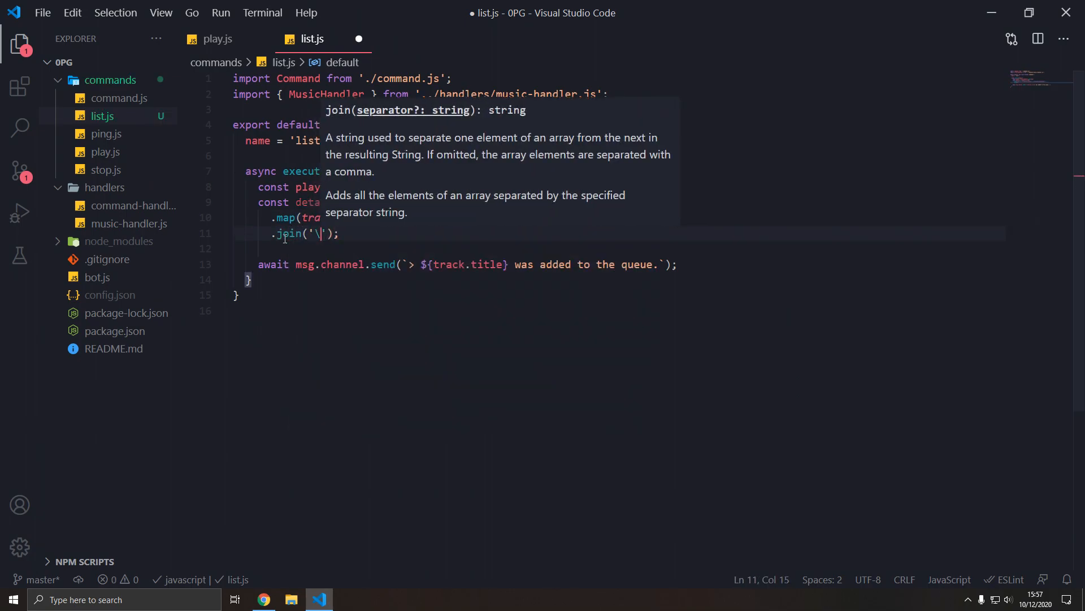
pyautogui.write('n')
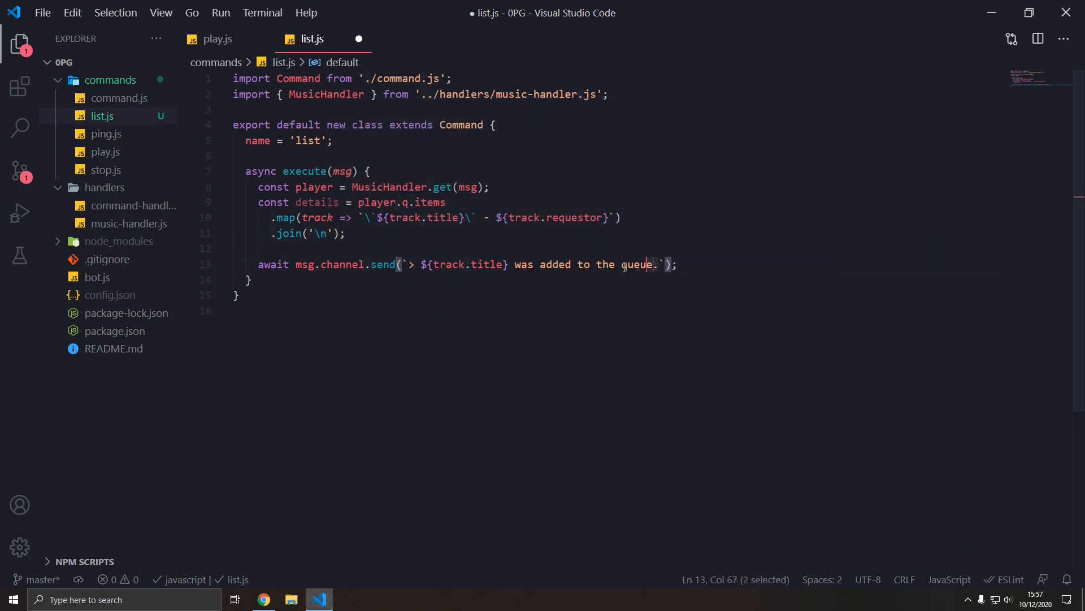
pyautogui.press('Delete')
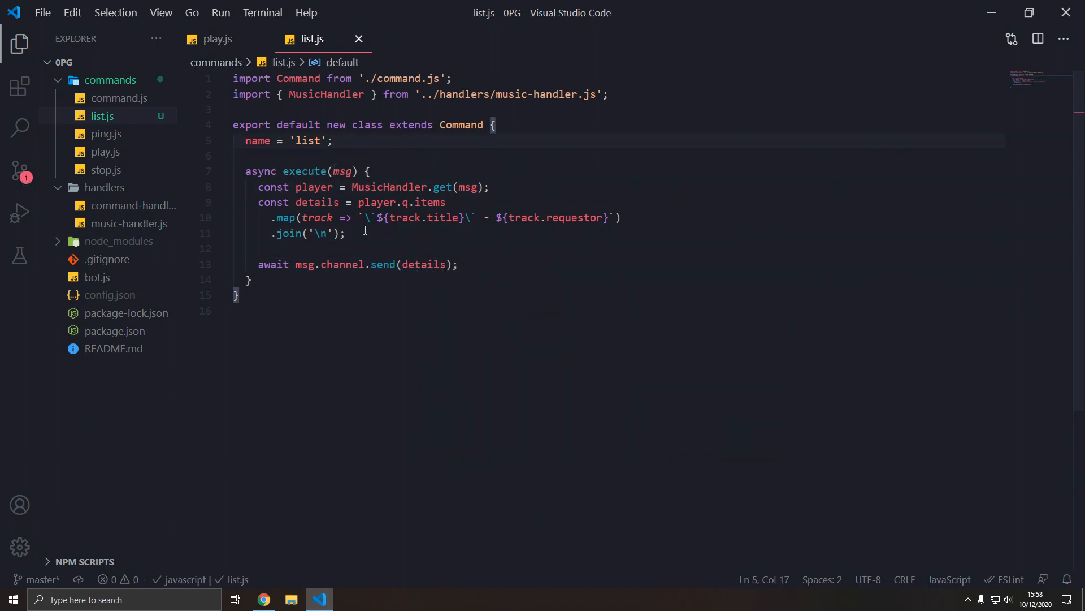
pyautogui.moveTo(398, 269)
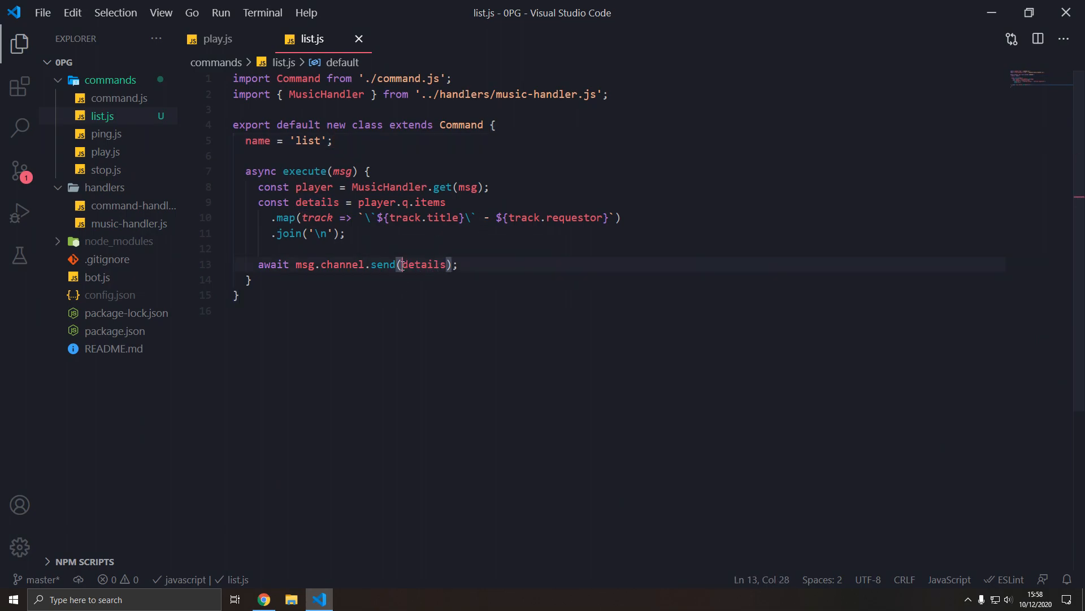
pyautogui.write('`details`')
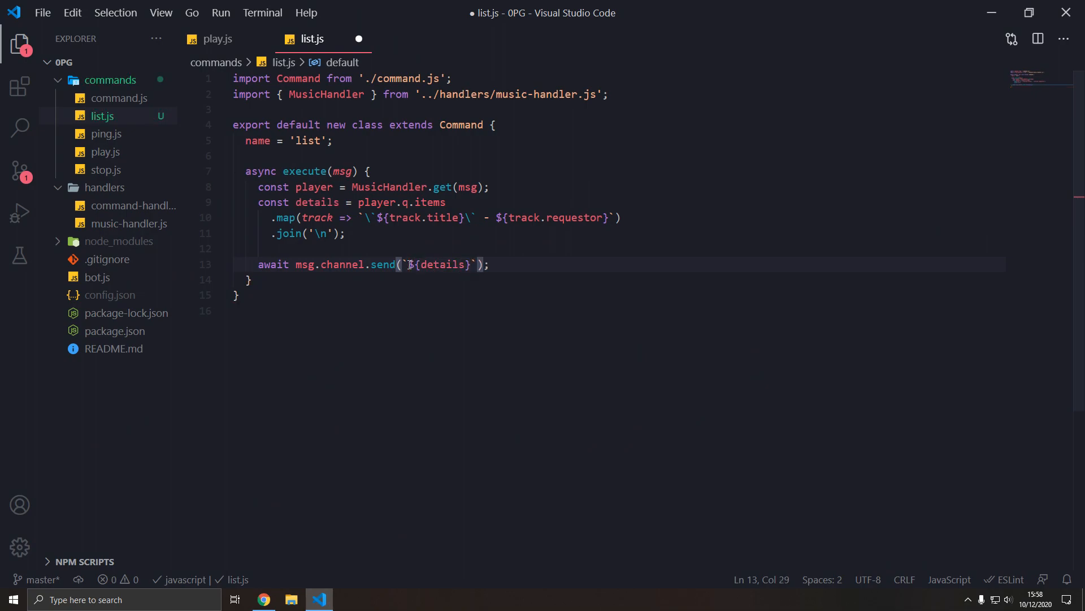
pyautogui.write('**Queue**:\\n')
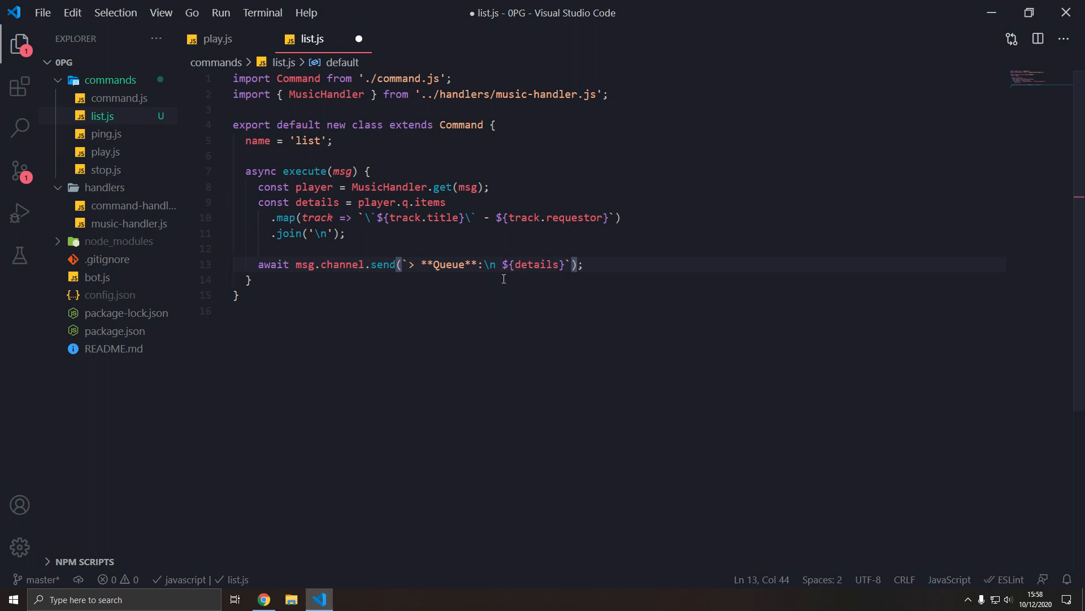
# Save list.js, confirm the bot loaded 5 commands and is ready, then return to Discord.
pyautogui.press('Ctrl+s')
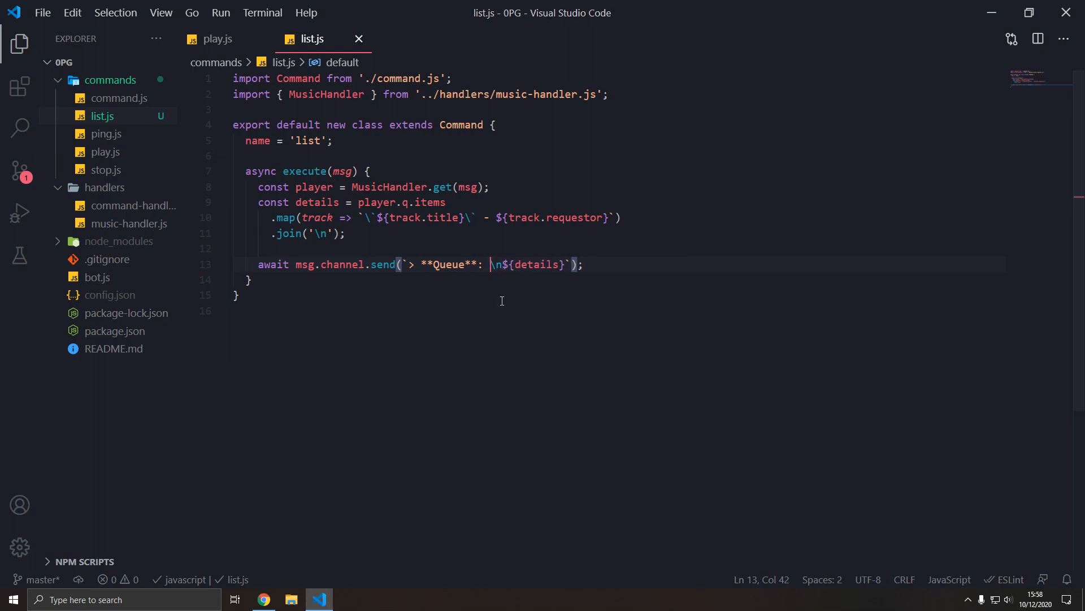
pyautogui.moveTo(475, 253)
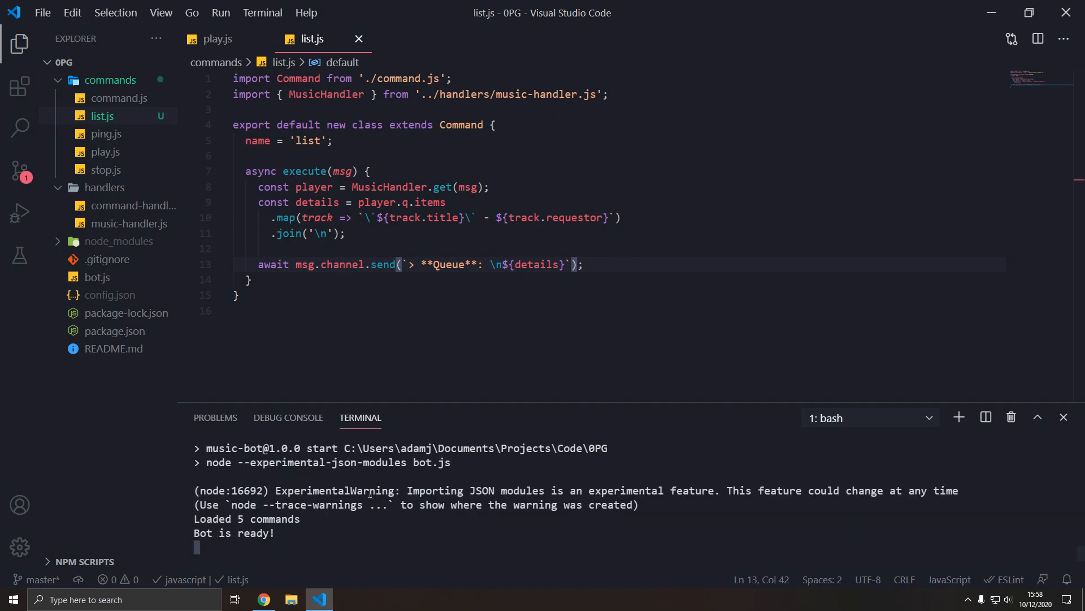
pyautogui.click(264, 599)
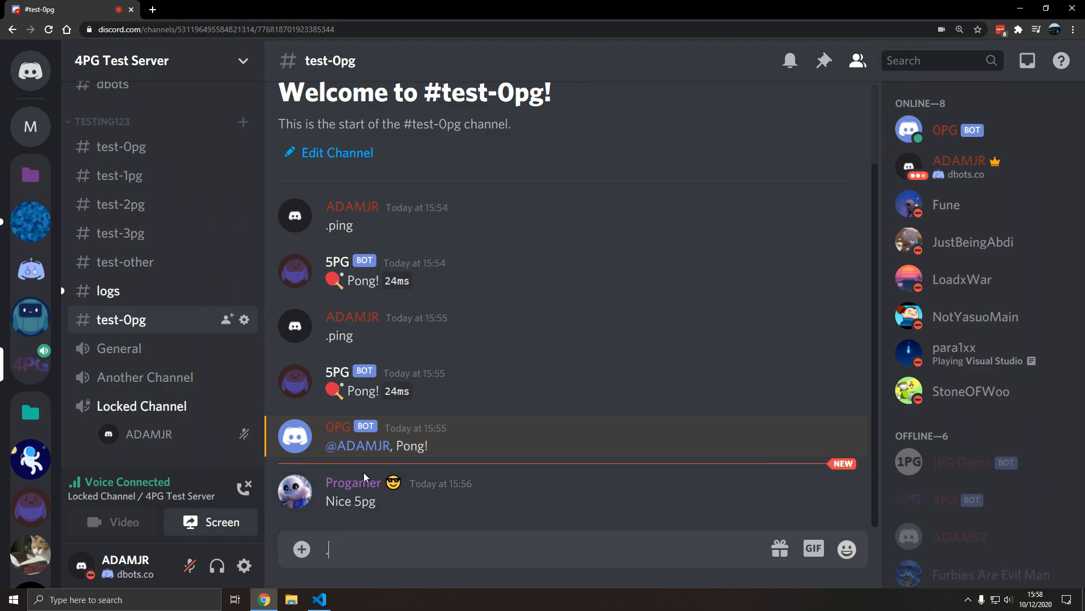
# Try .play commands in test-0pg, checking the code between attempts.
pyautogui.write('.play')
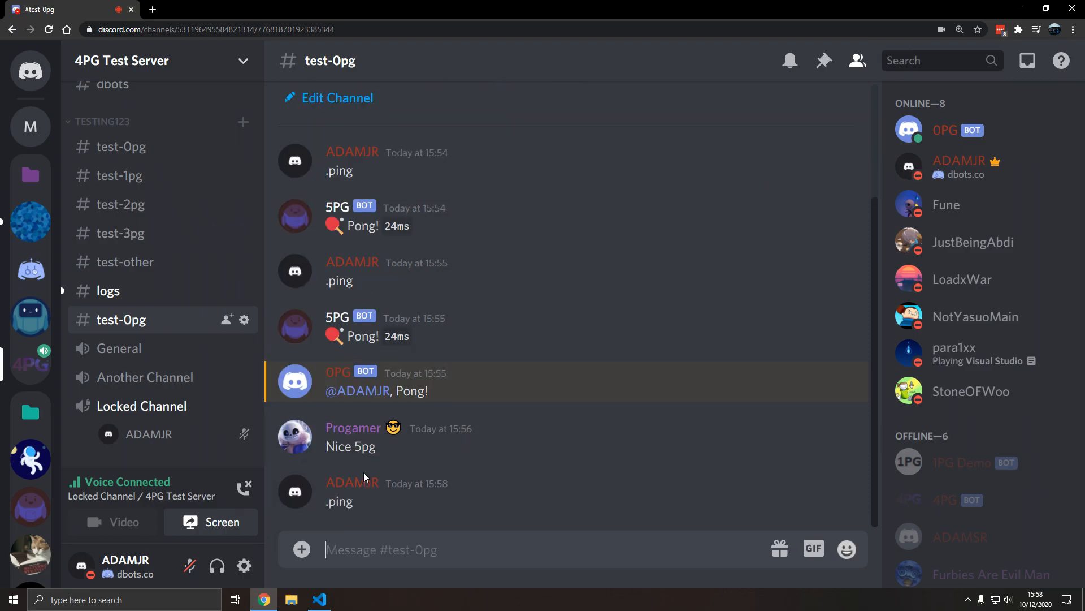
pyautogui.click(319, 599)
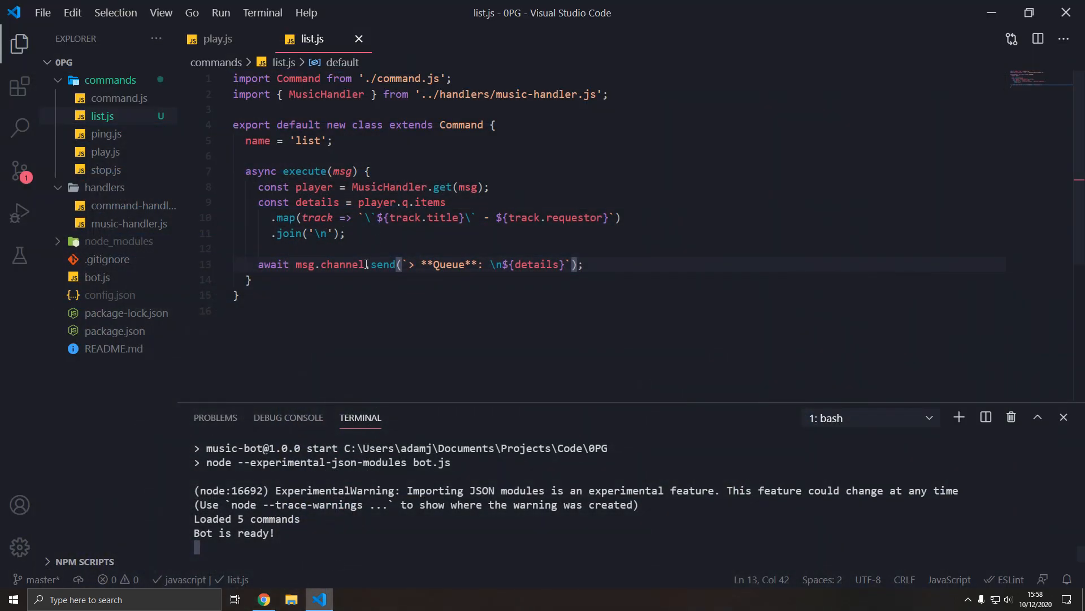
pyautogui.moveTo(325, 313)
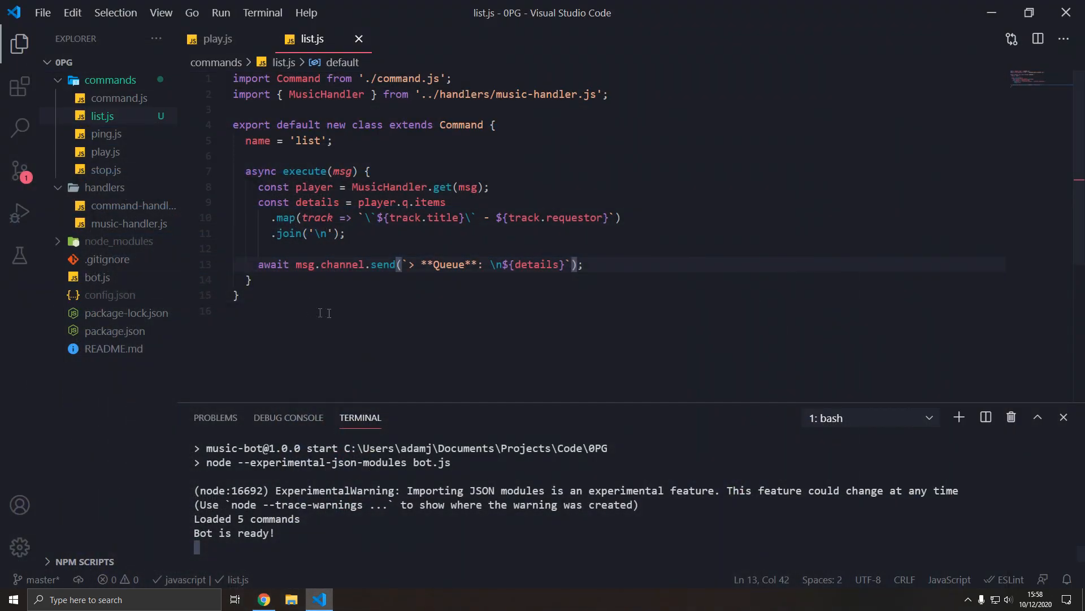
pyautogui.click(263, 599)
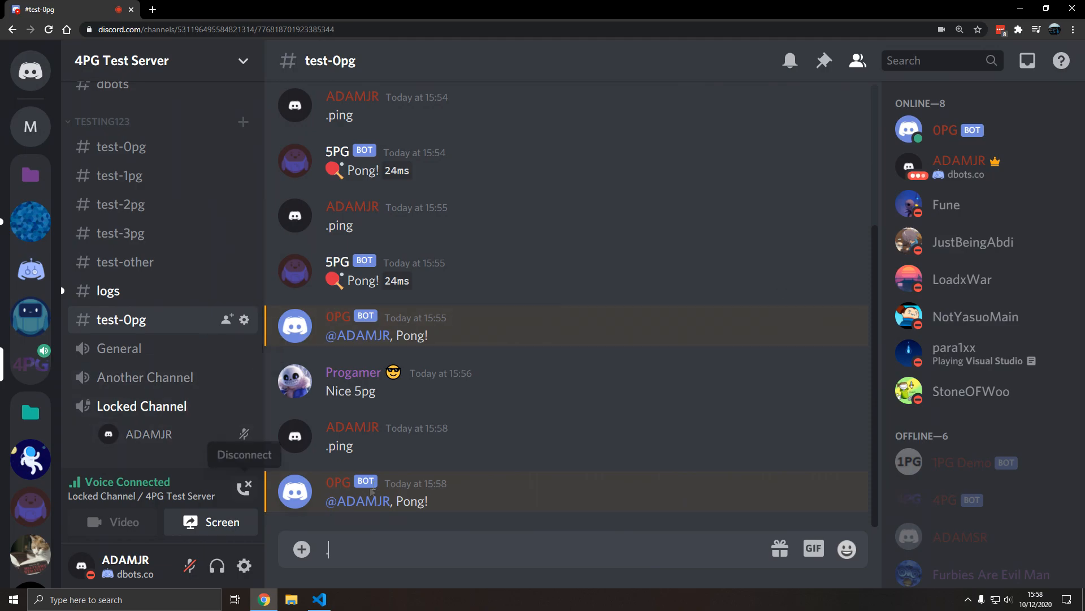
pyautogui.write('.play')
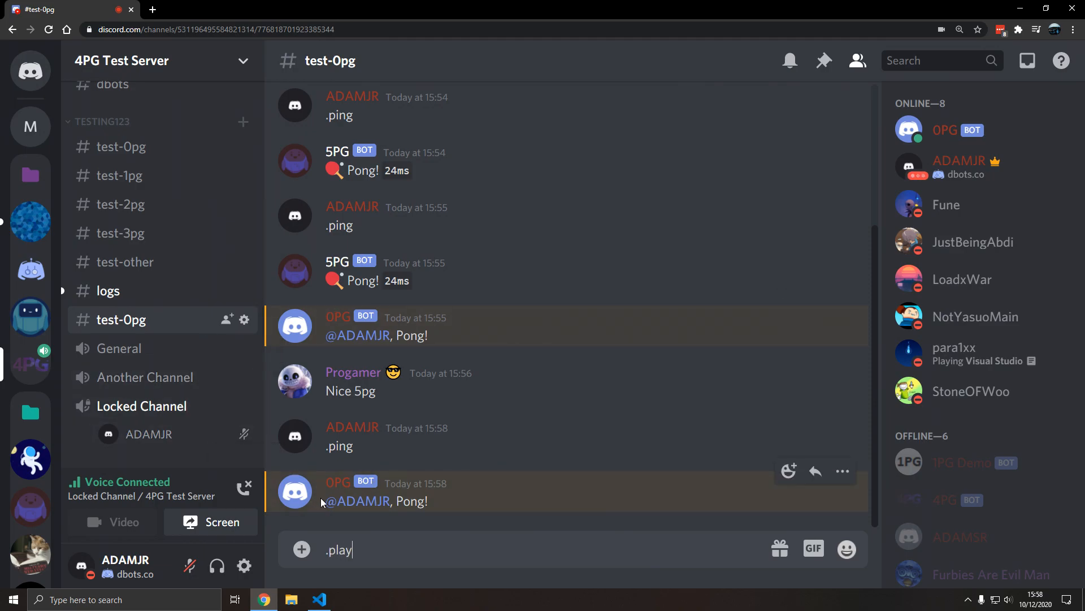
pyautogui.write('adamrjh')
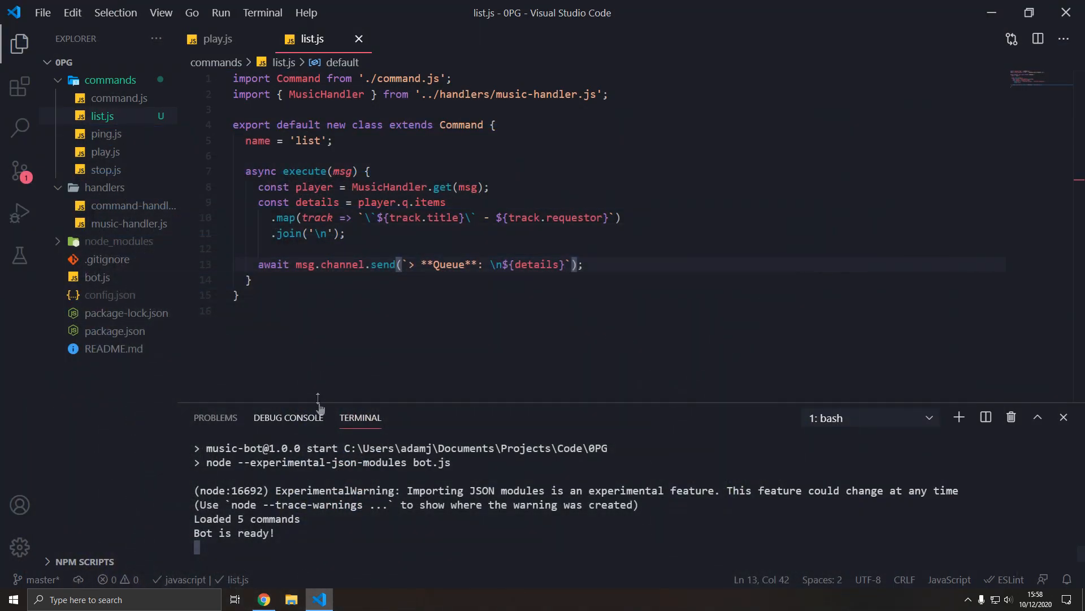
pyautogui.click(263, 599)
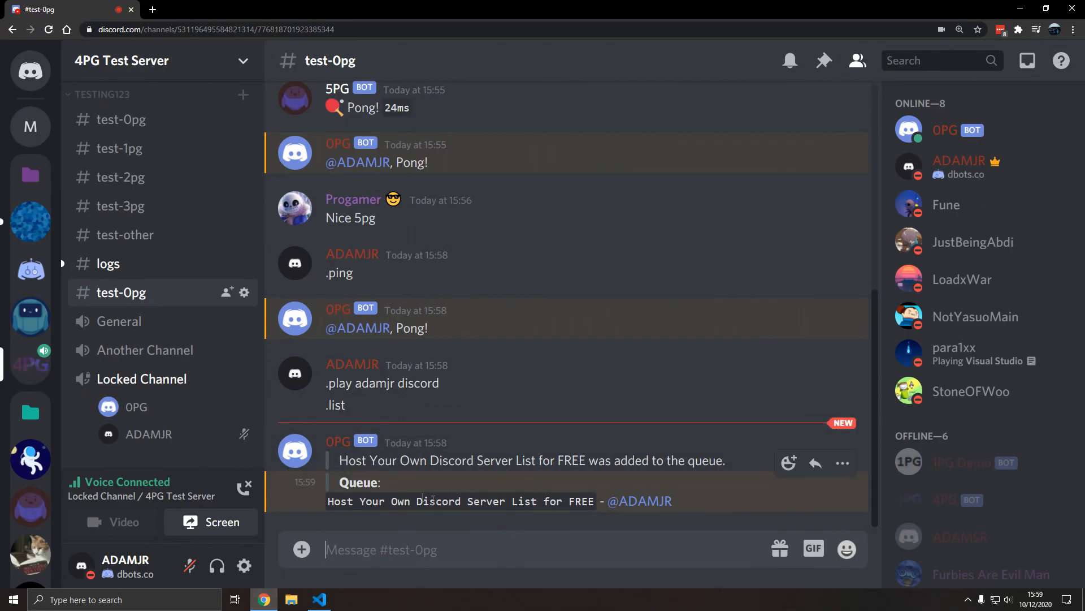
# Queue 'adamjr discord' with .play, show the Queue with .list, then send .stop.
pyautogui.click(320, 599)
pyautogui.write('.')
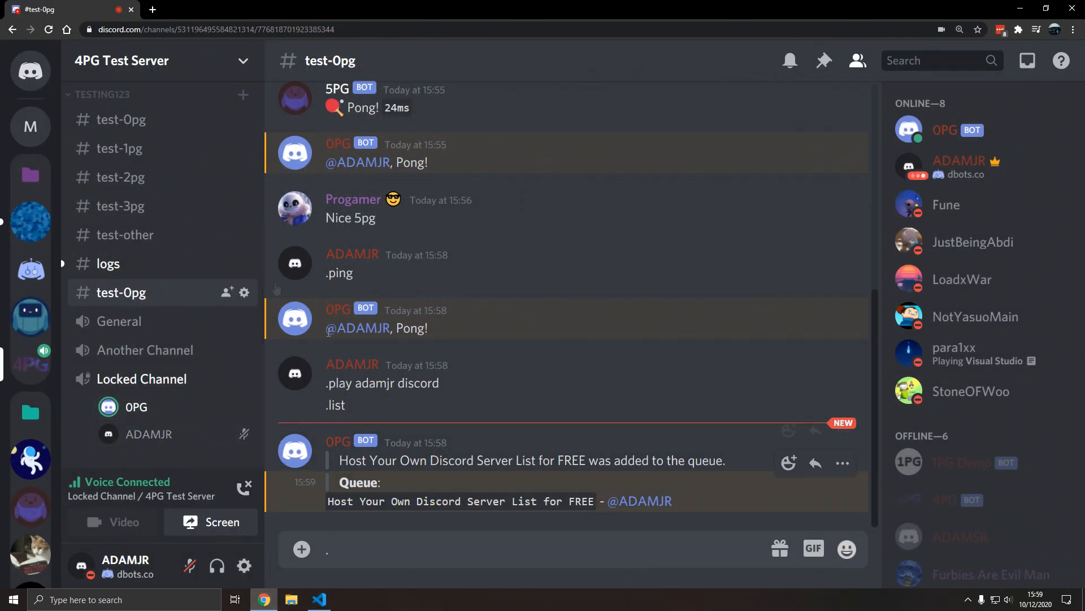
pyautogui.write('play')
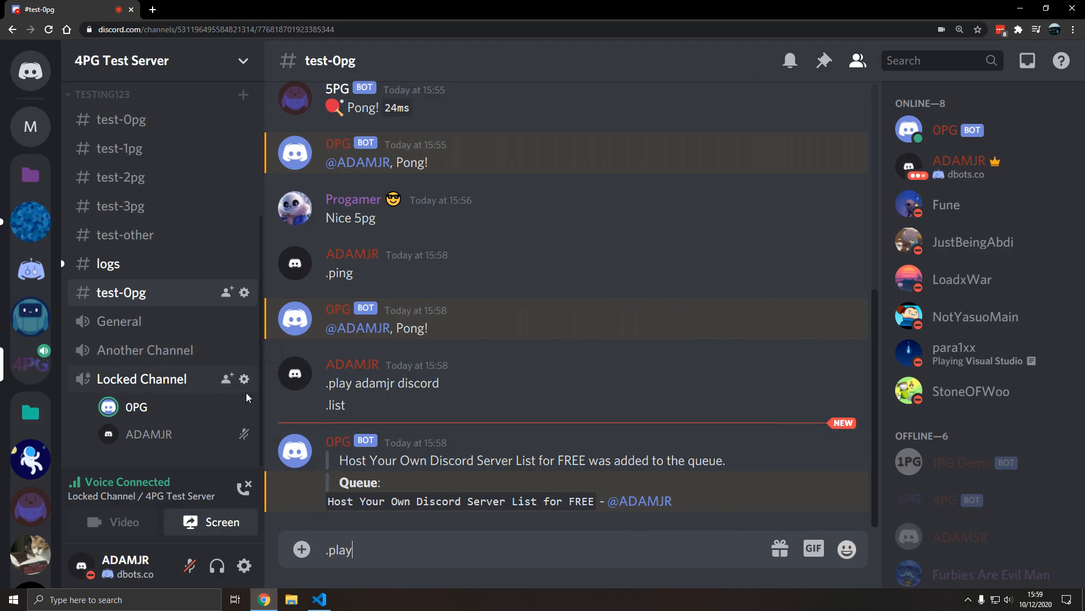
pyautogui.write('adamjr discord')
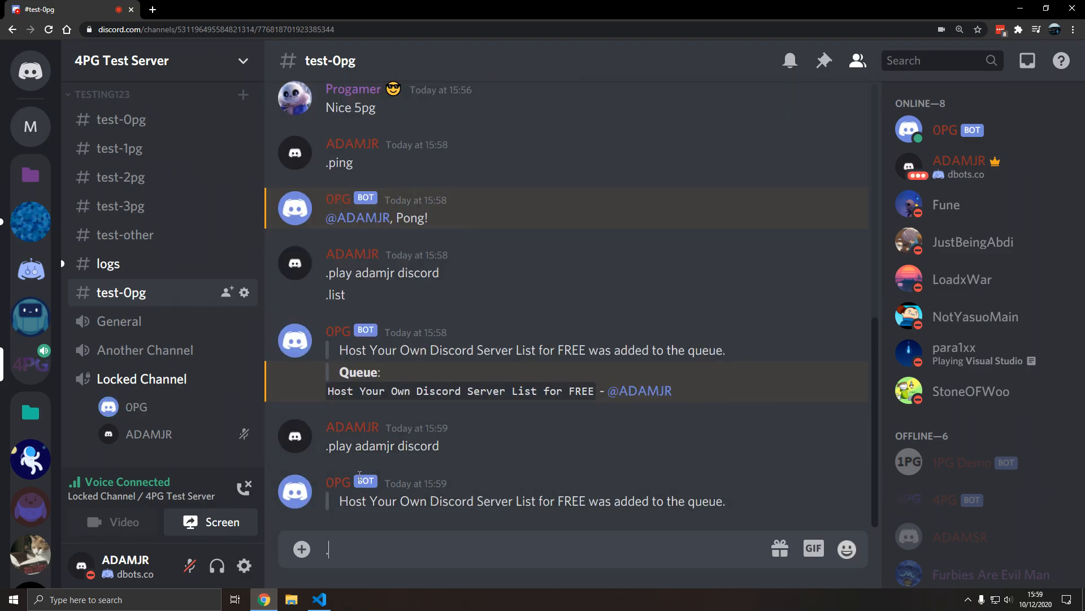
pyautogui.write('.li')
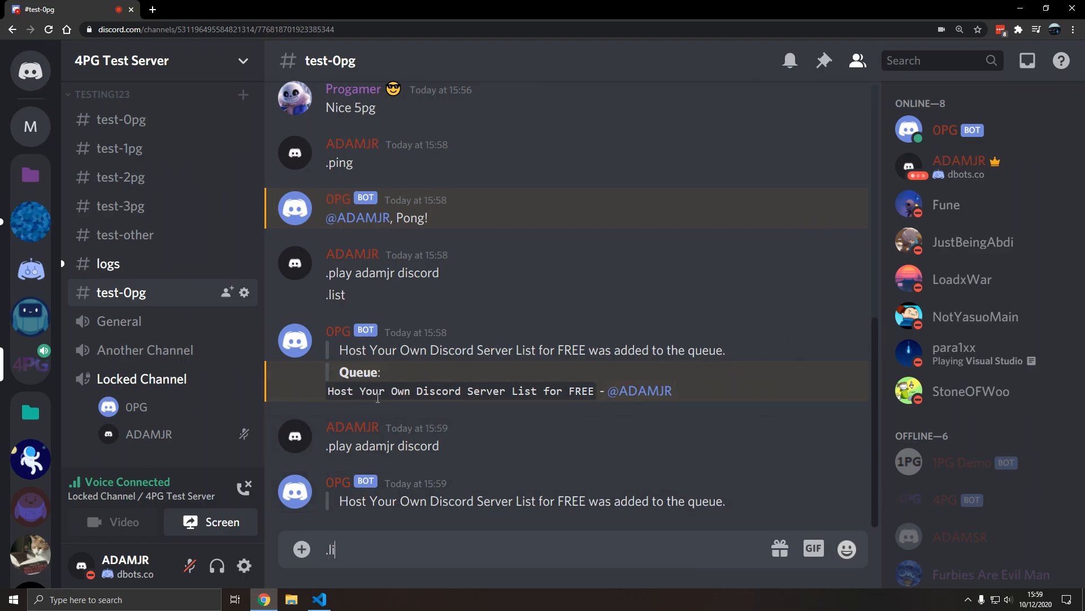
pyautogui.press('Enter')
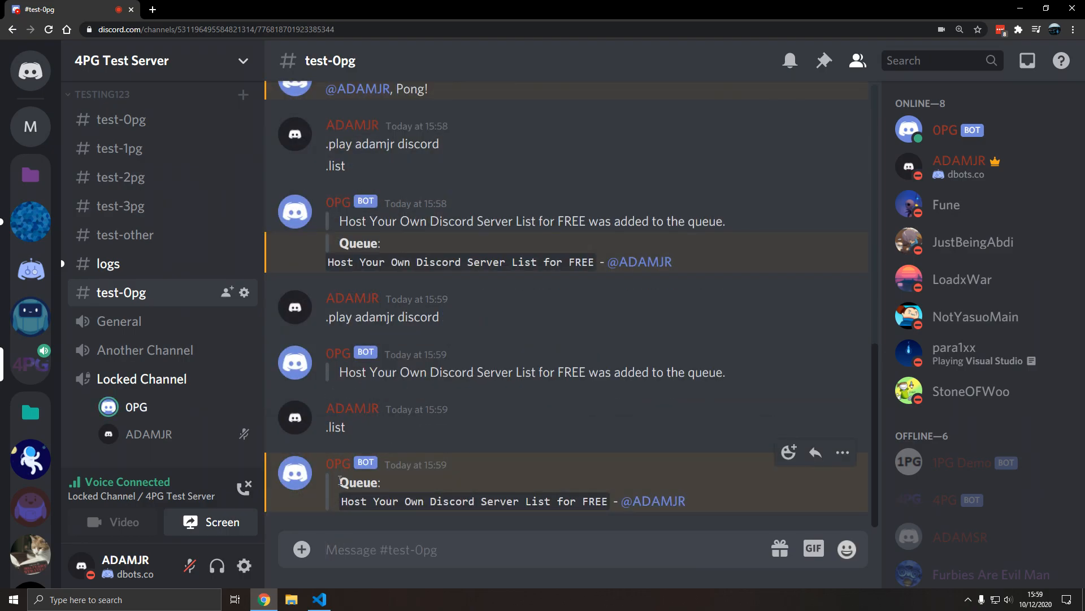
pyautogui.write('.stop')
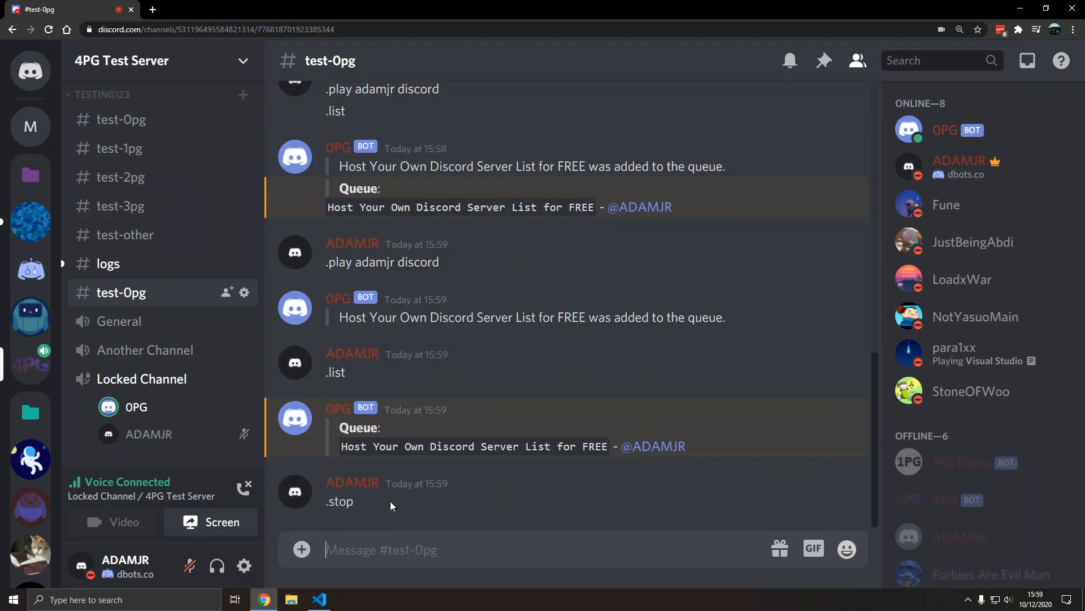
pyautogui.click(320, 600)
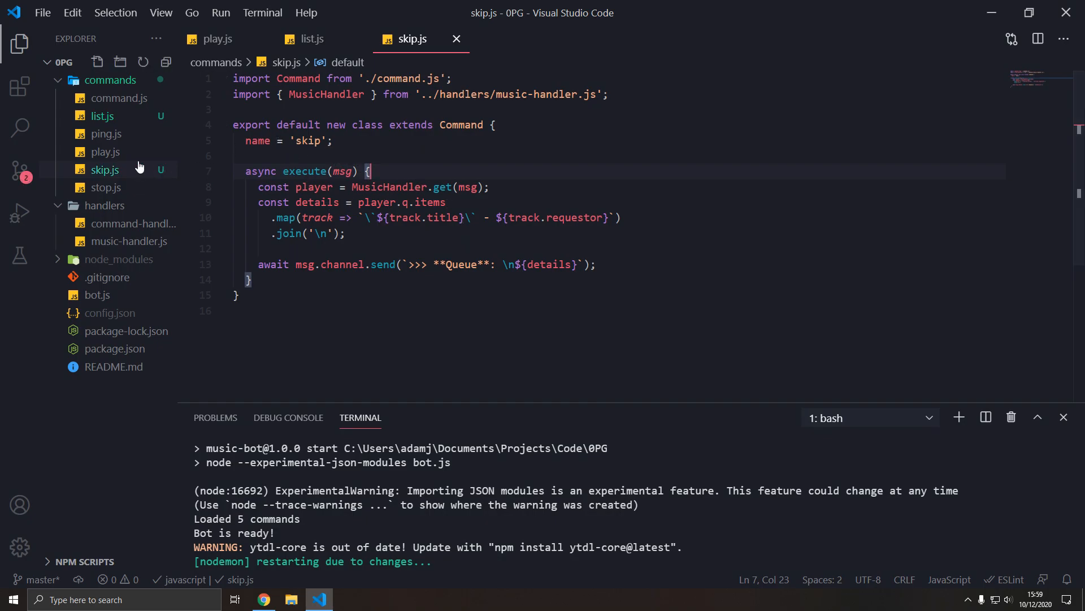
pyautogui.moveTo(19, 40)
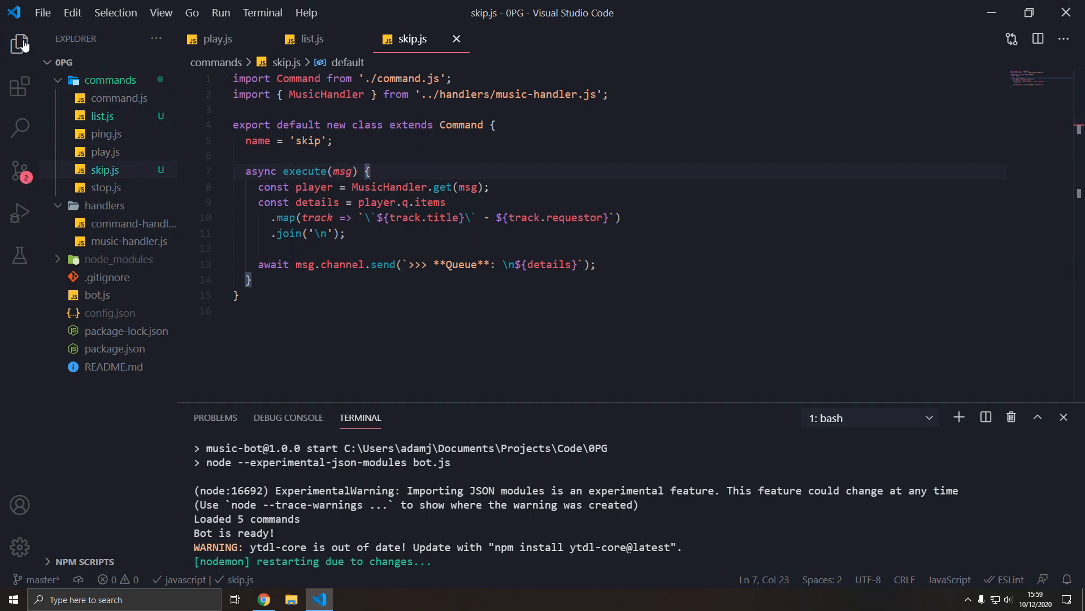
# Hide the sidebar and fix the player.skip call and 'Skipped' reply text in skip.js.
pyautogui.click(18, 39)
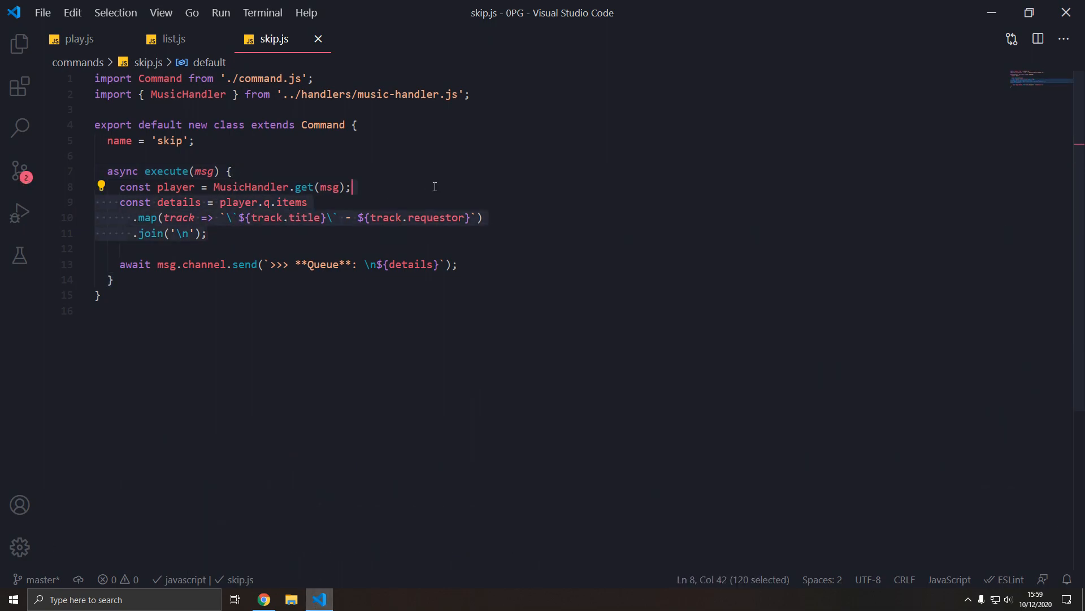
pyautogui.write('player.skup')
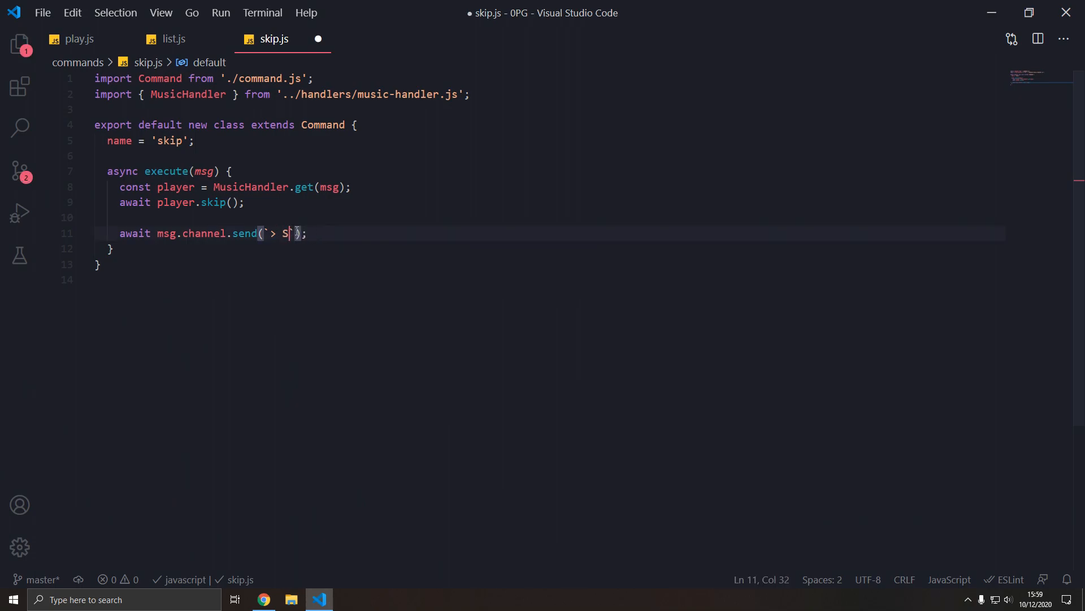
pyautogui.write('kipped')
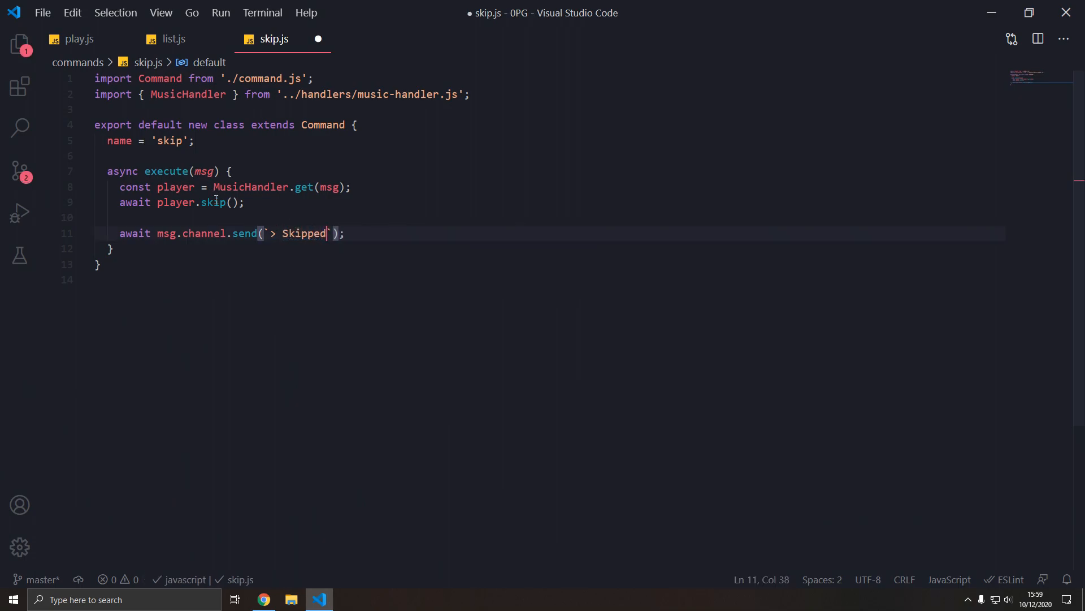
pyautogui.moveTo(213, 202)
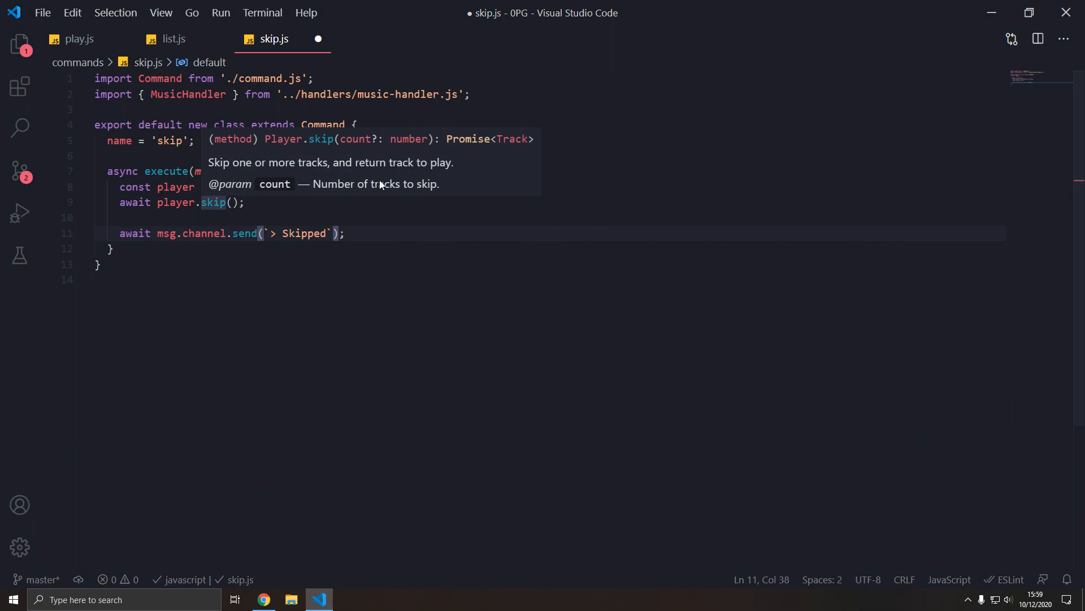
pyautogui.moveTo(212, 203)
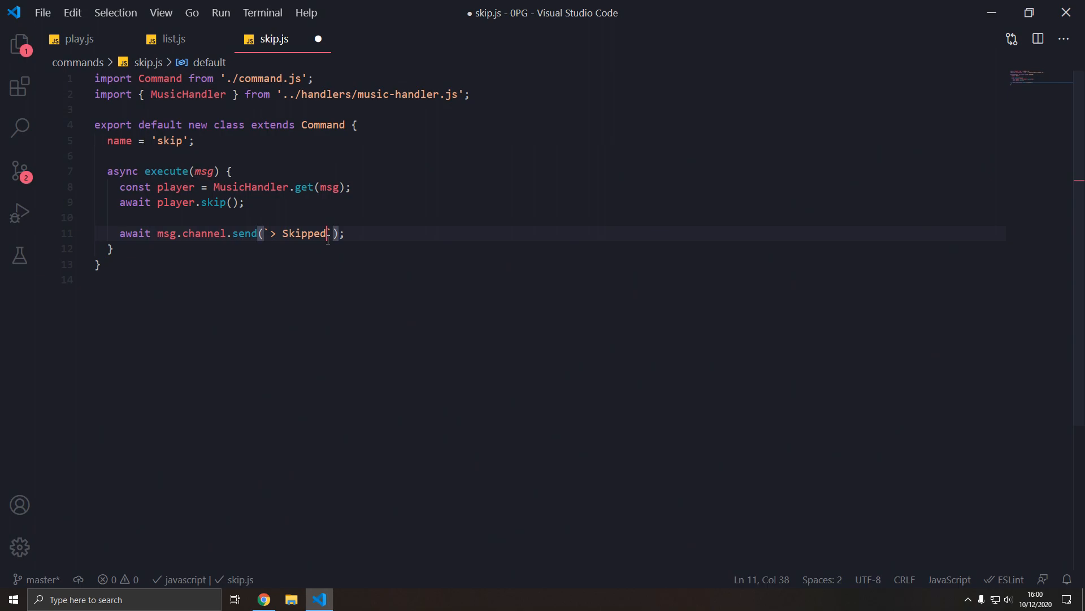
pyautogui.moveTo(350, 240)
pyautogui.write('const player.')
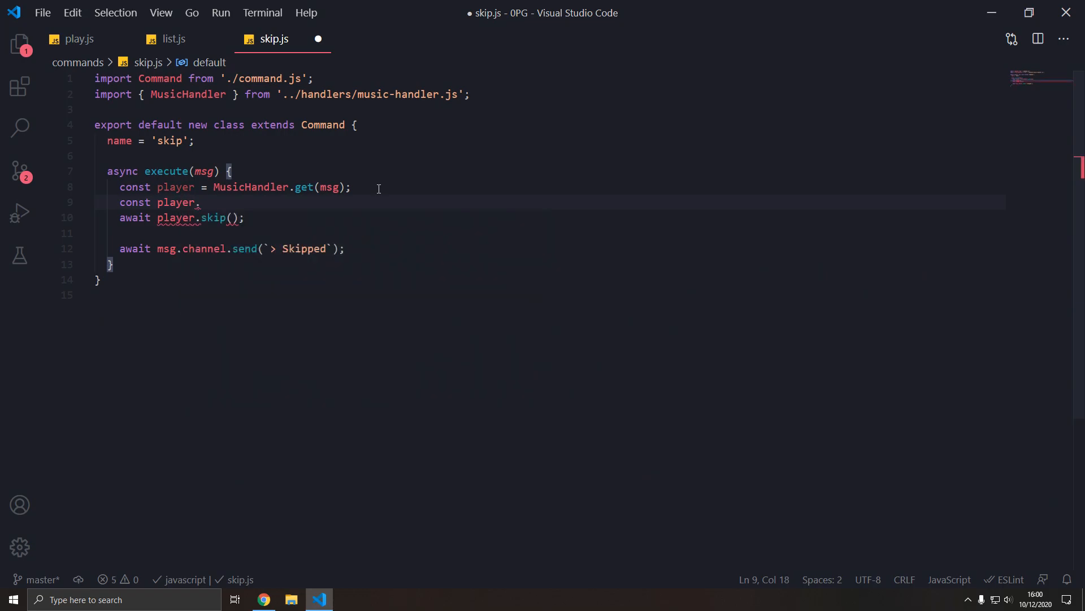
# Store oldTrack from player.q.peek() and put its title in the Skipped reply.
pyautogui.write('oldTrack =')
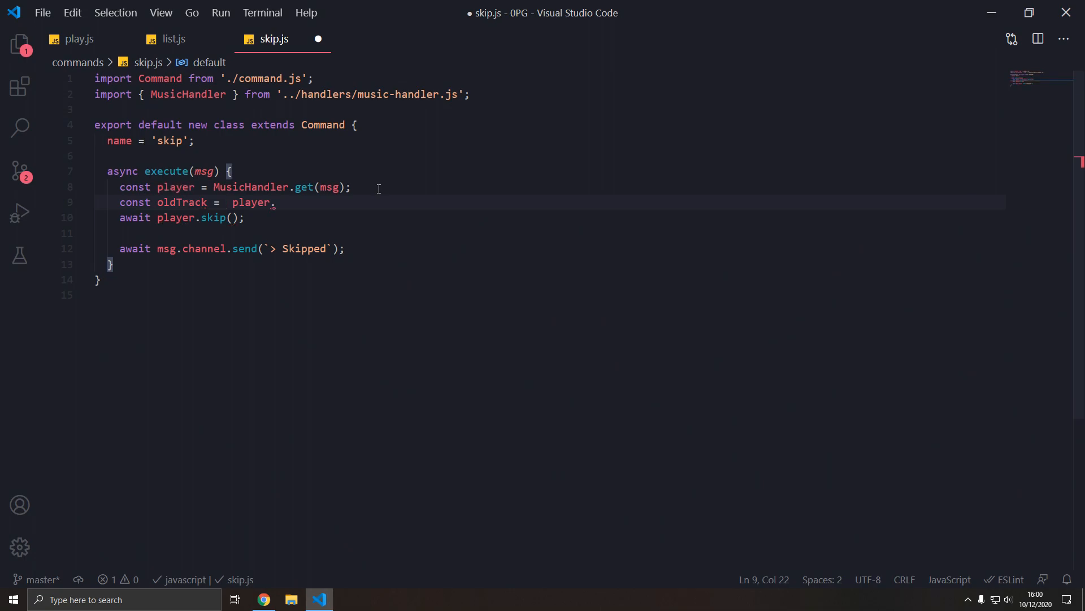
pyautogui.write('q')
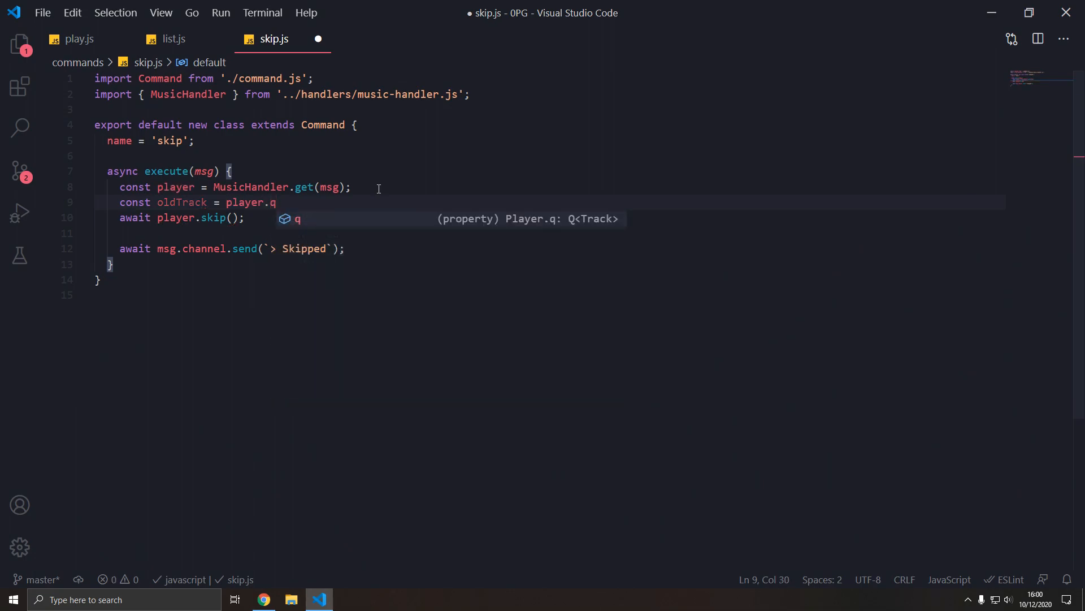
pyautogui.write('.peek();')
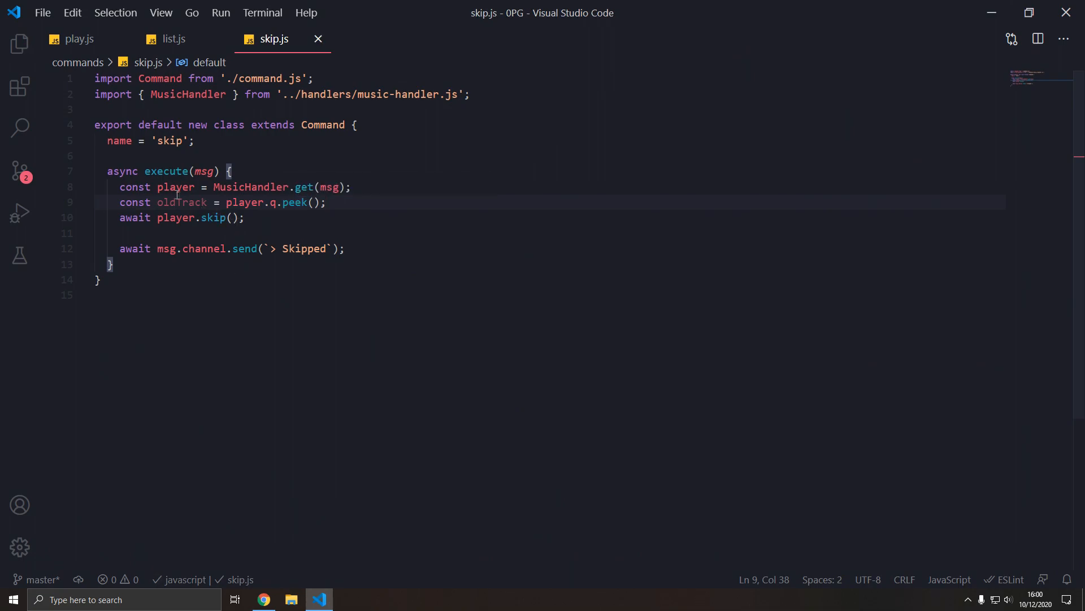
pyautogui.press('Enter')
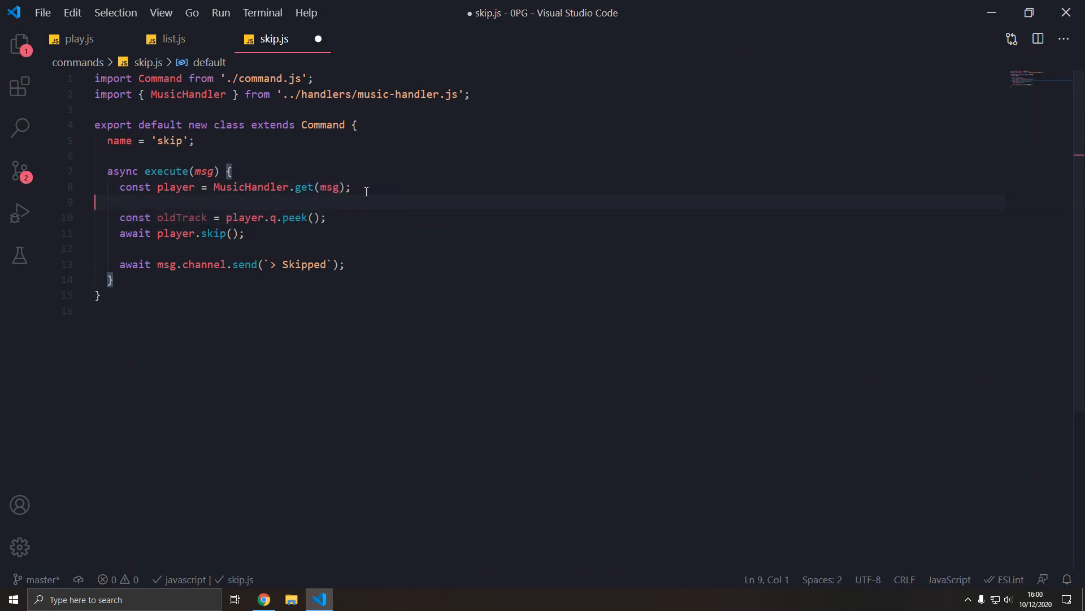
pyautogui.write('${}')
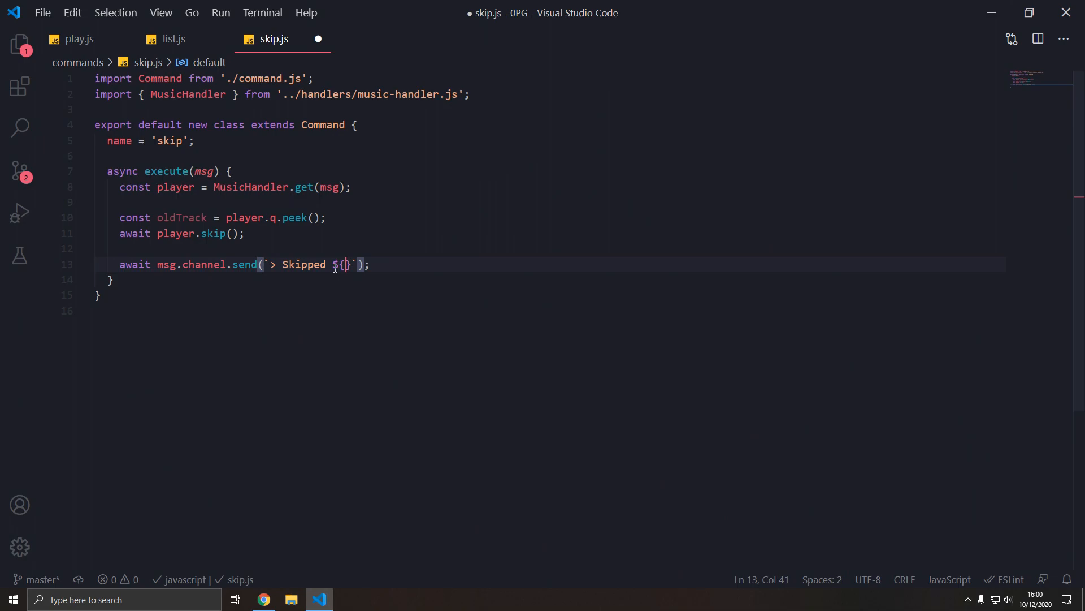
pyautogui.write('oldTrack.title')
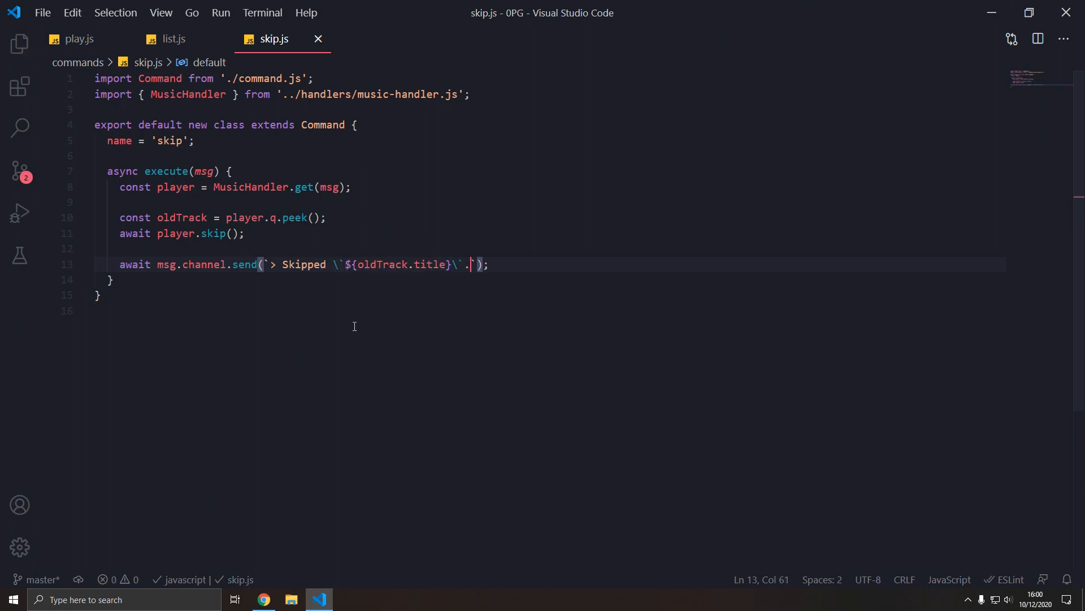
pyautogui.click(264, 599)
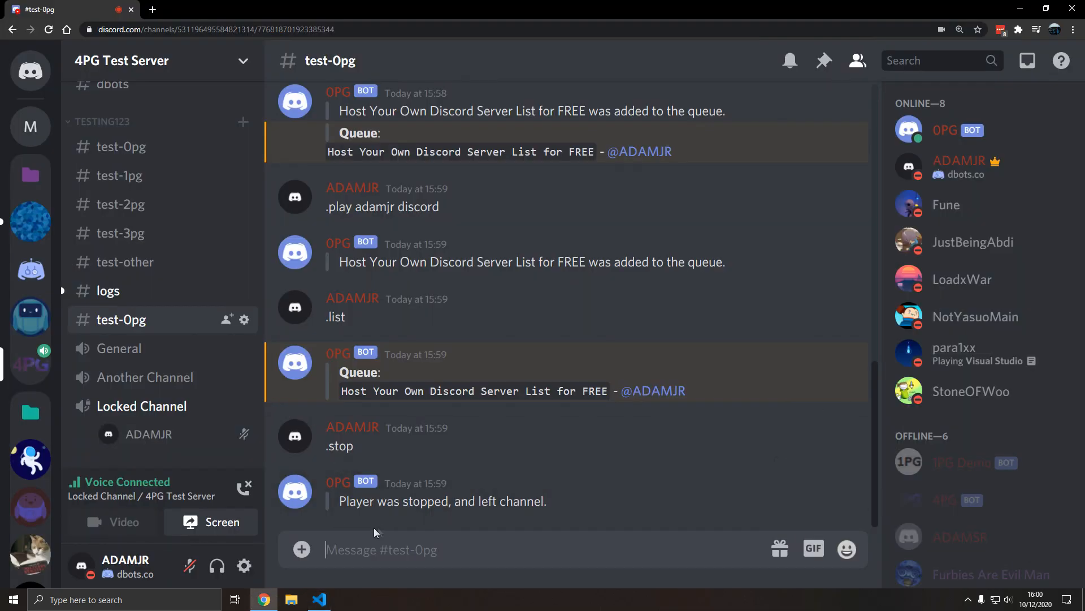
# Queue two tracks, send .list and .skip, and confirm one track remains.
pyautogui.click(319, 599)
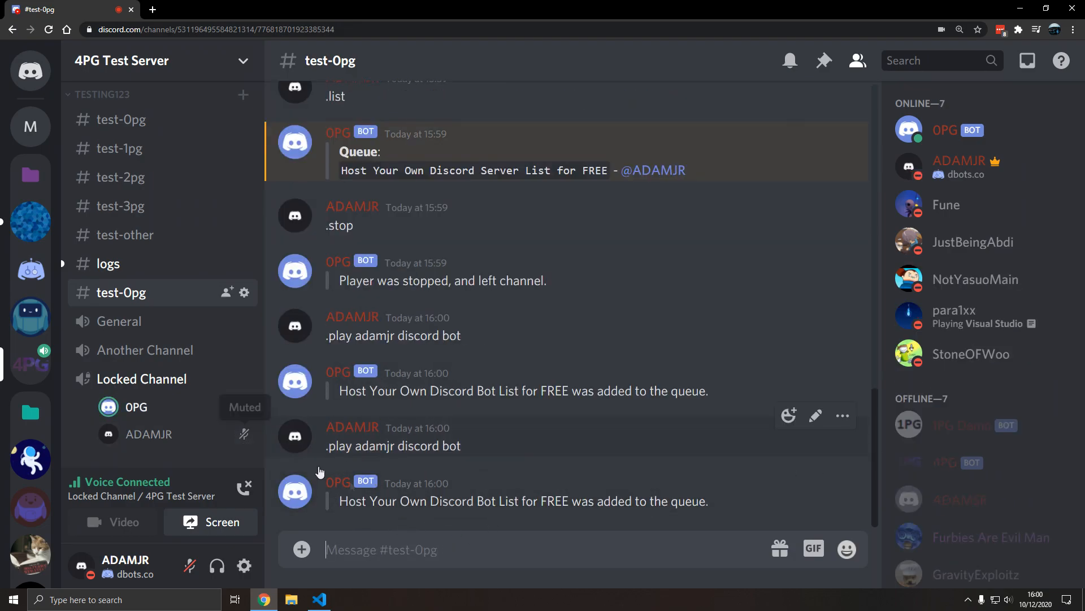
pyautogui.scroll(-3)
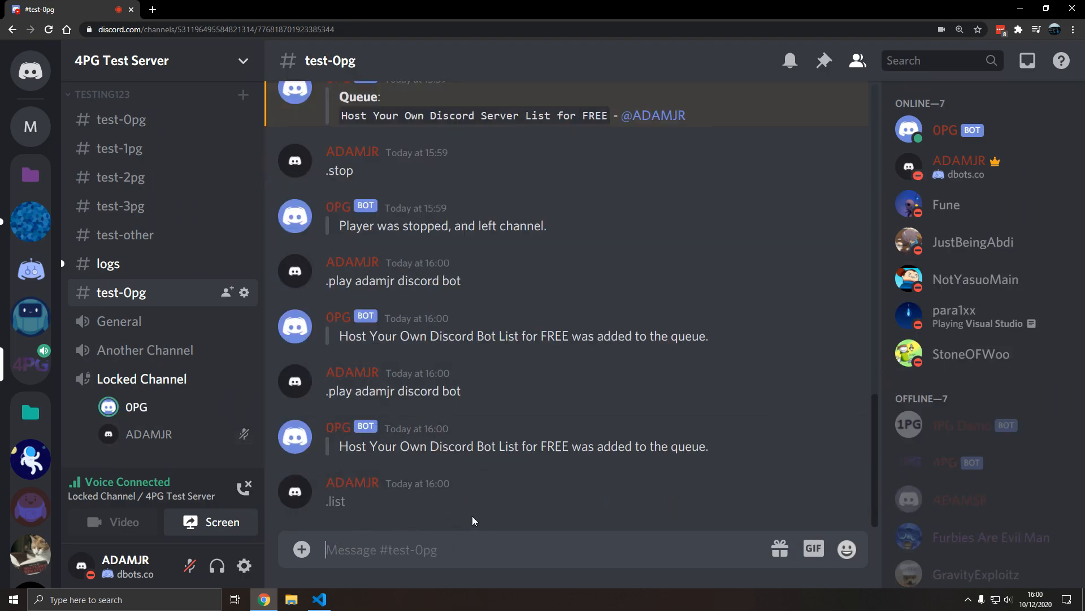
pyautogui.write('.ski')
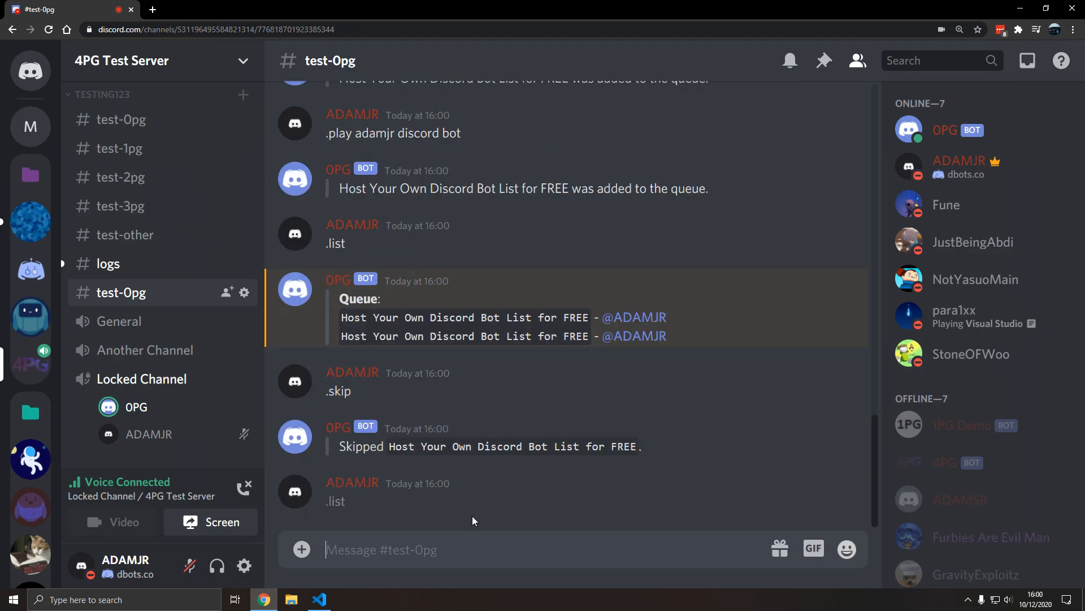
pyautogui.write('.st')
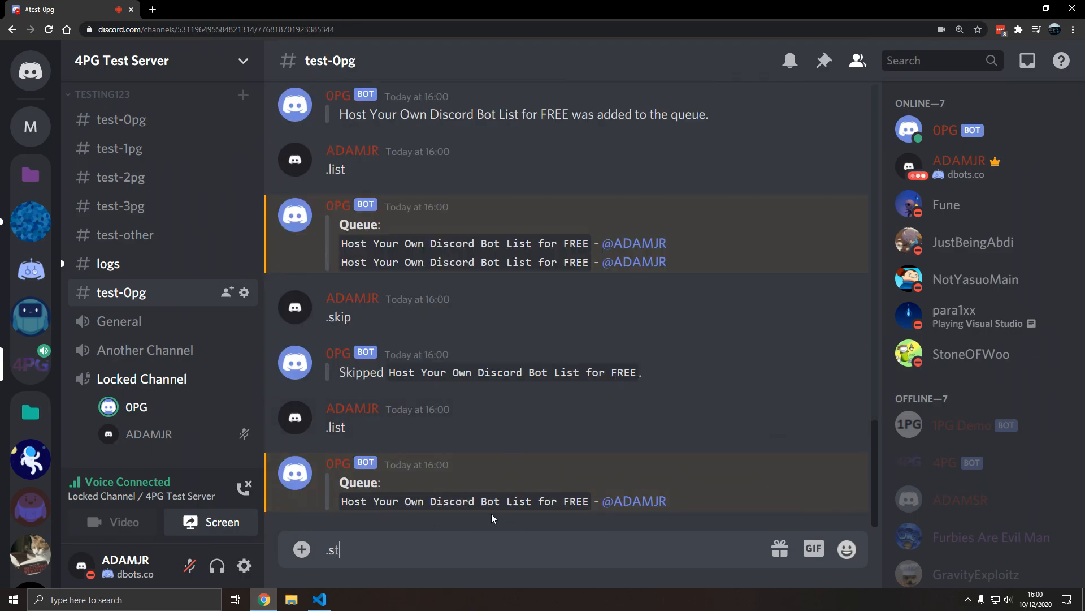
pyautogui.click(318, 598)
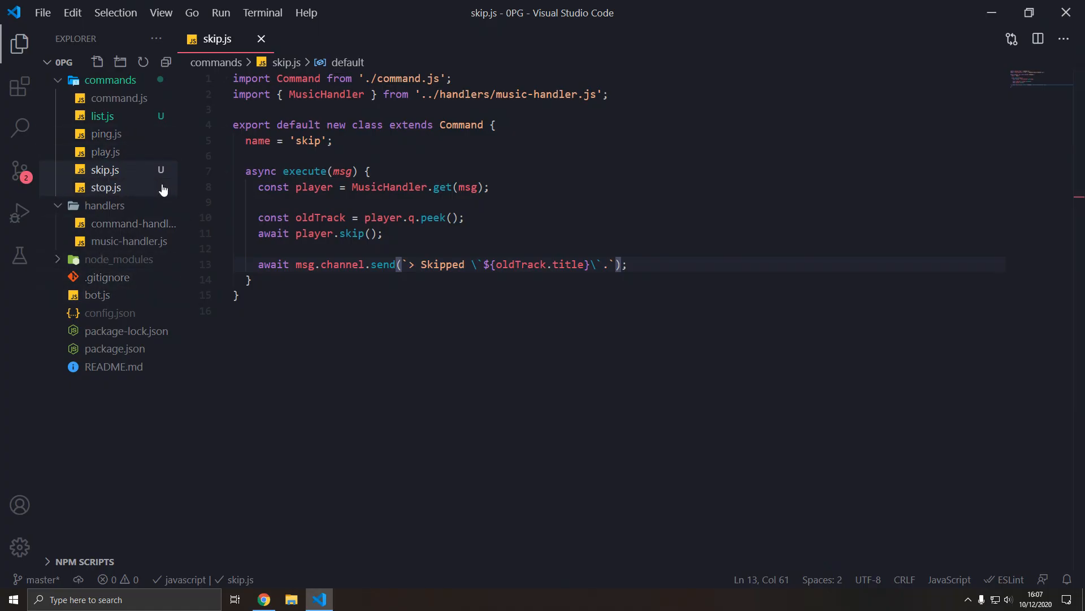
pyautogui.moveTo(134, 175)
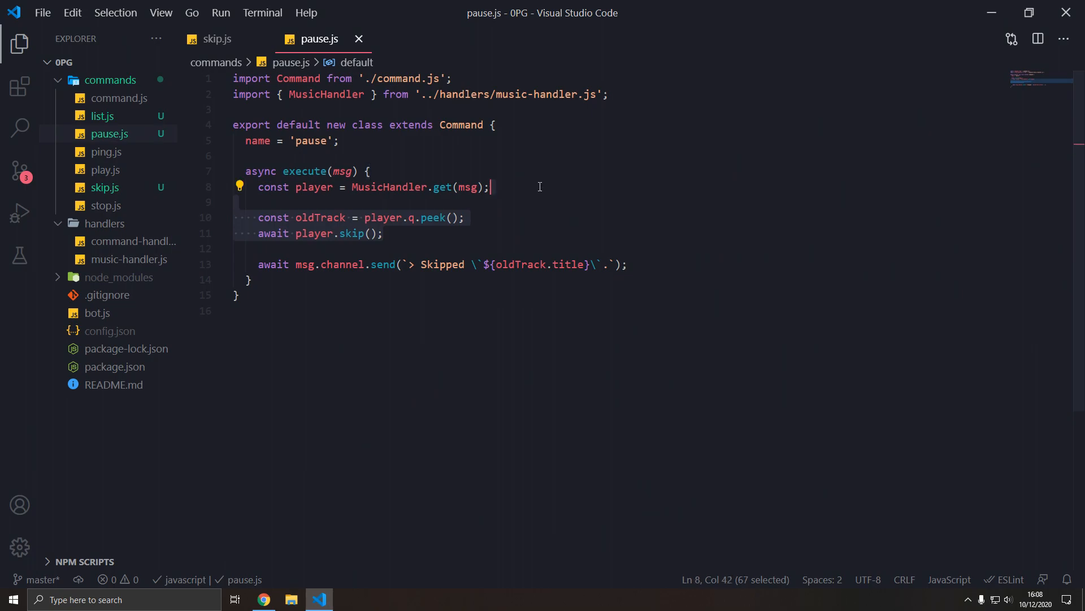
# Make pause.js call player.pause(), reply 'Paused.', and save it.
pyautogui.write('player.pause();')
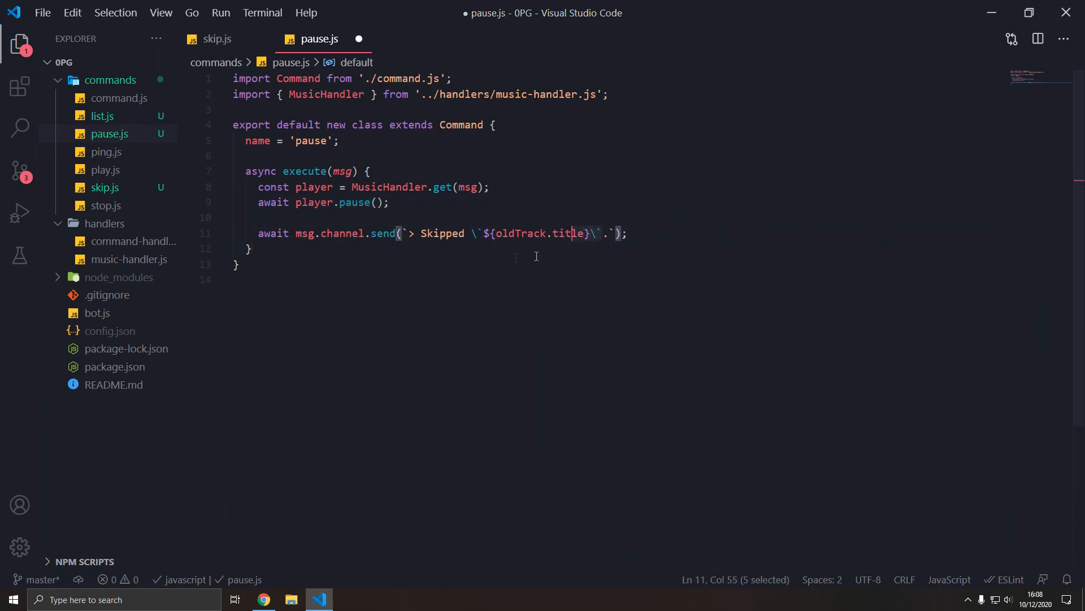
pyautogui.write('Paused.')
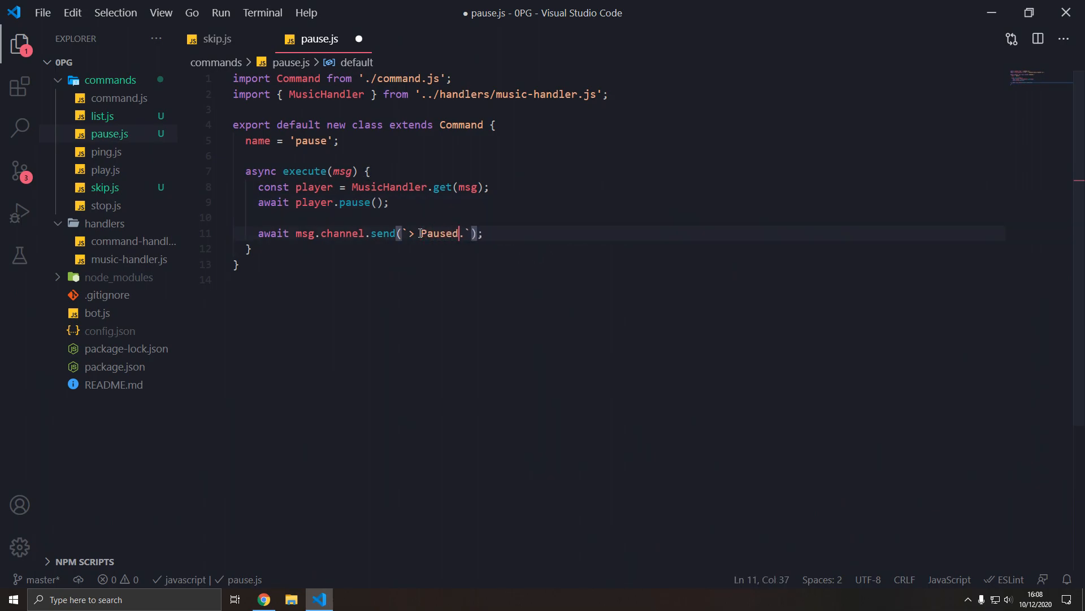
pyautogui.press('Ctrl+s')
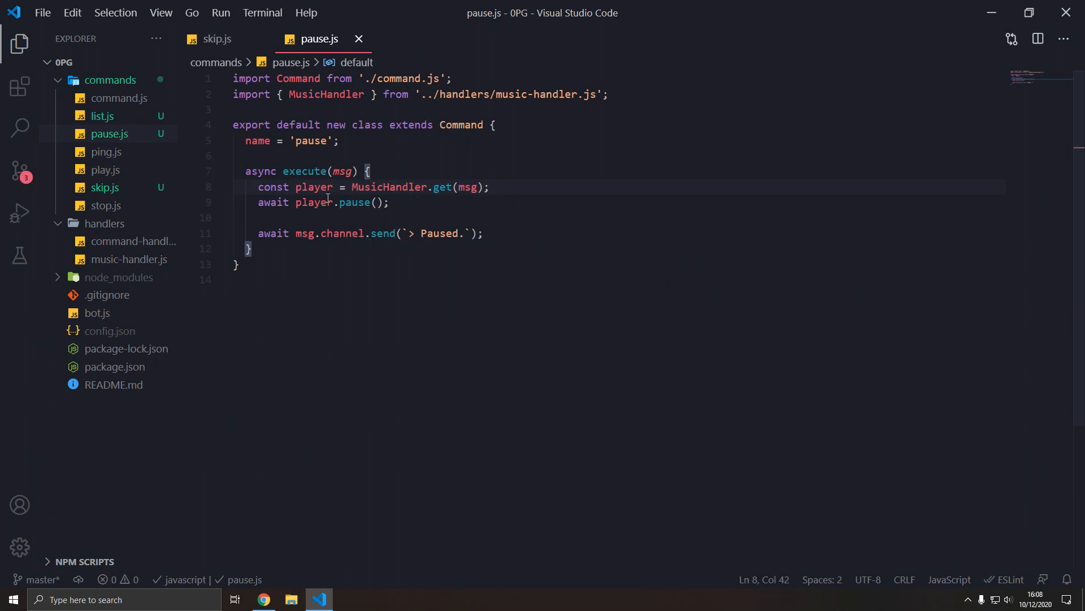
# Add a player.isPaused check that throws 'Player is already paused.'.
pyautogui.write('if (this')
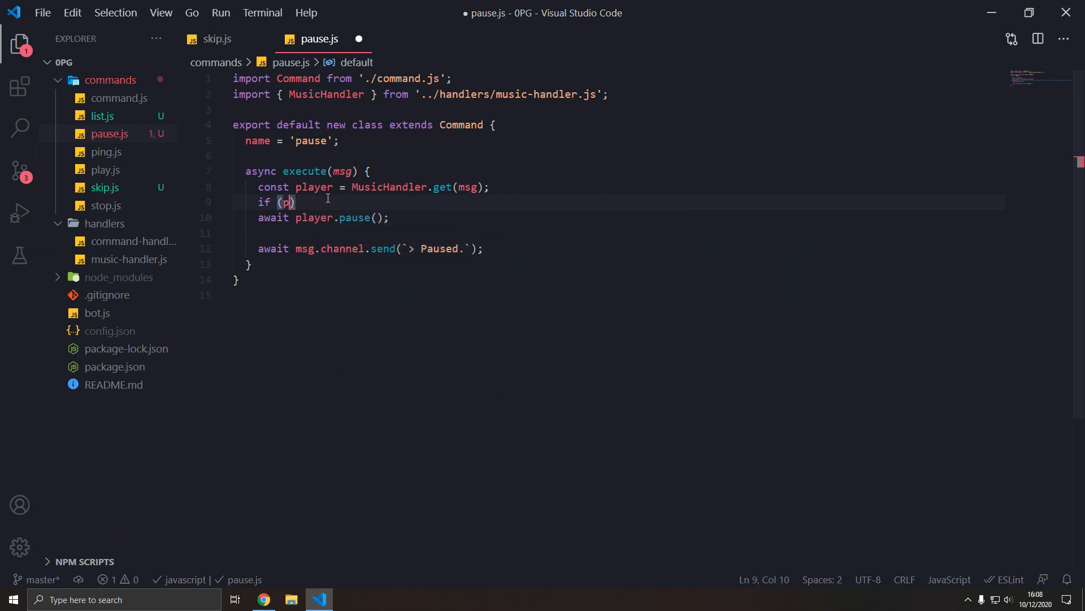
pyautogui.write('layer.isPaused')
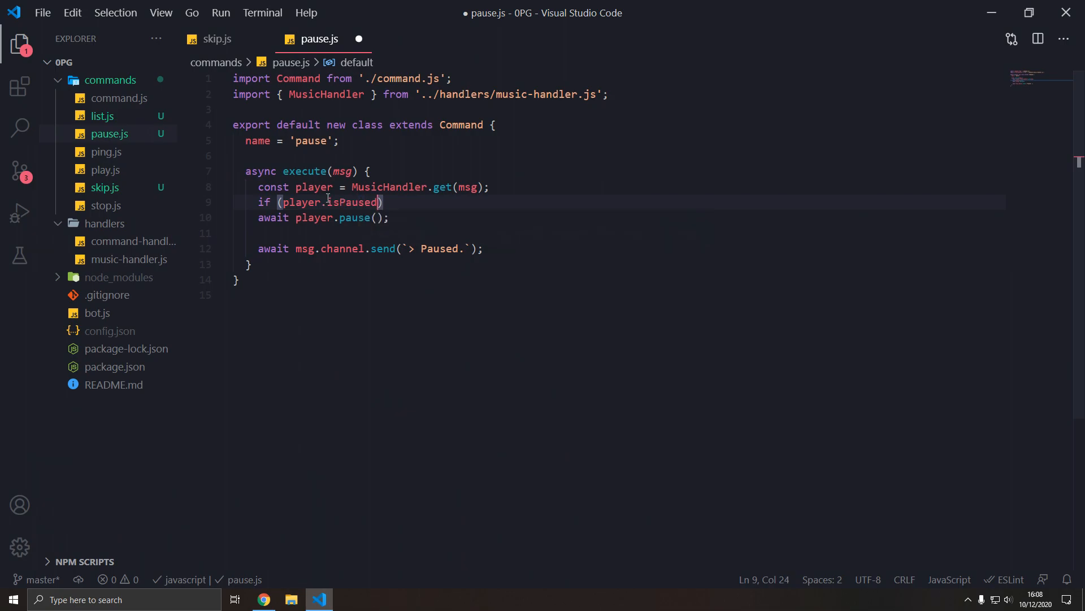
pyautogui.write('!')
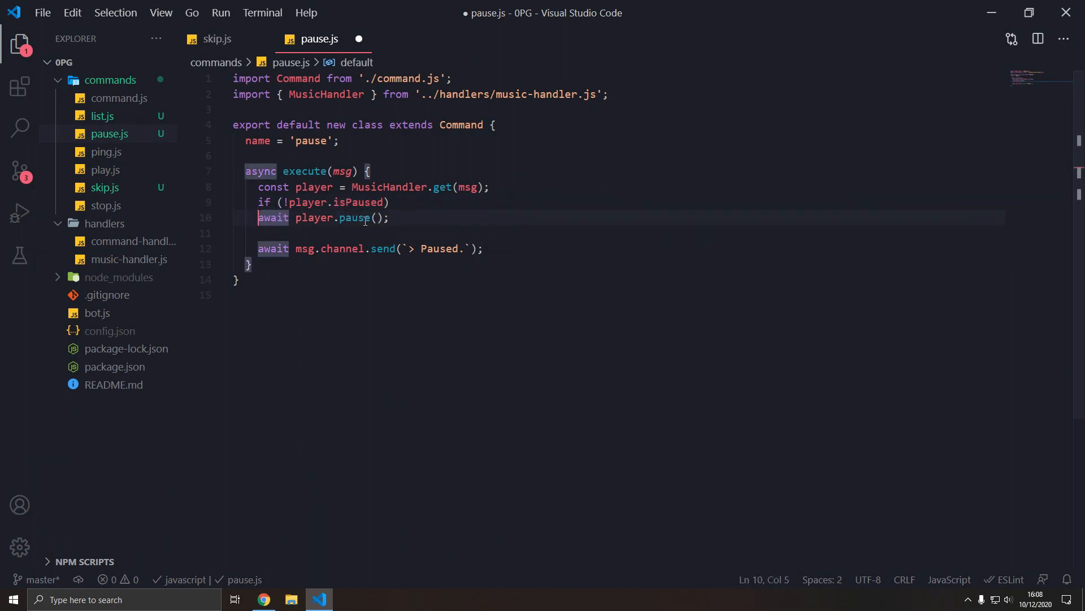
pyautogui.click(403, 217)
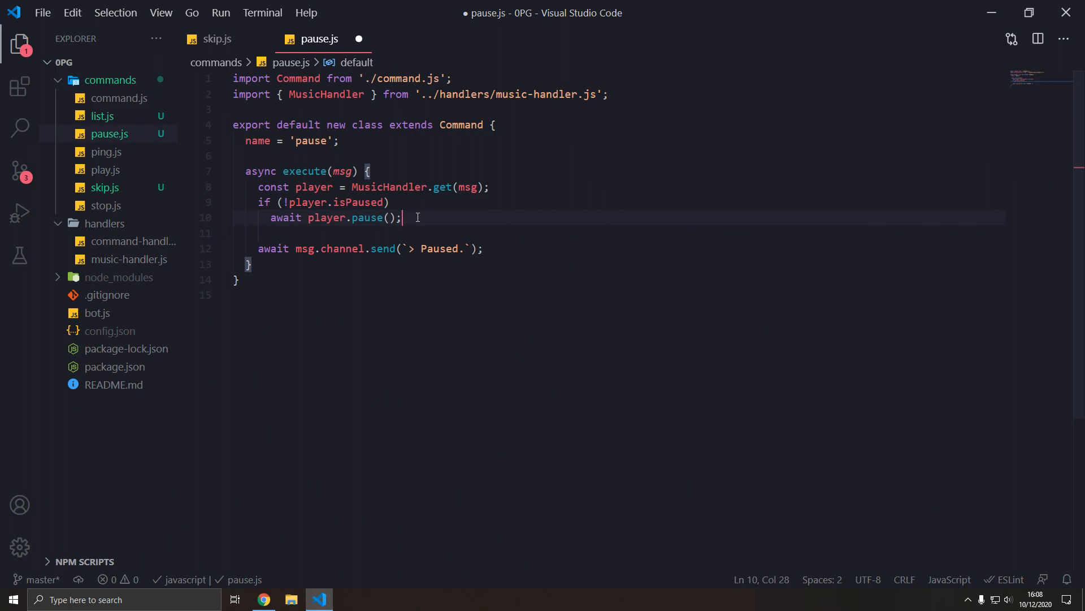
pyautogui.press('Enter')
pyautogui.write("throw new TypeError('Player is alre")
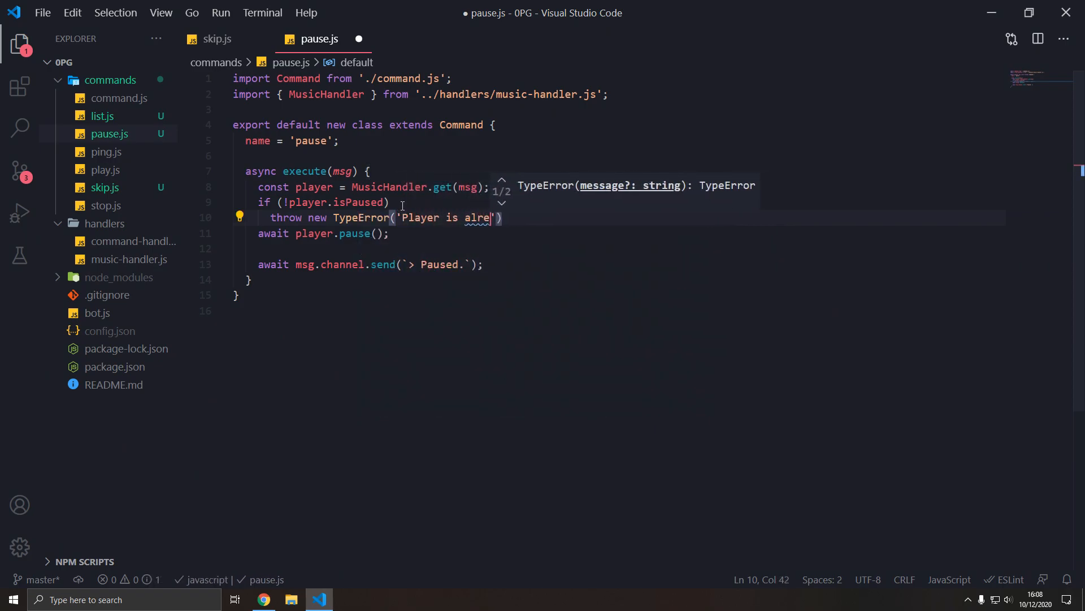
pyautogui.write('ady paused.')
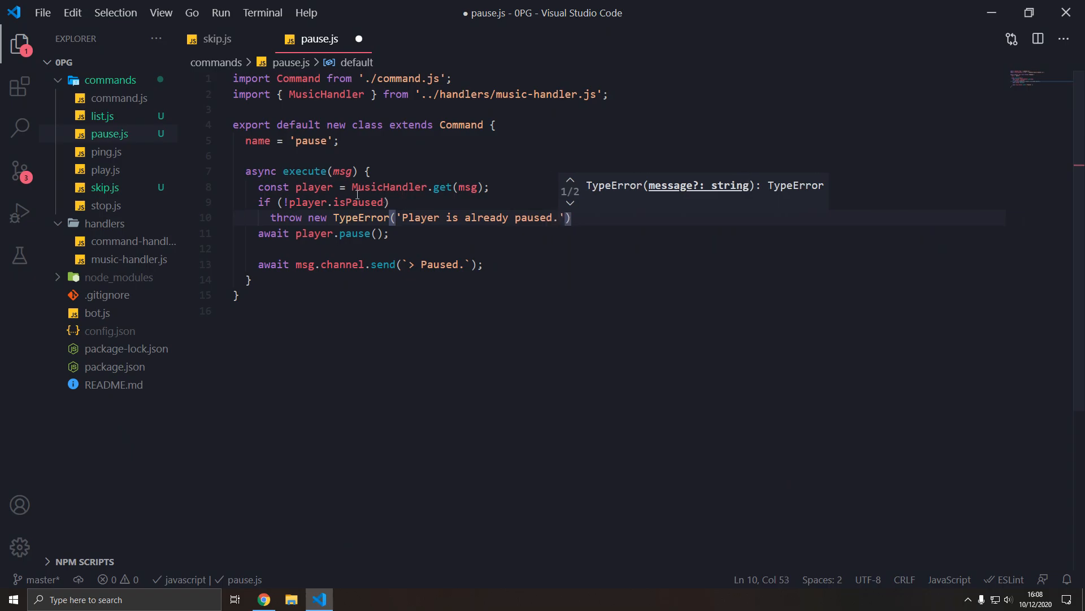
pyautogui.press('Backspace')
pyautogui.write(';')
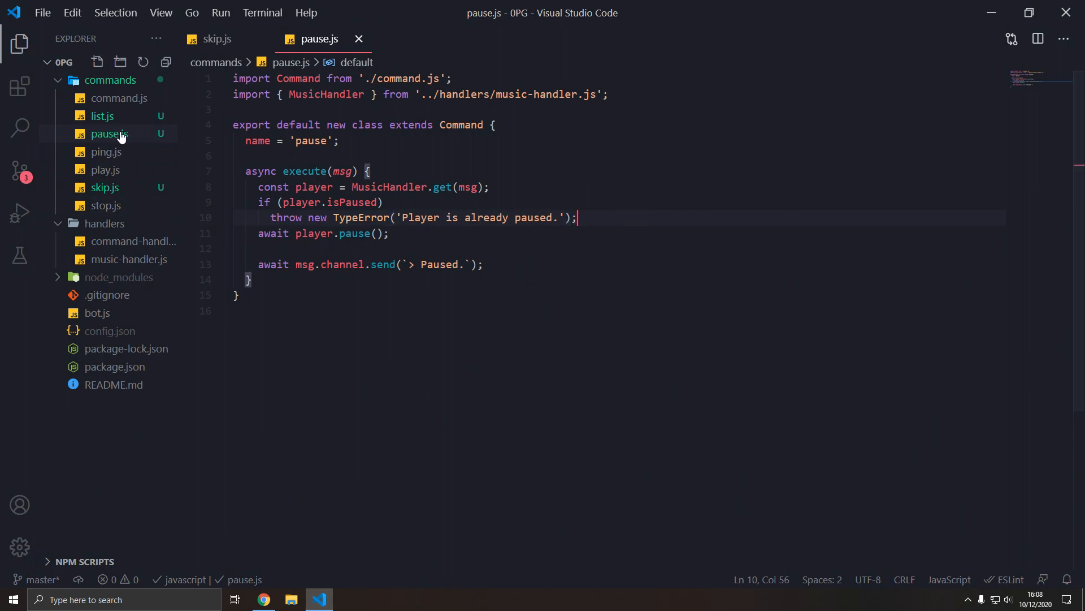
# Rename the copied pause command file and change its method name to resume.
pyautogui.rightClick(110, 134)
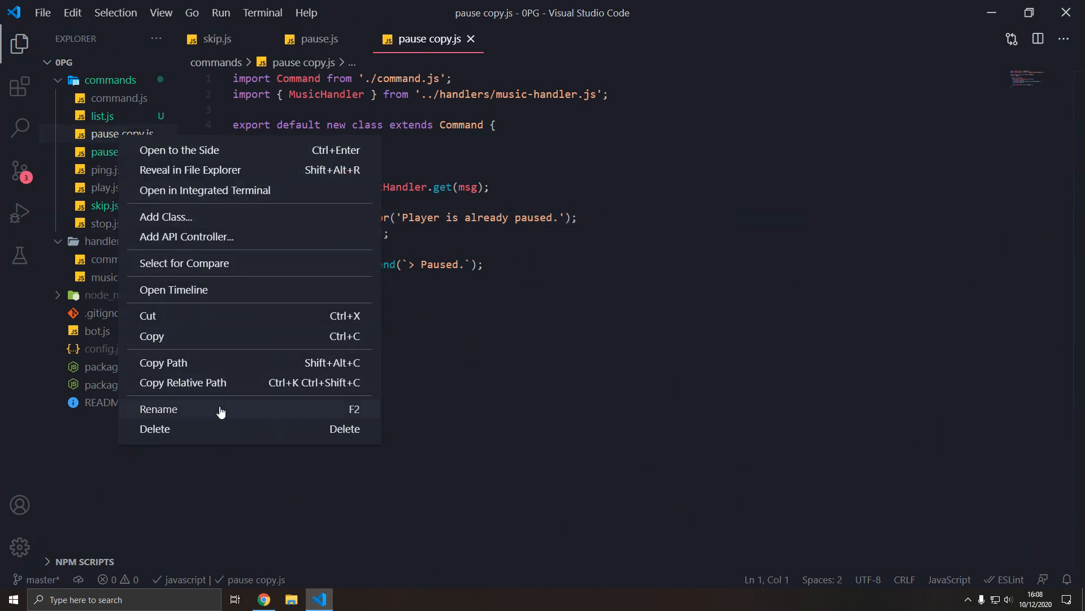
pyautogui.click(158, 409)
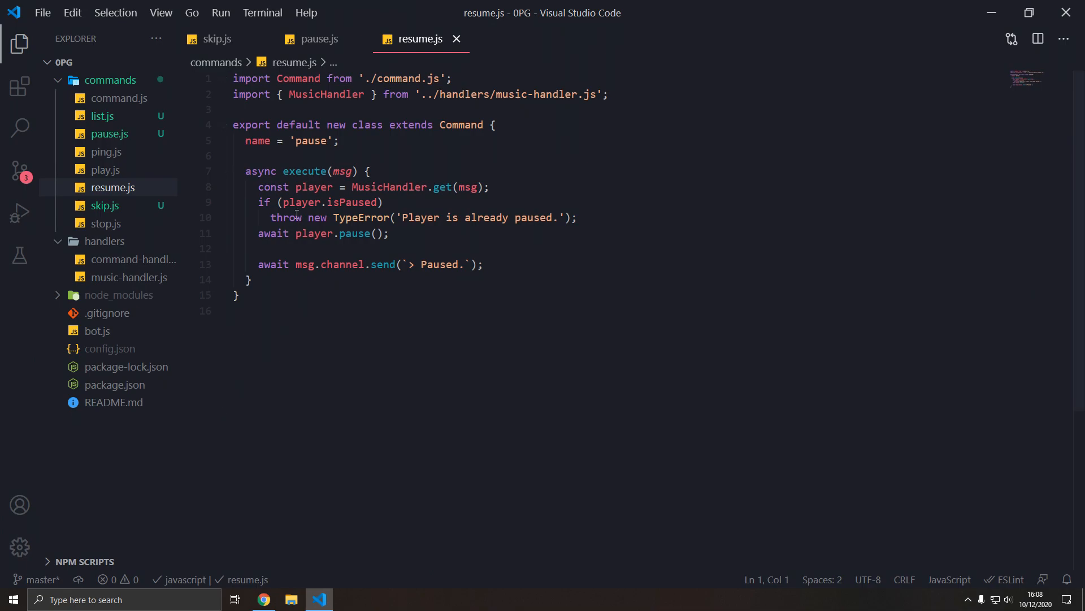
pyautogui.write('!')
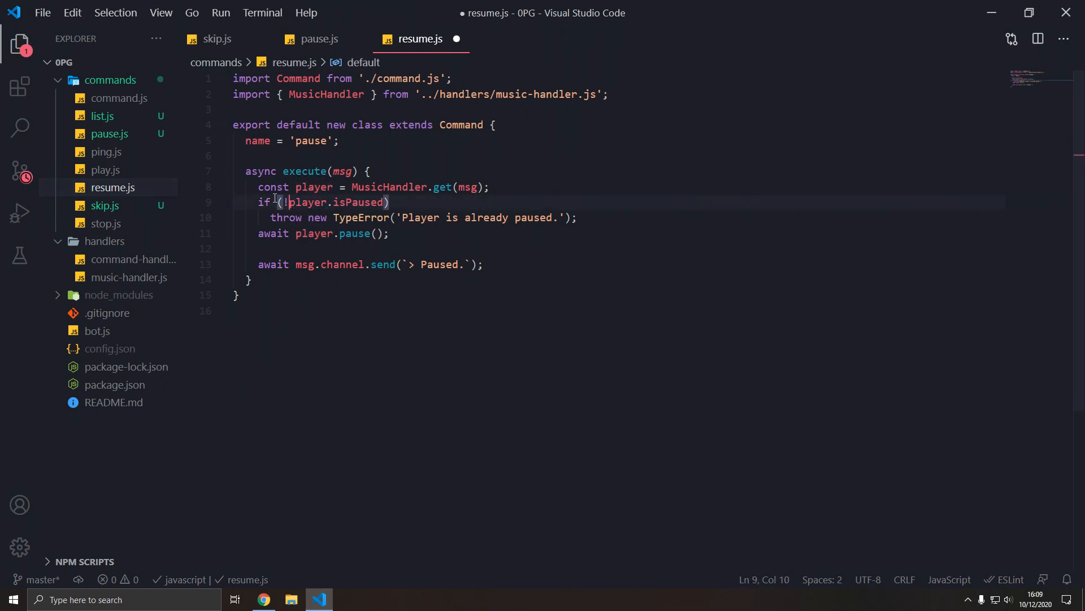
pyautogui.doubleClick(355, 234)
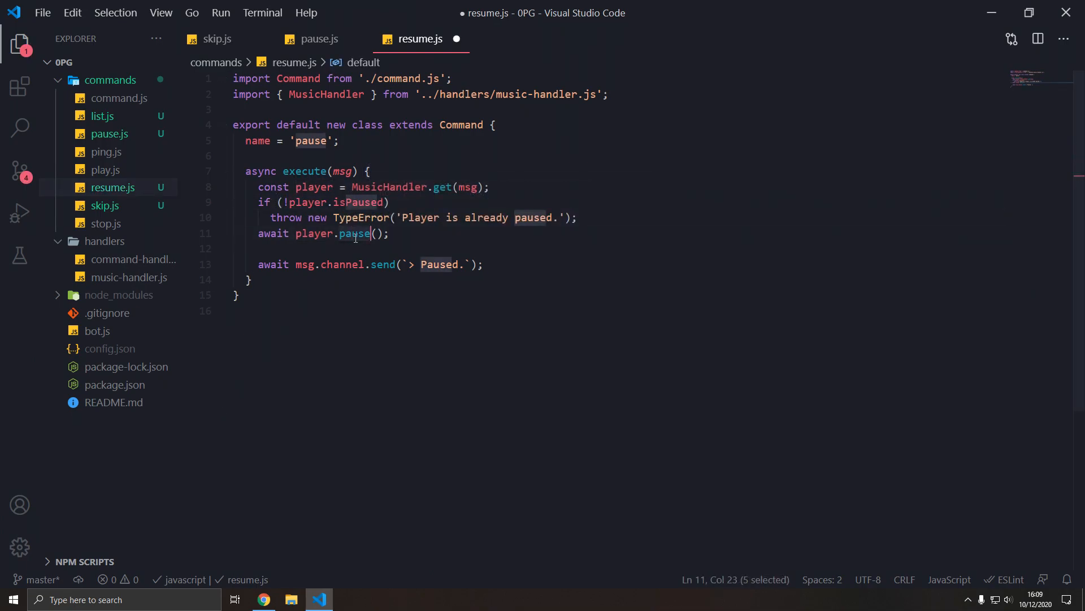
pyautogui.write('resume')
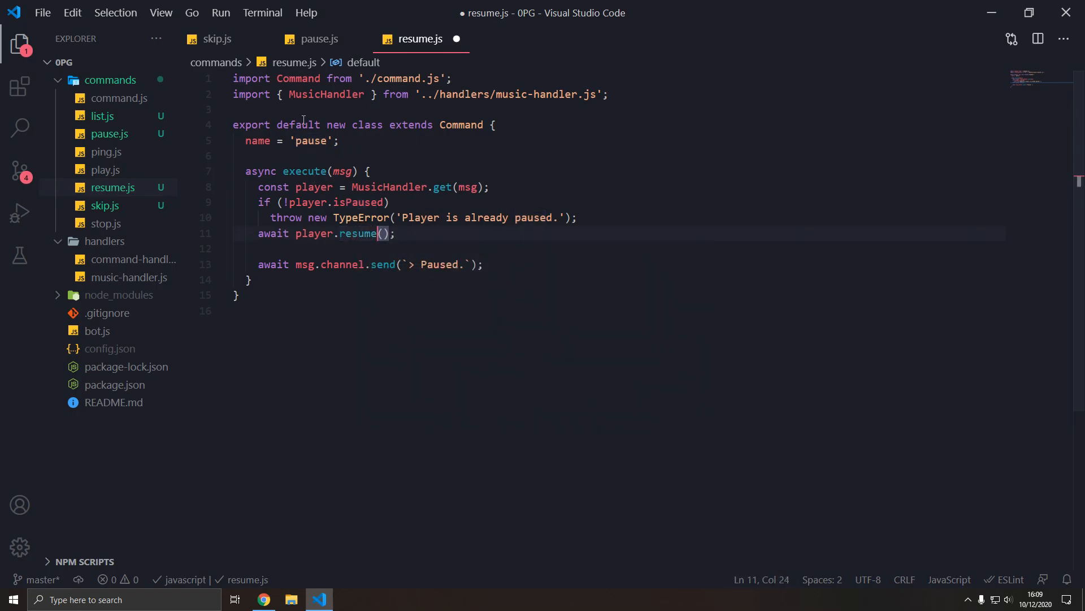
# Change the reply to '> Resumed.', save resume.js, and bring Discord up.
pyautogui.write('resume')
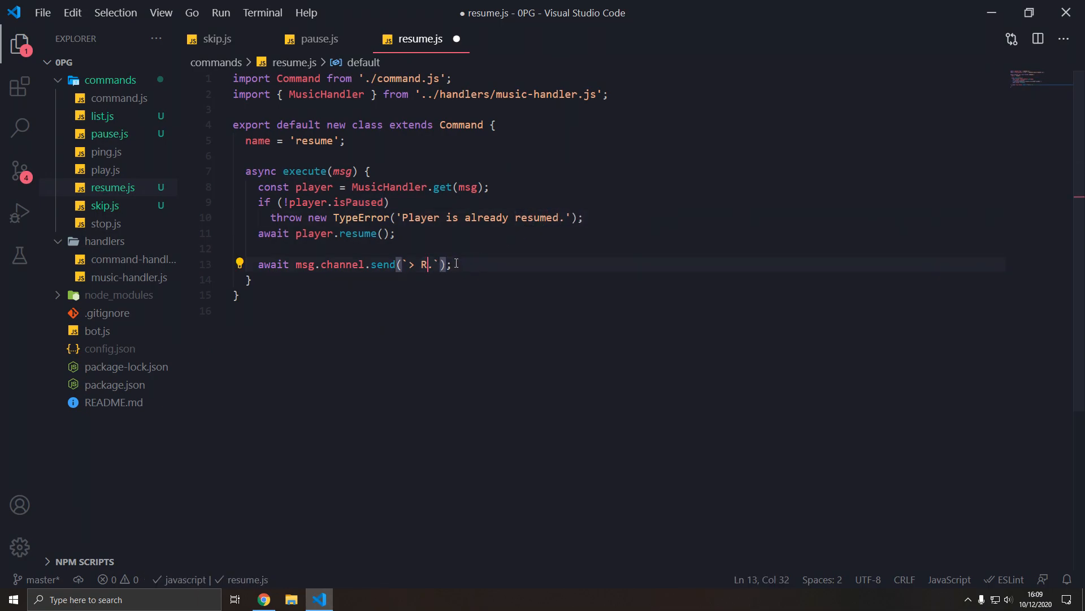
pyautogui.write('esumed')
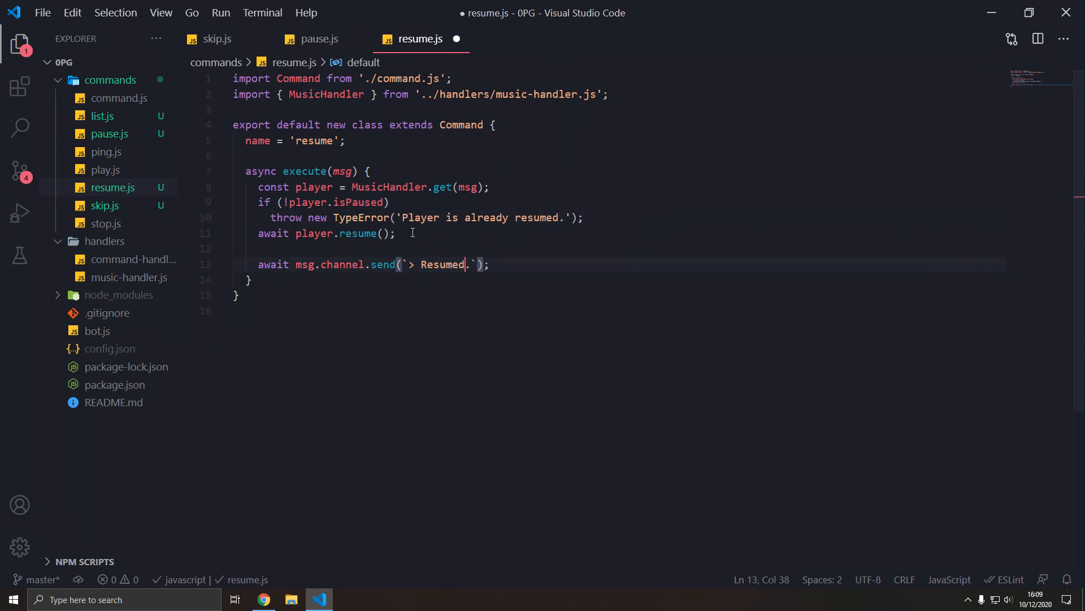
pyautogui.press('Ctrl+s')
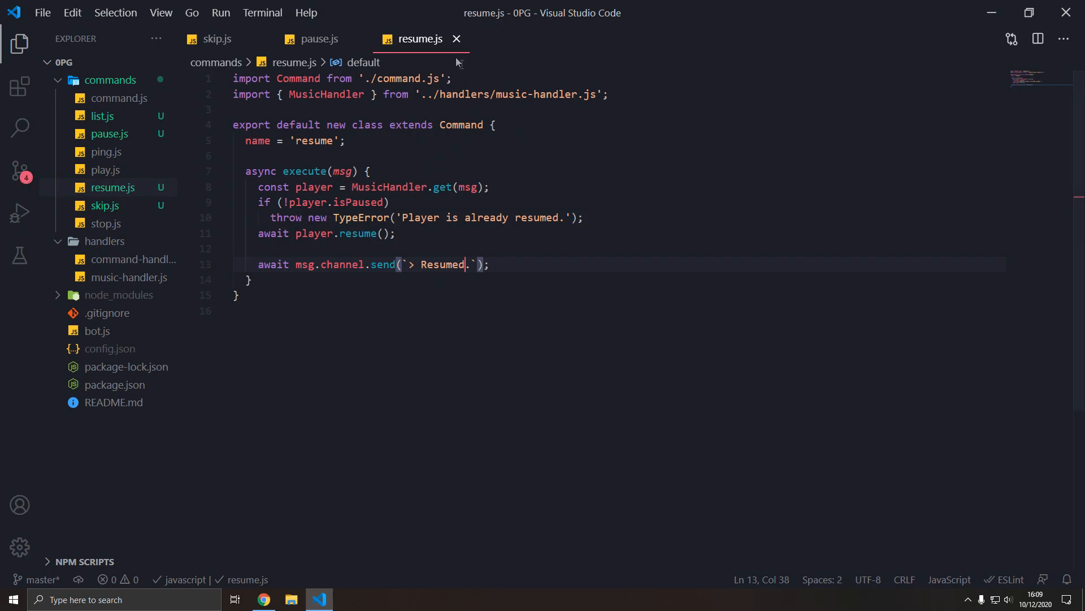
pyautogui.click(264, 599)
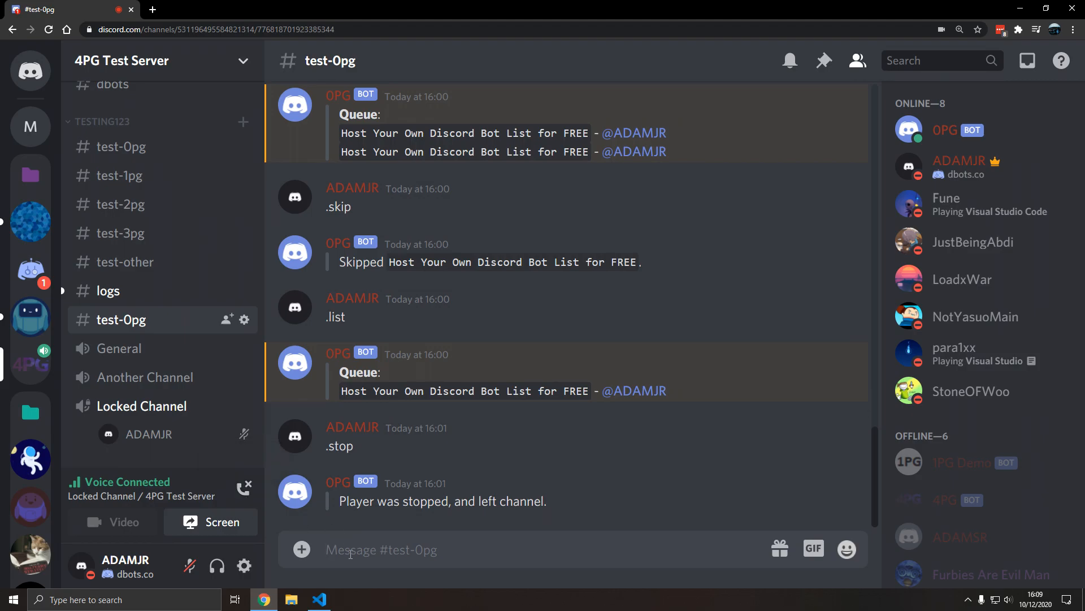
# Send .play, .pause and .resume in test-0pg, checking the Paused. and Resumed. replies.
pyautogui.click(319, 599)
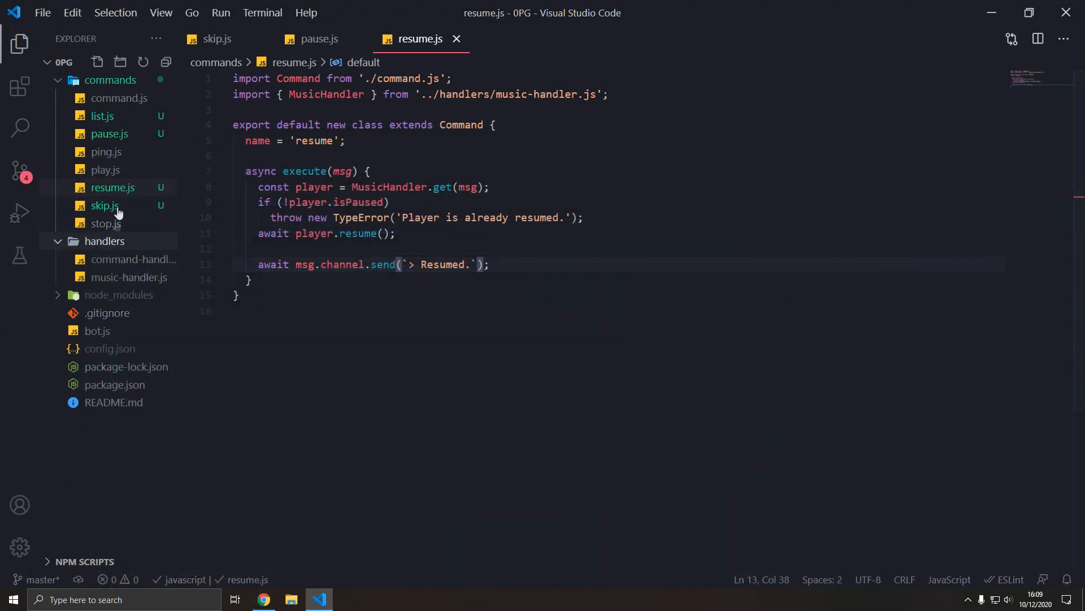
pyautogui.click(263, 599)
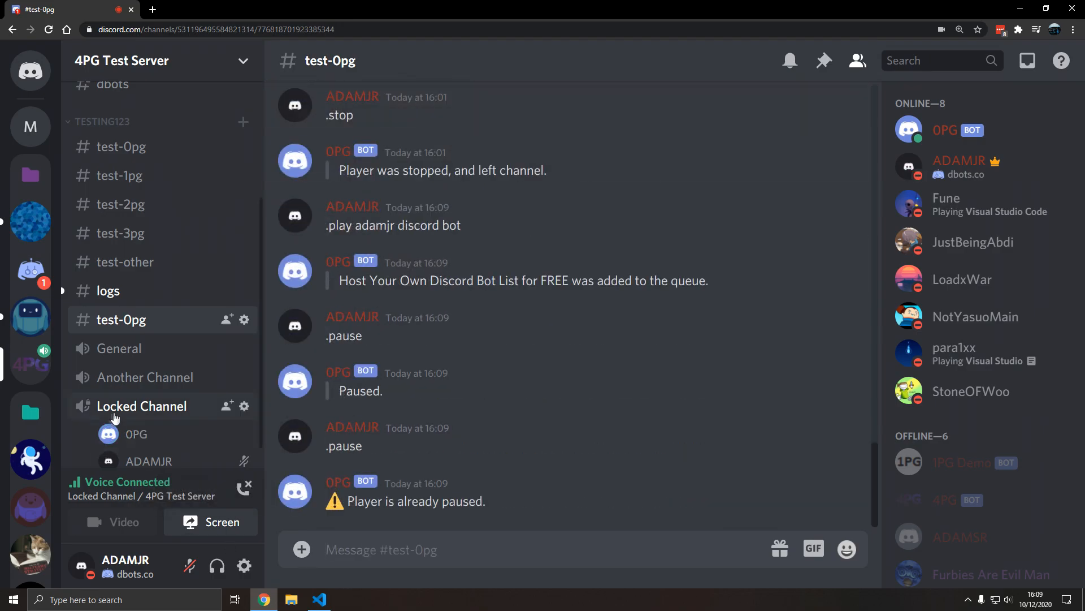
pyautogui.write('.')
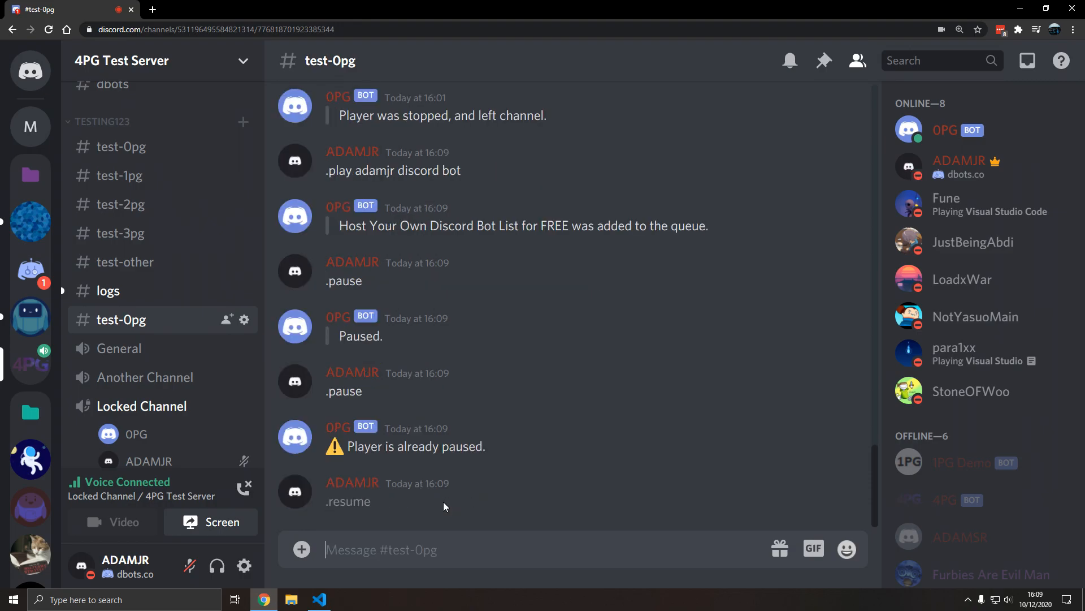
pyautogui.write('.resume')
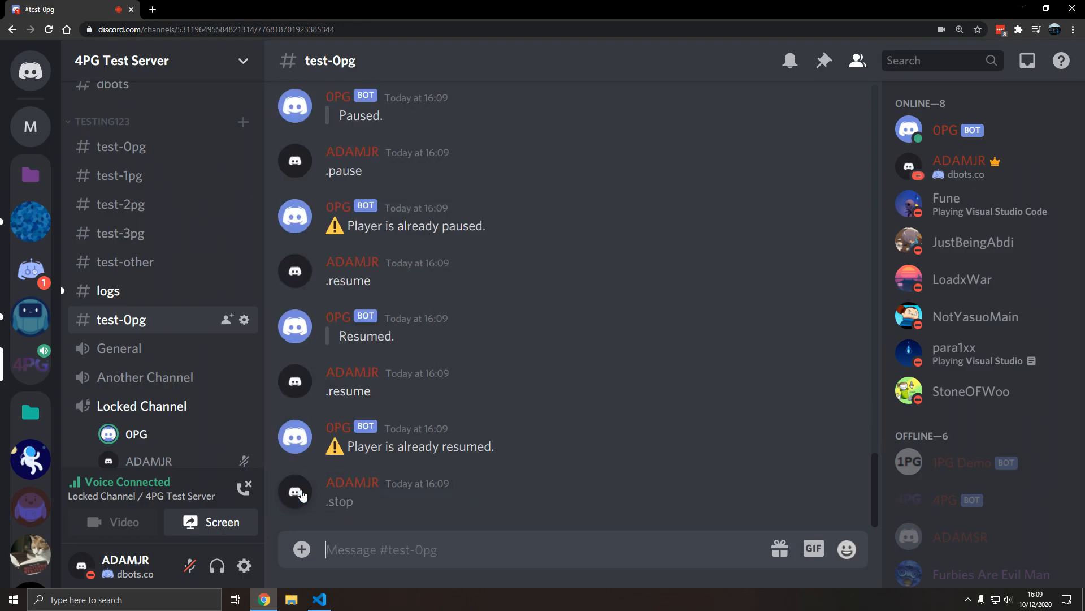
pyautogui.click(320, 598)
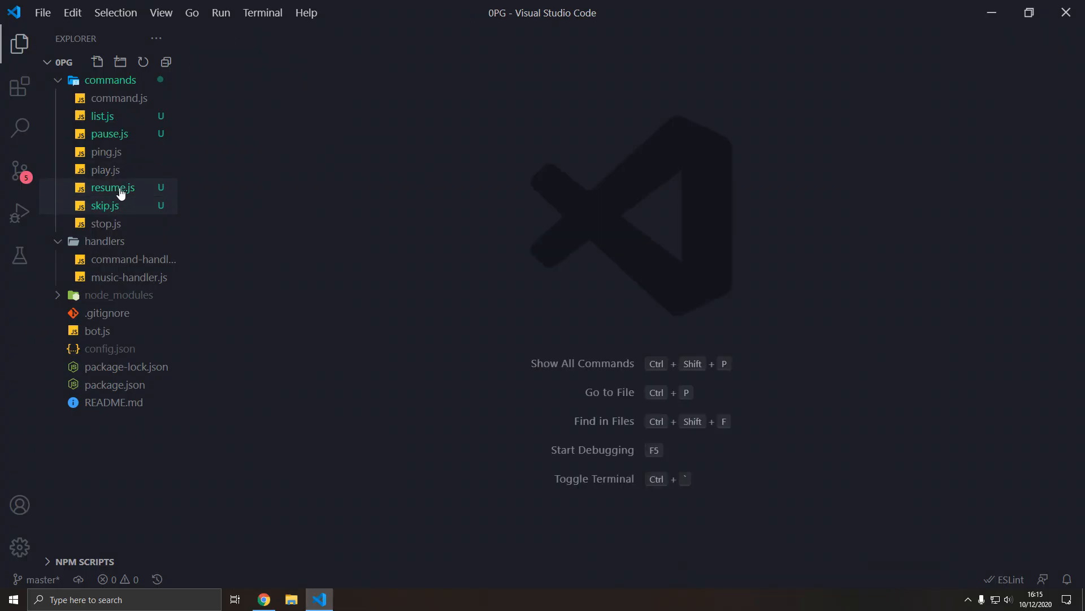
# Copy resume.js into a command named 'seek' and delete the resume check and call.
pyautogui.click(113, 188)
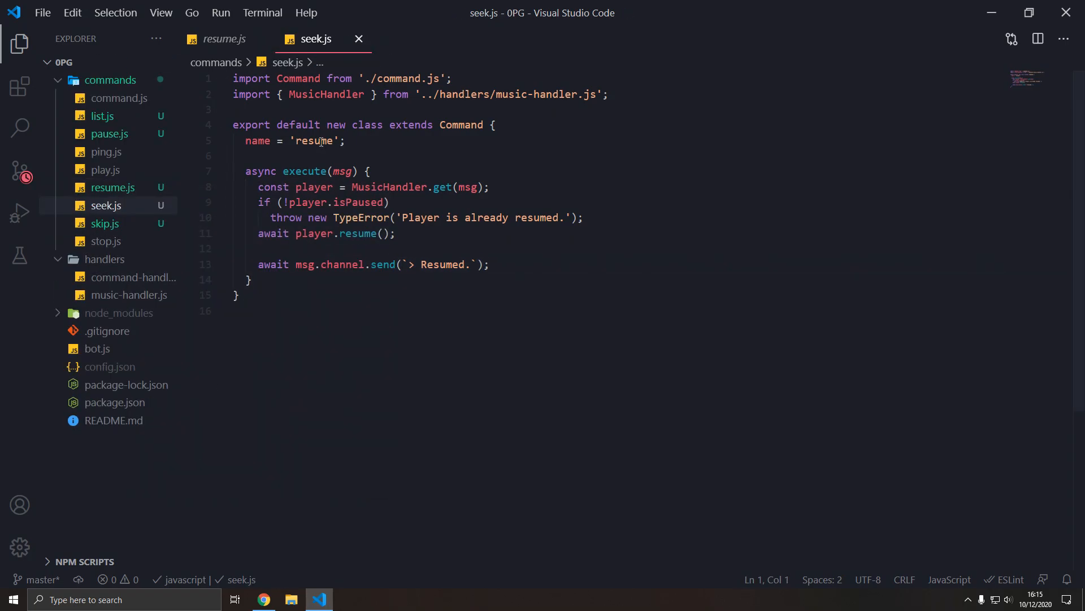
pyautogui.write('seek')
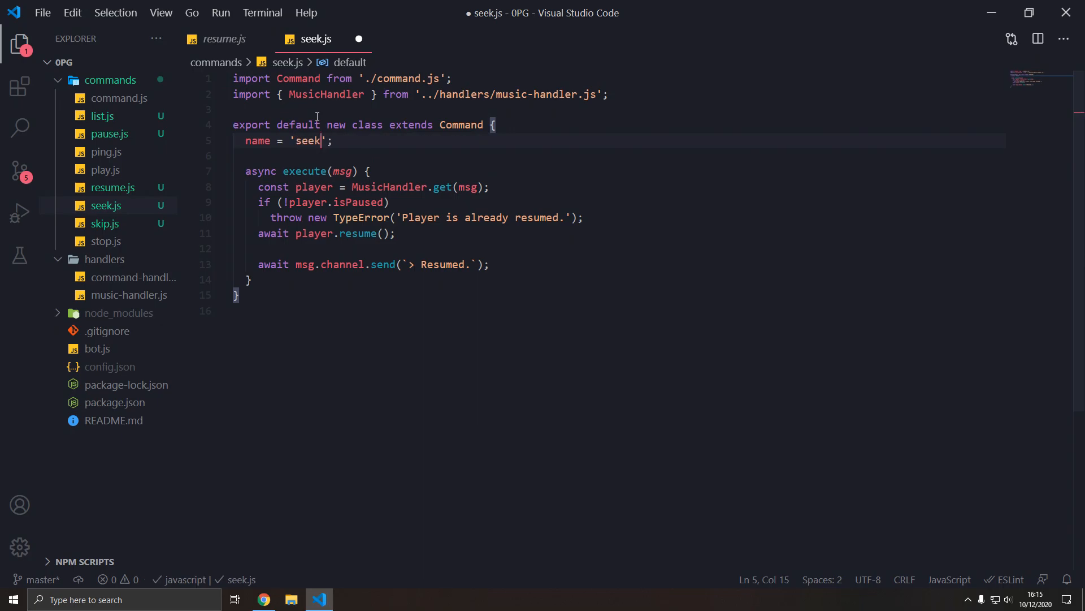
pyautogui.moveTo(358, 202)
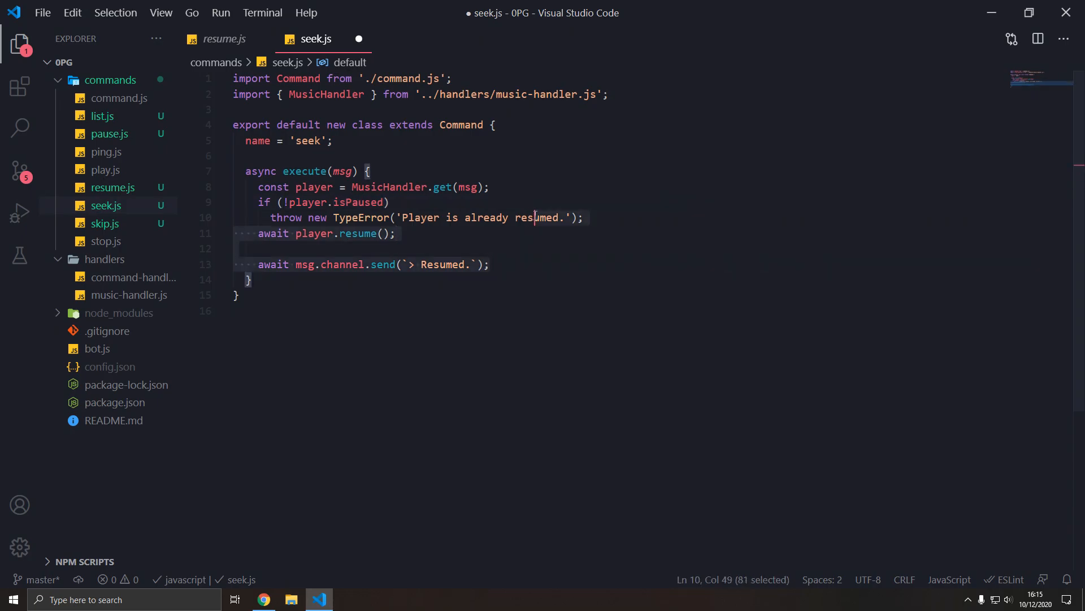
pyautogui.press('Delete')
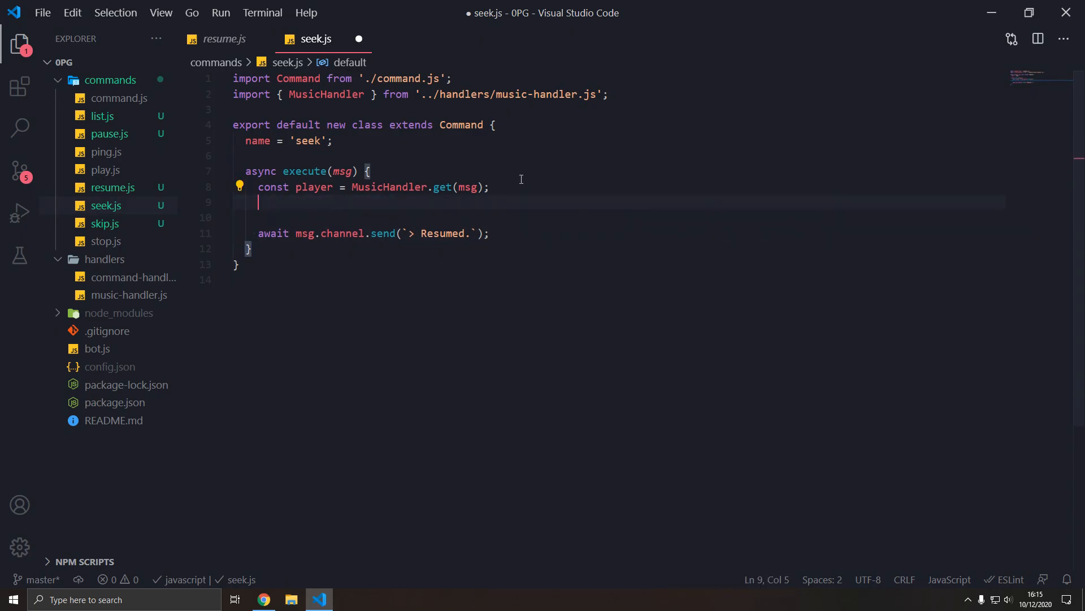
# Add a 'to' argument converted with to = +to and await player.seek(to).
pyautogui.write('player.seek')
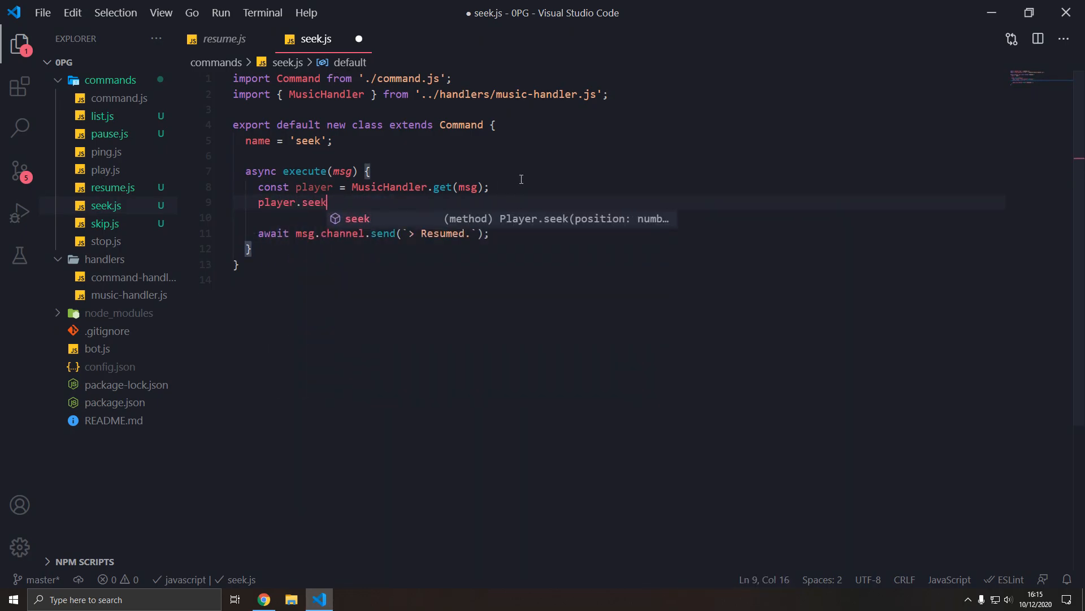
pyautogui.write('();')
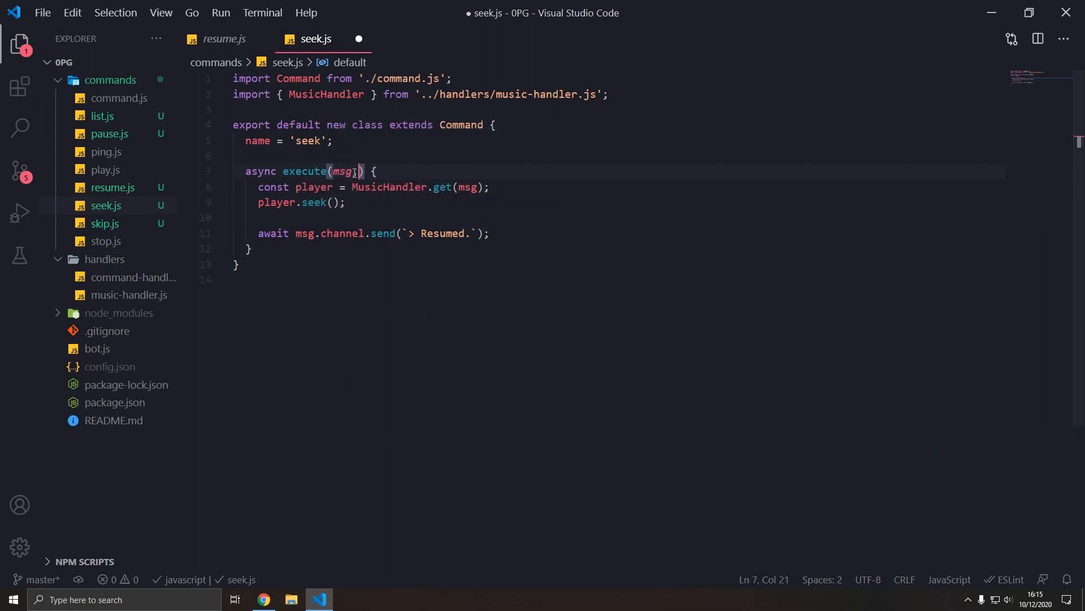
pyautogui.write(', to')
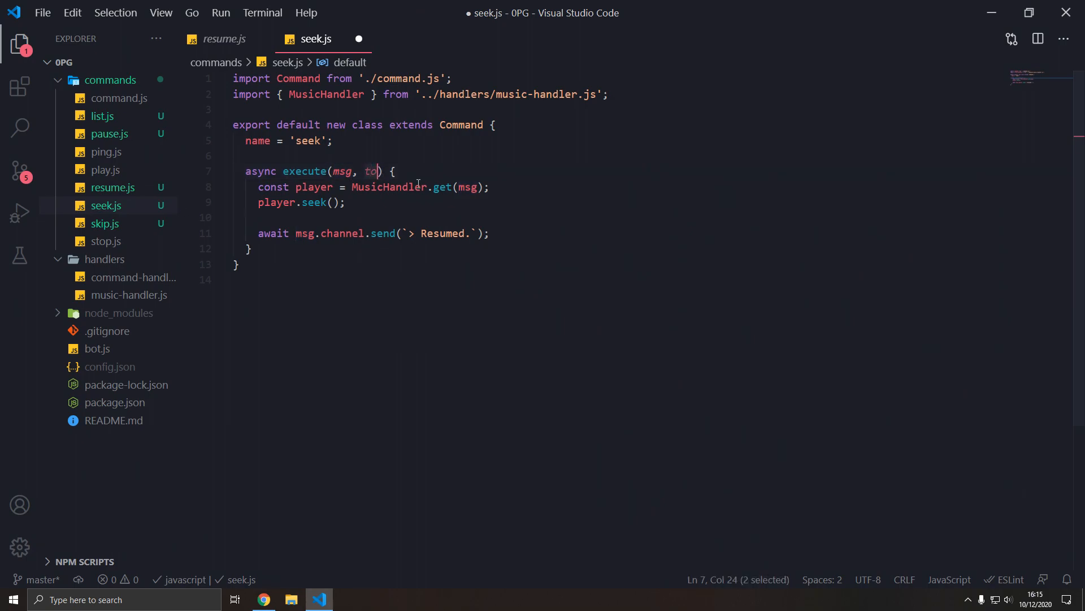
pyautogui.write('to')
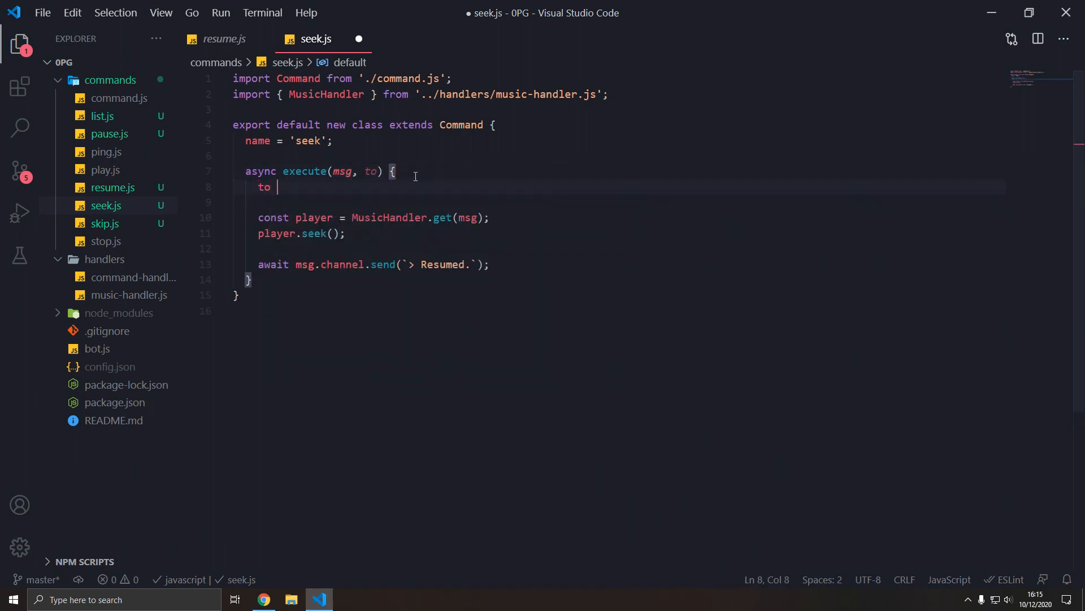
pyautogui.write('= +to;')
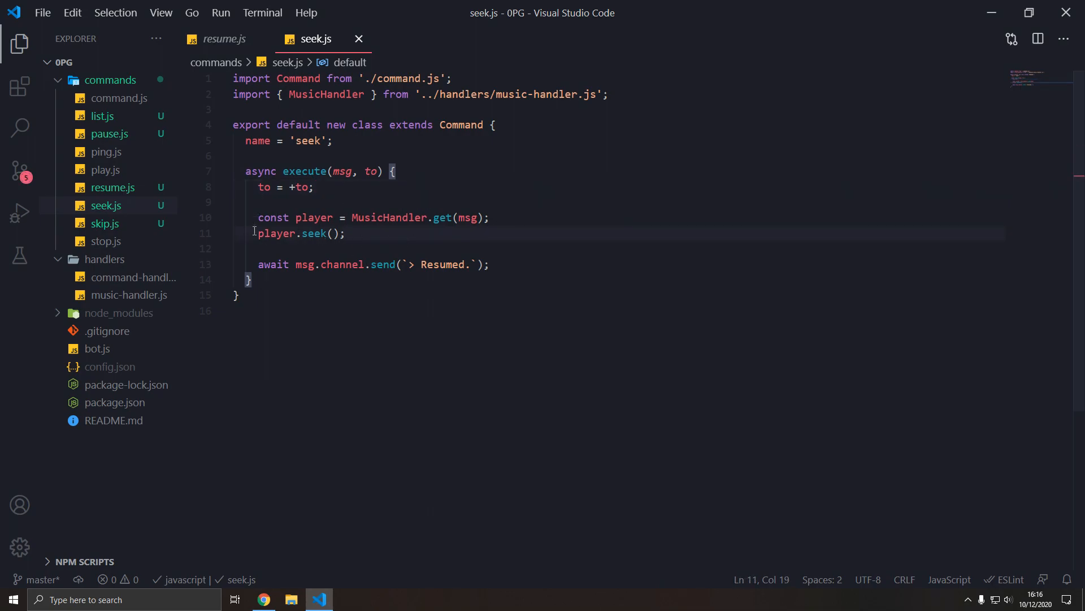
pyautogui.write('await')
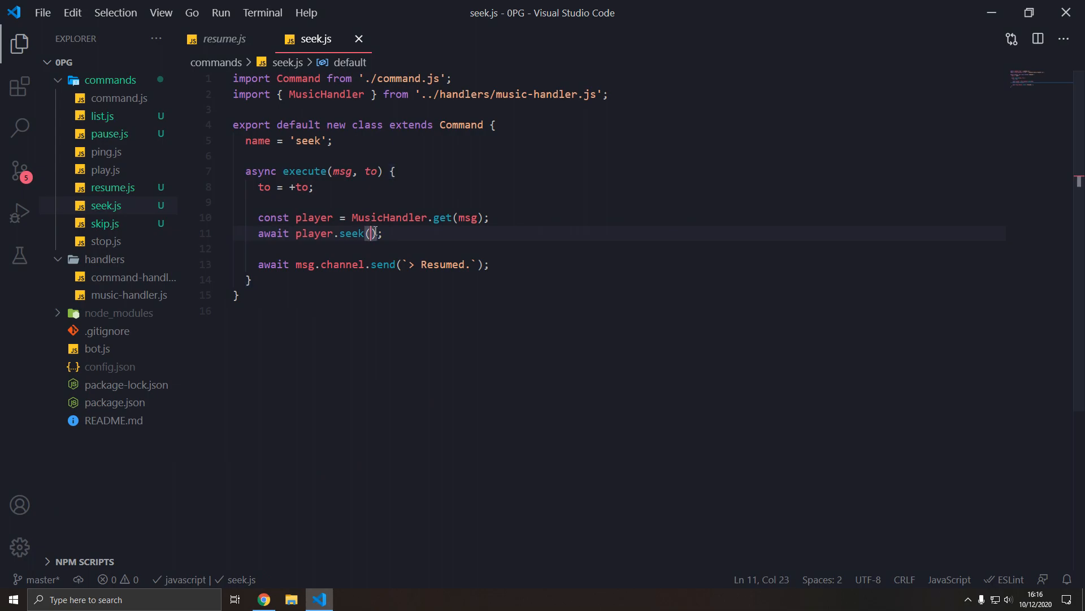
pyautogui.write('to')
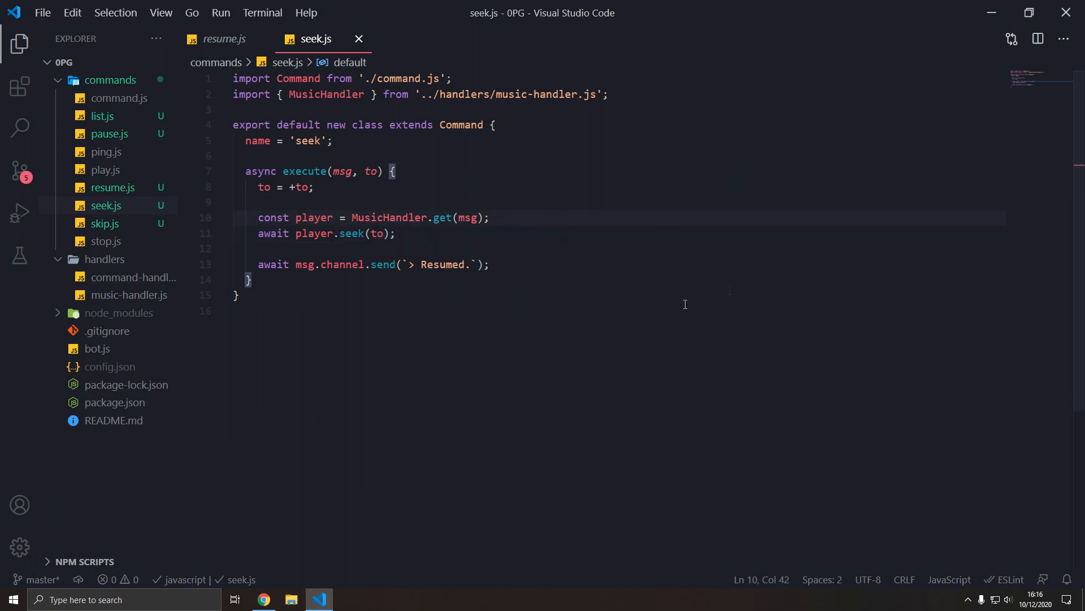
pyautogui.write('if (!')
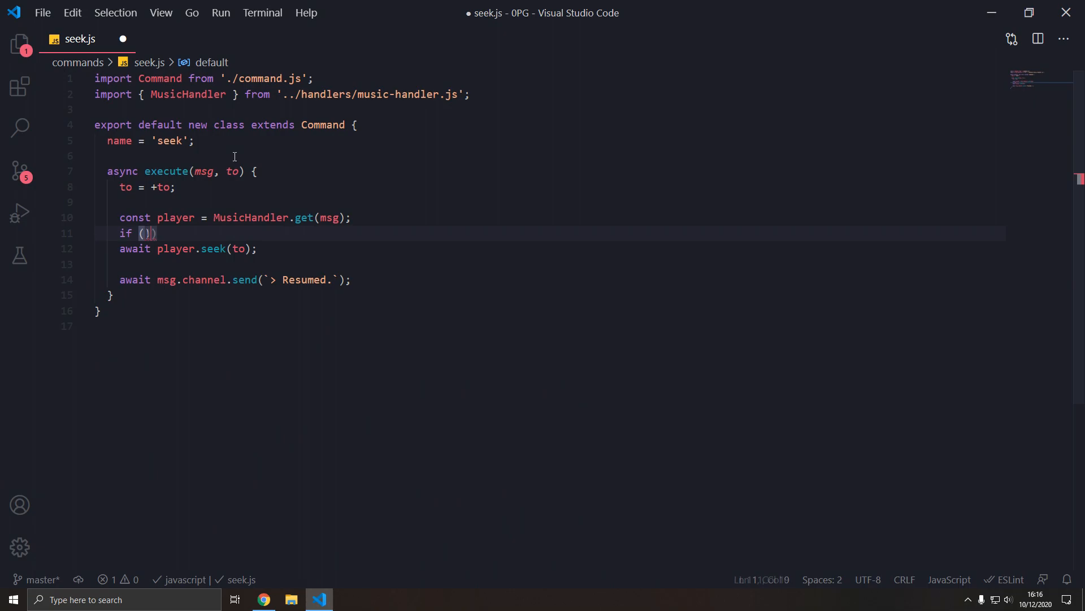
# When no 'to' is given, reply '> Player is at position `${seconds}s`'.
pyautogui.write('!to')
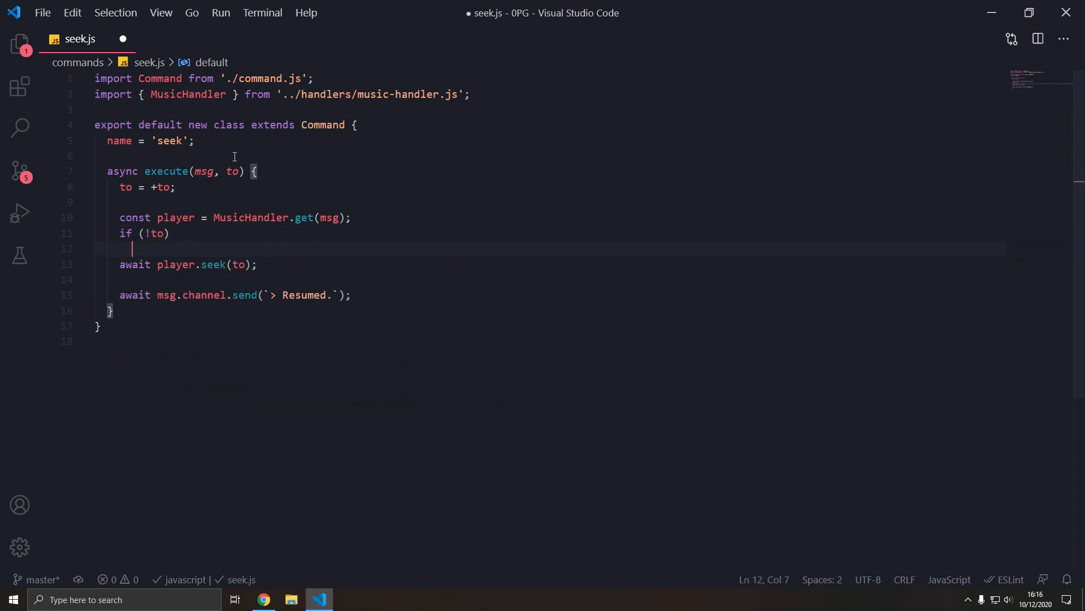
pyautogui.moveTo(157, 233)
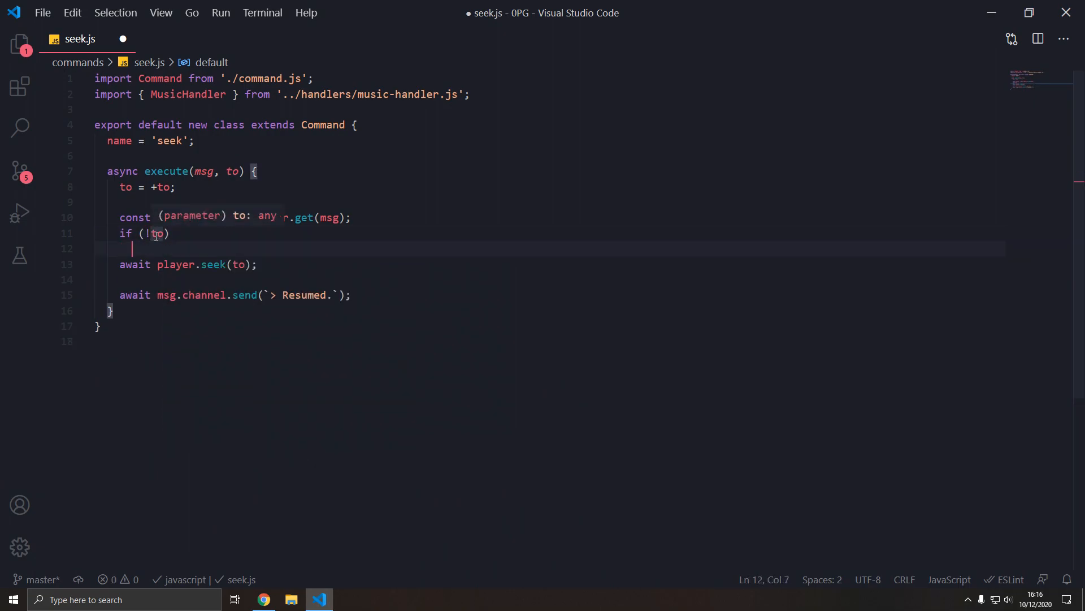
pyautogui.write('return msg')
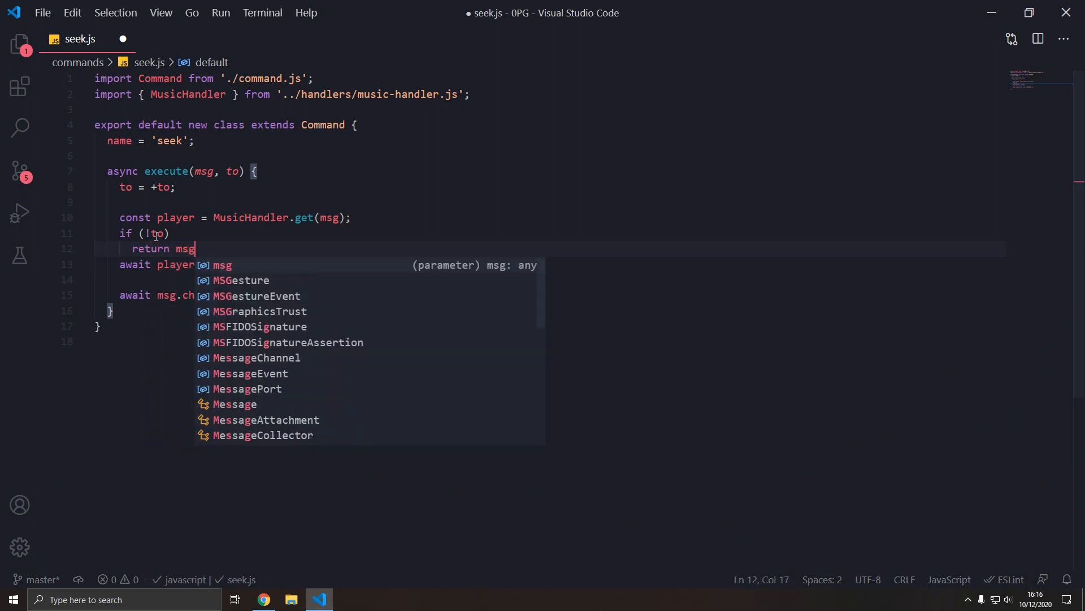
pyautogui.write('.channel.send(')
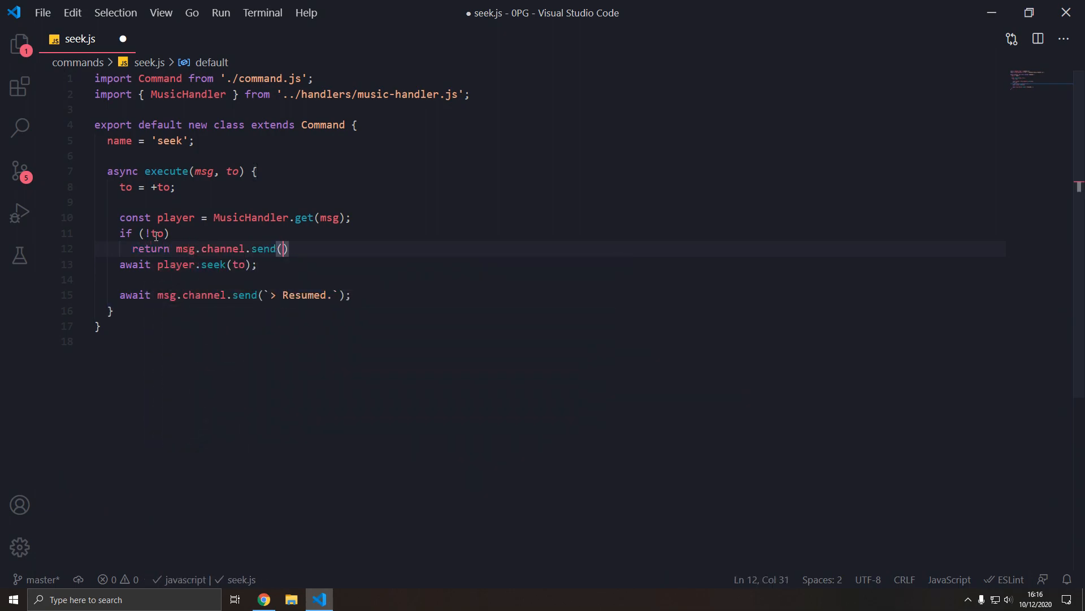
pyautogui.write('`> `')
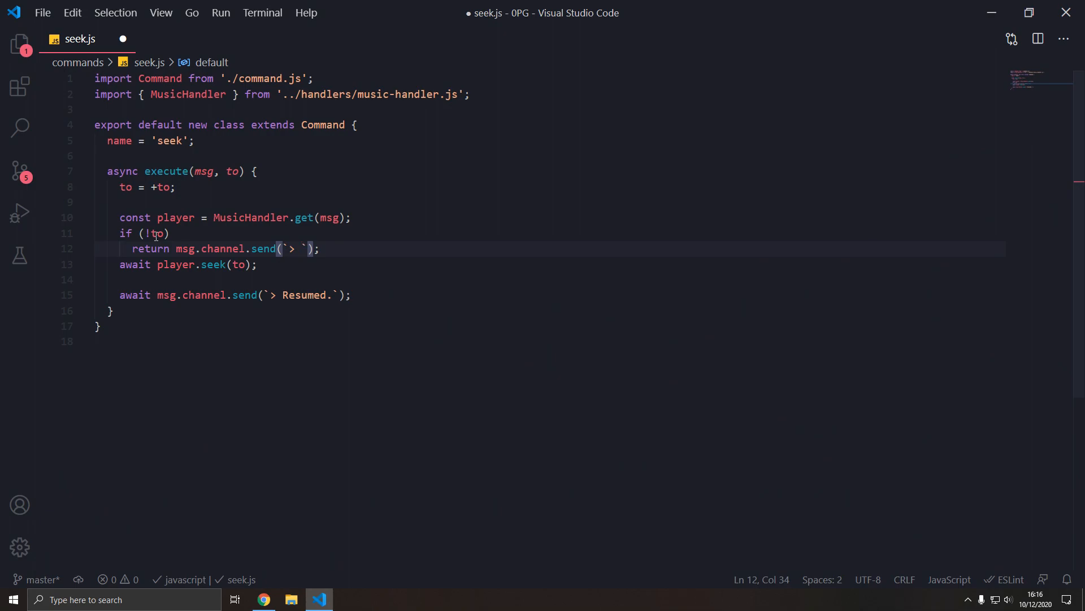
pyautogui.write('Player is at')
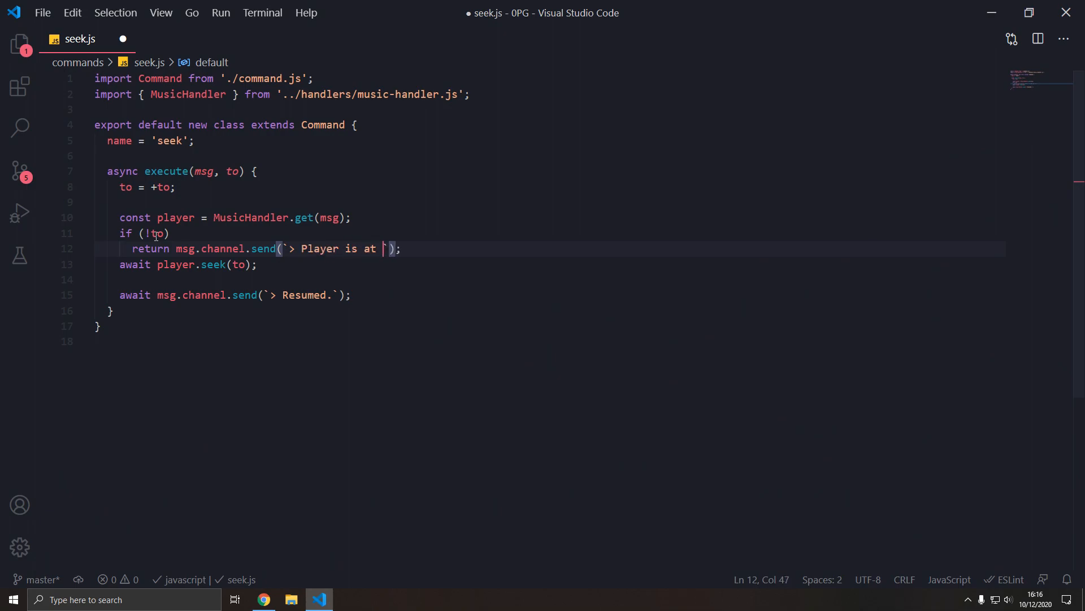
pyautogui.write('position \\`${}\\')
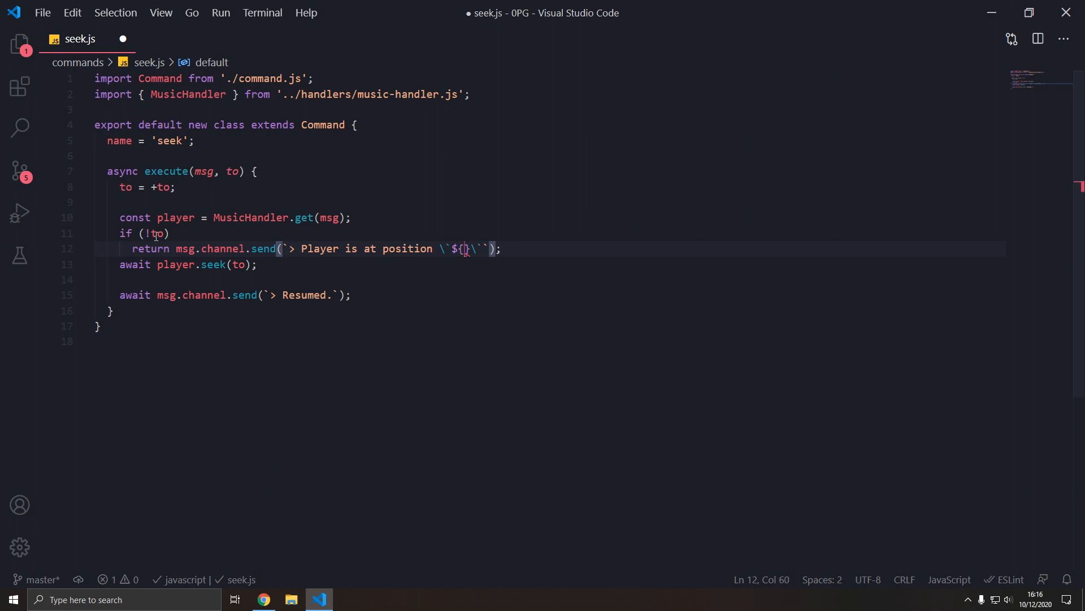
pyautogui.write('seconds}s')
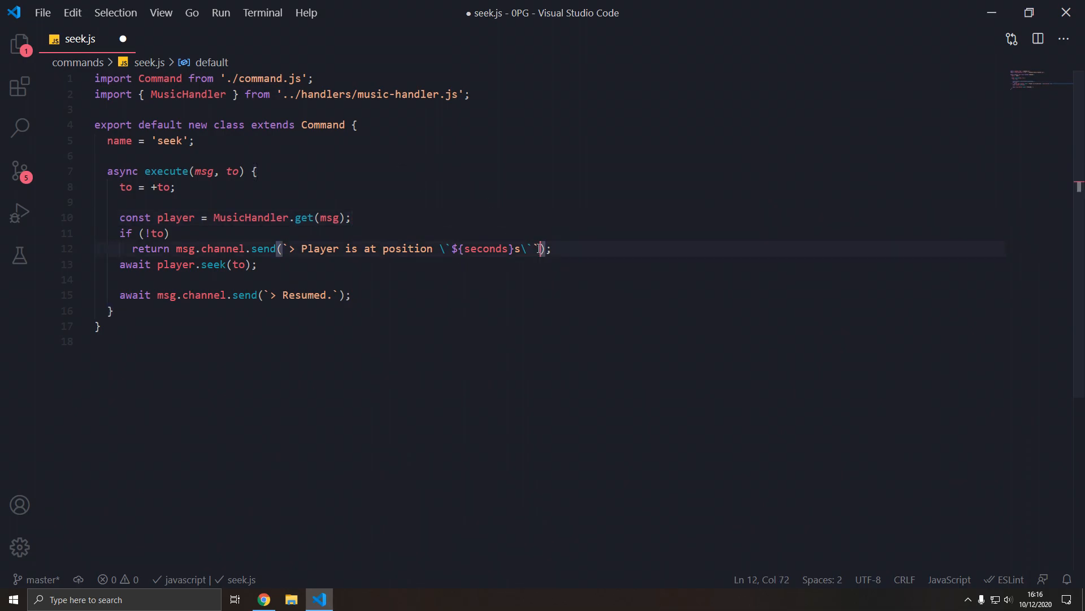
# Define const seconds = Math.round(player.position / 1000) with a temporary rounding comment.
pyautogui.write('co')
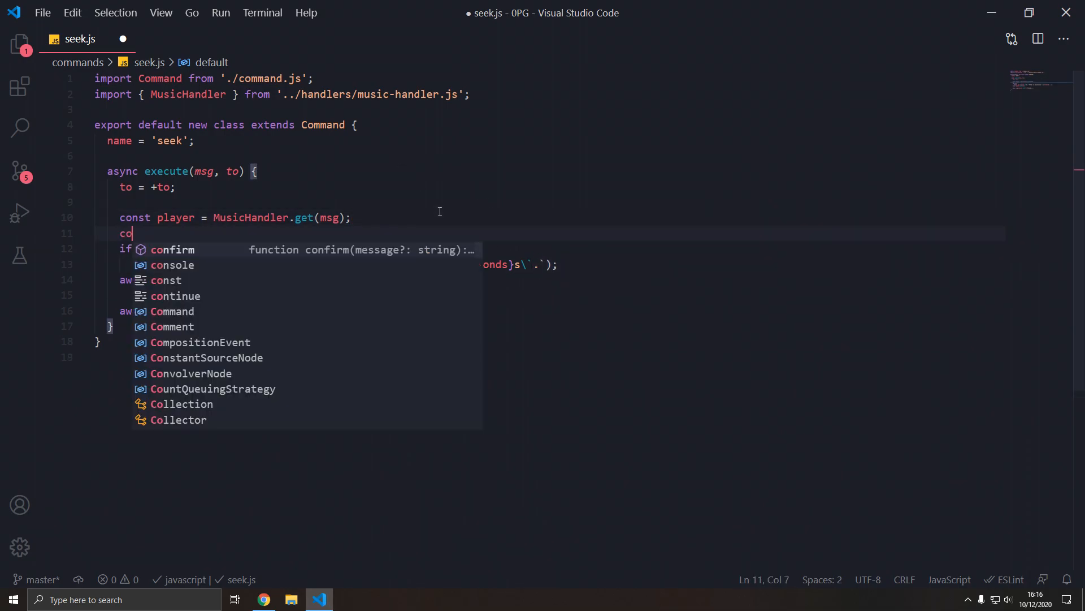
pyautogui.write('nst seconds =')
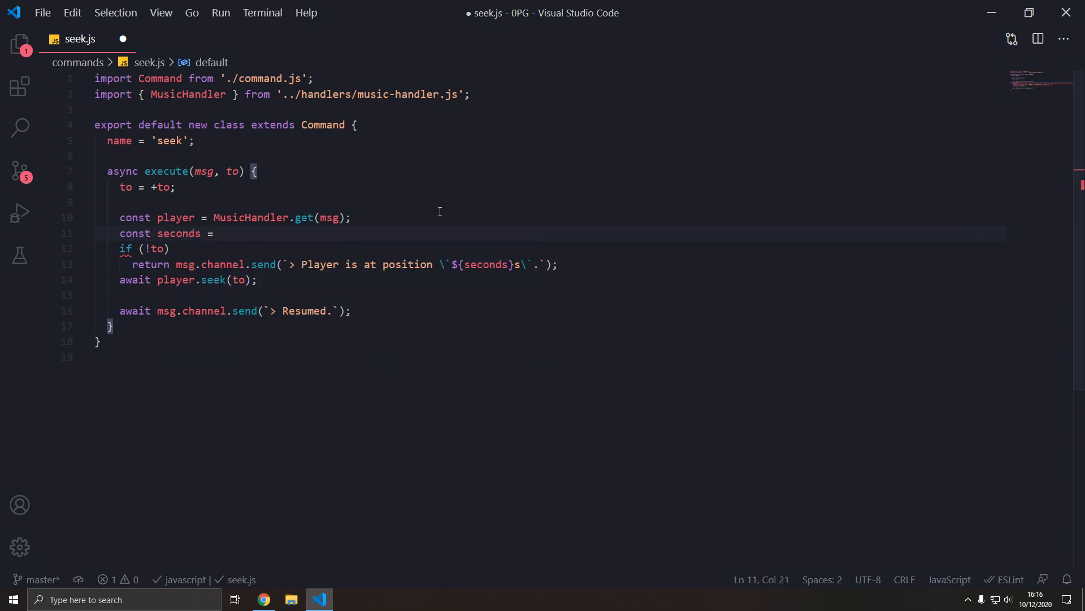
pyautogui.write('player.position')
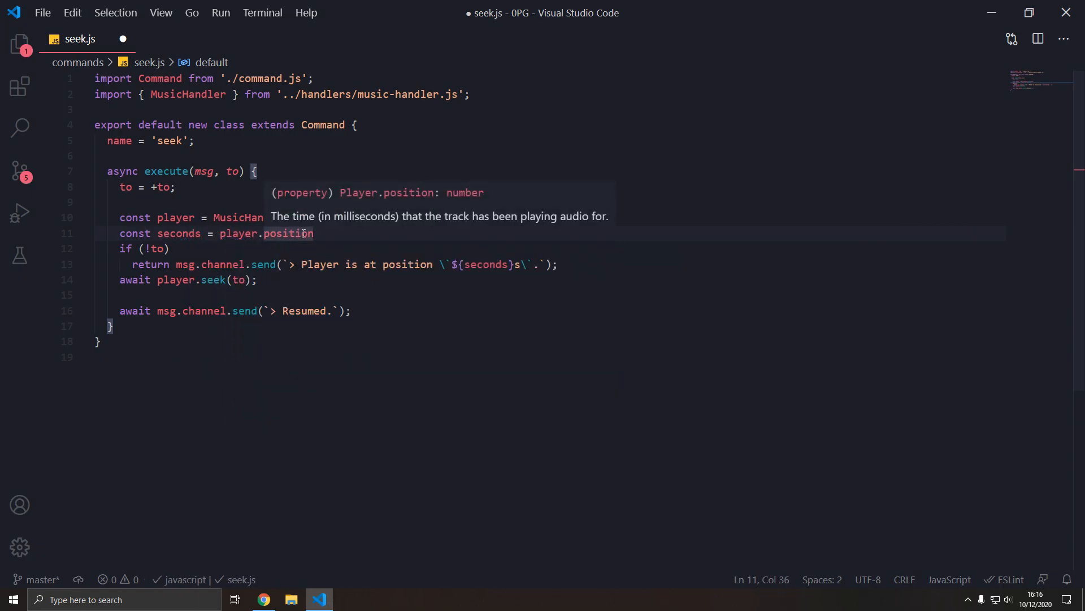
pyautogui.write('/ 1000;')
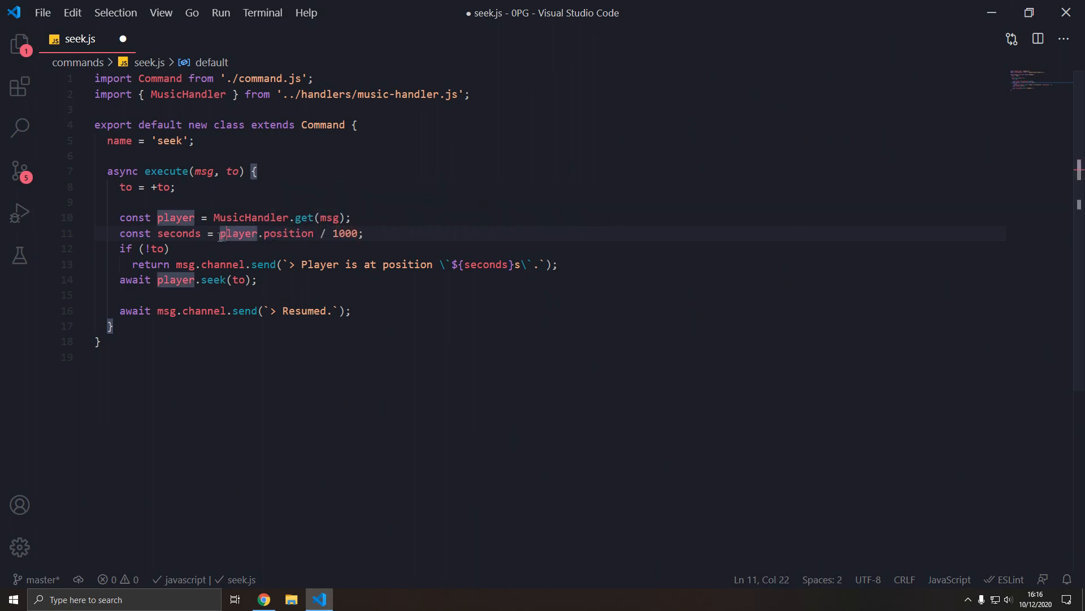
pyautogui.write('Math.floor(')
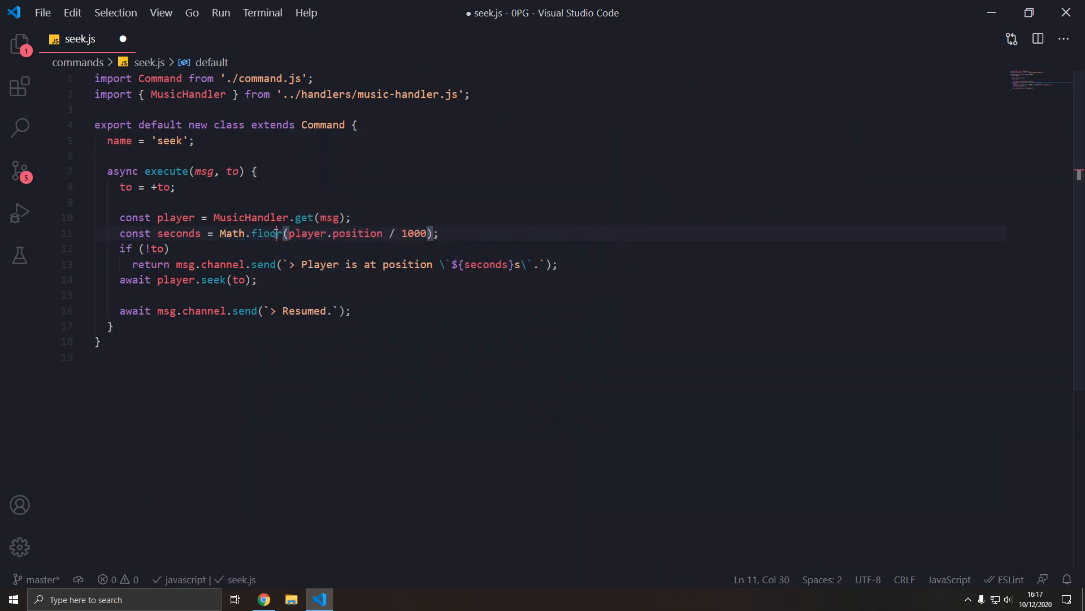
pyautogui.write('round')
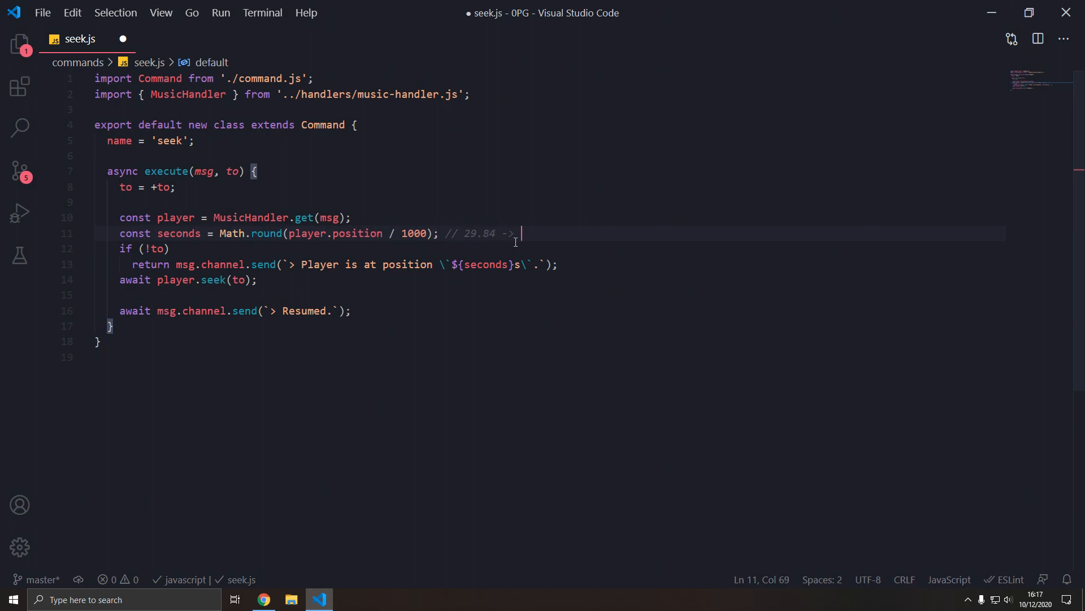
pyautogui.write('29')
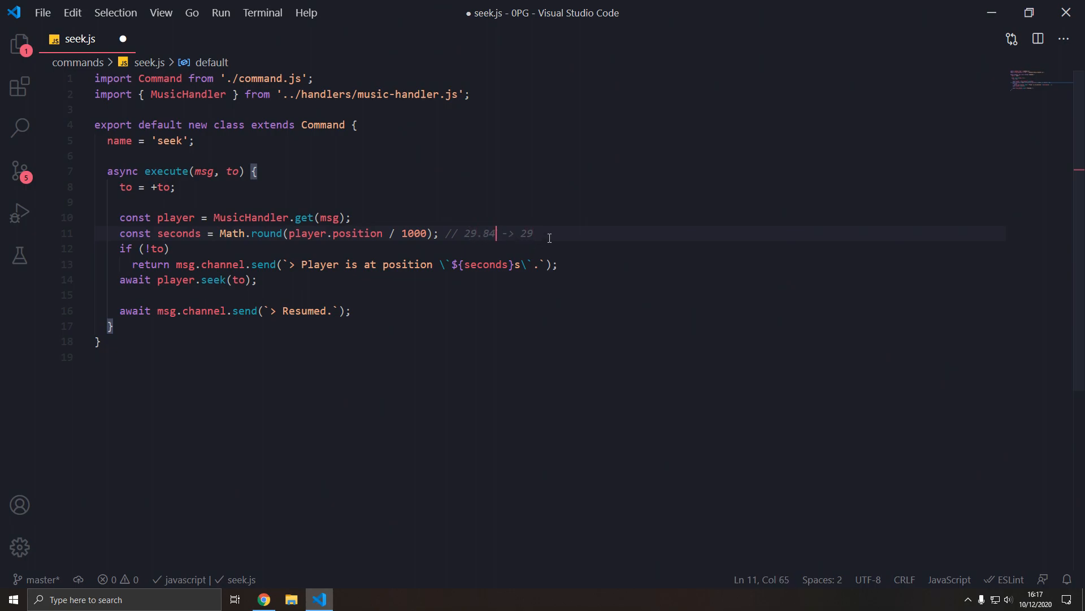
pyautogui.write('0-')
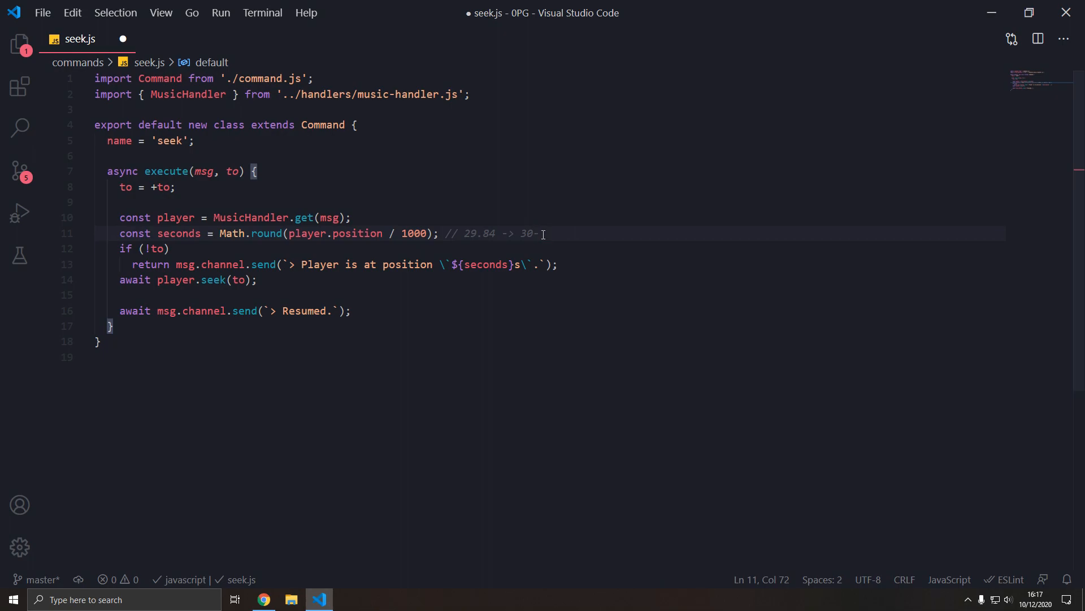
pyautogui.press('Backspace')
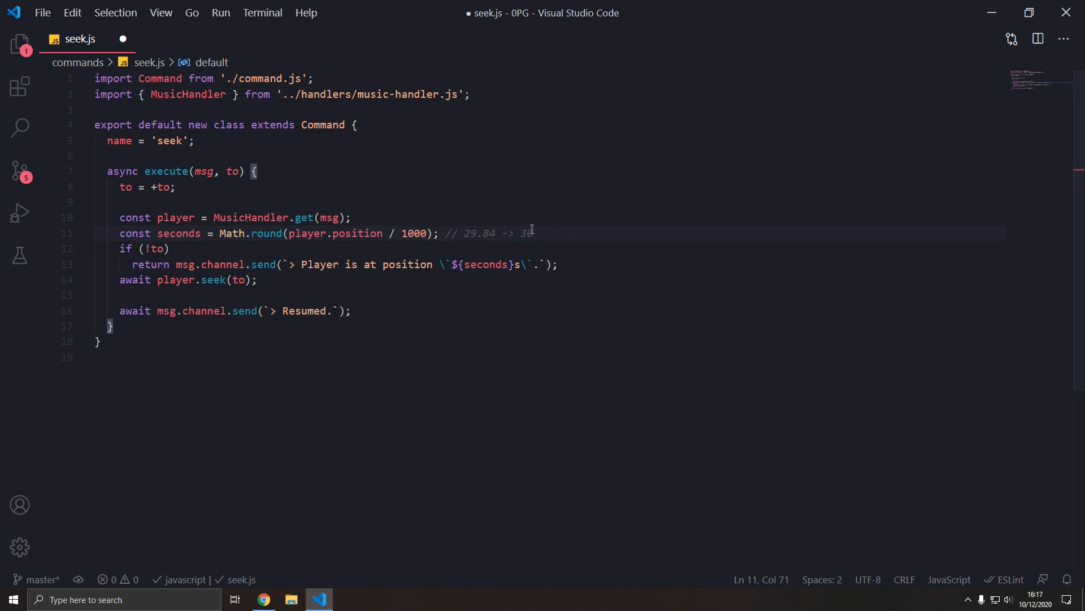
pyautogui.press('ctrl+shift+k')
pyautogui.write('${')
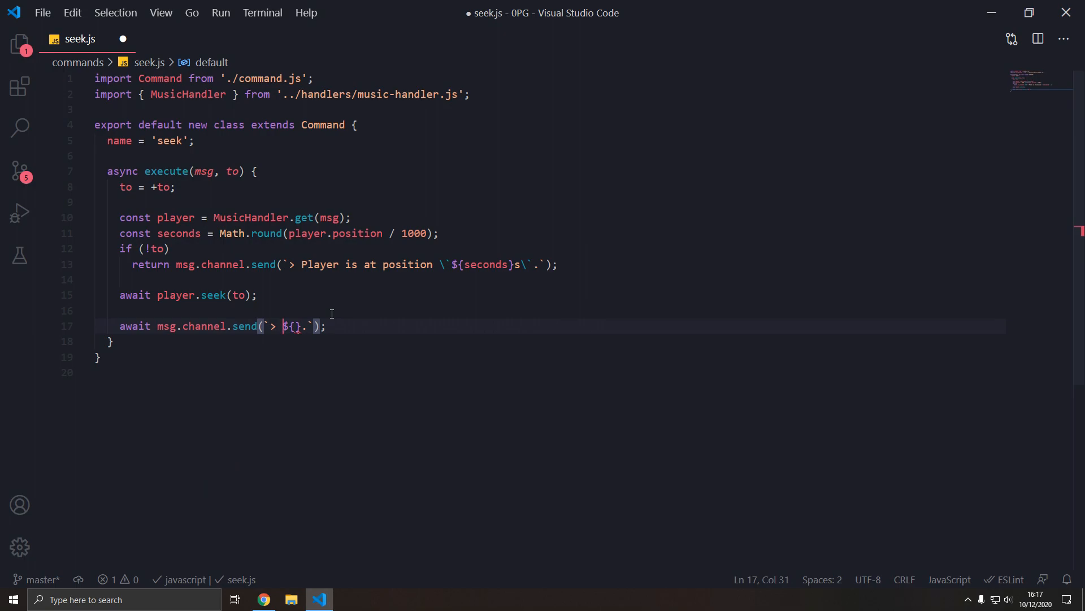
# Replace the '> Resumed.' reply with '> Seeked to `${to}s`.'.
pyautogui.write('Seeked')
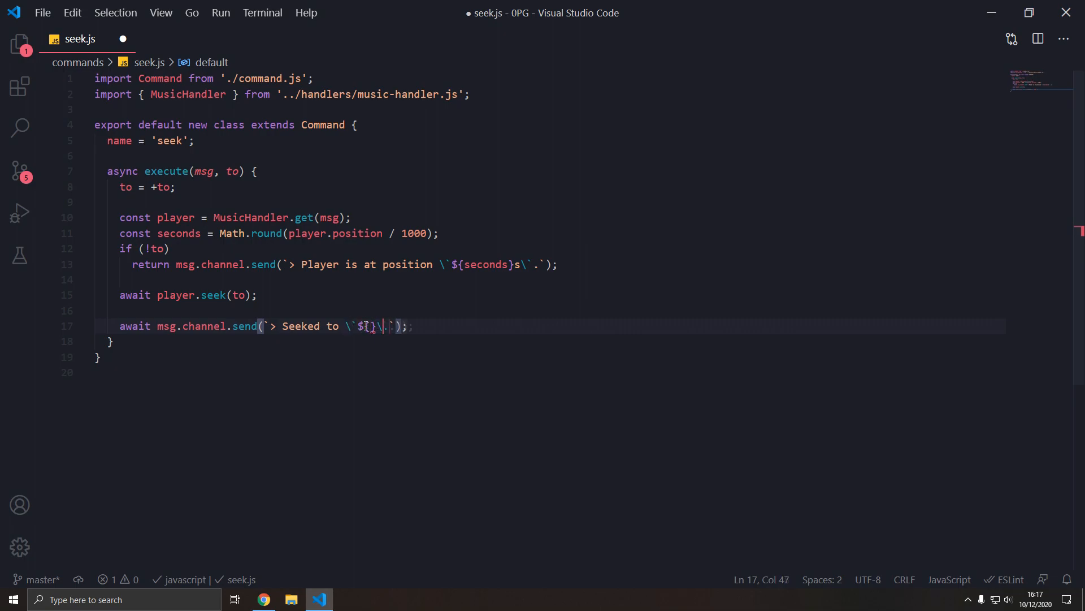
pyautogui.write('to')
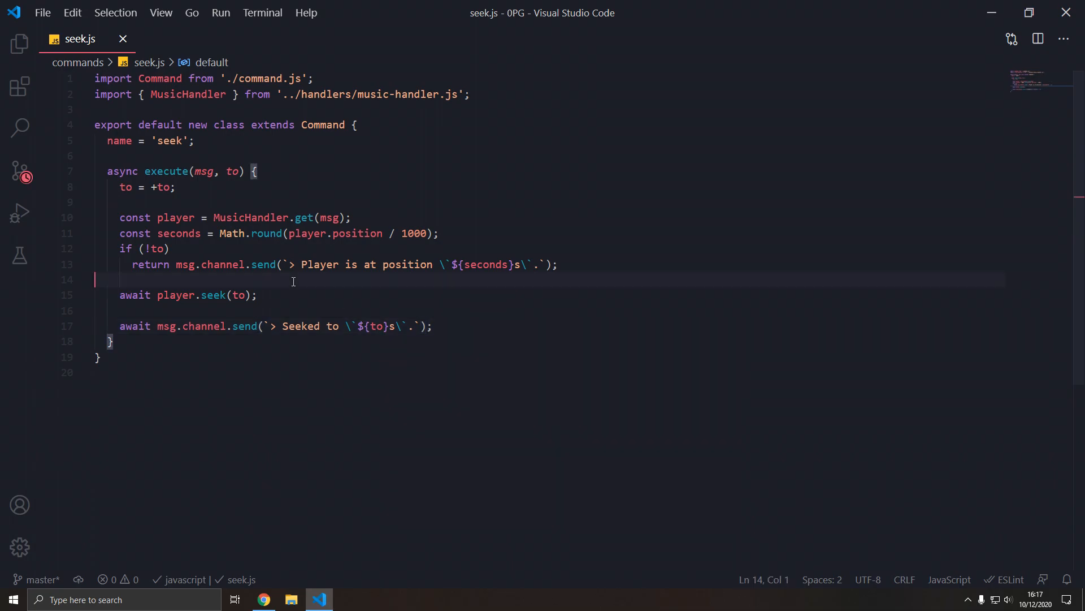
# Play 'adamjr discord bot' in the test-0pg channel.
pyautogui.click(263, 599)
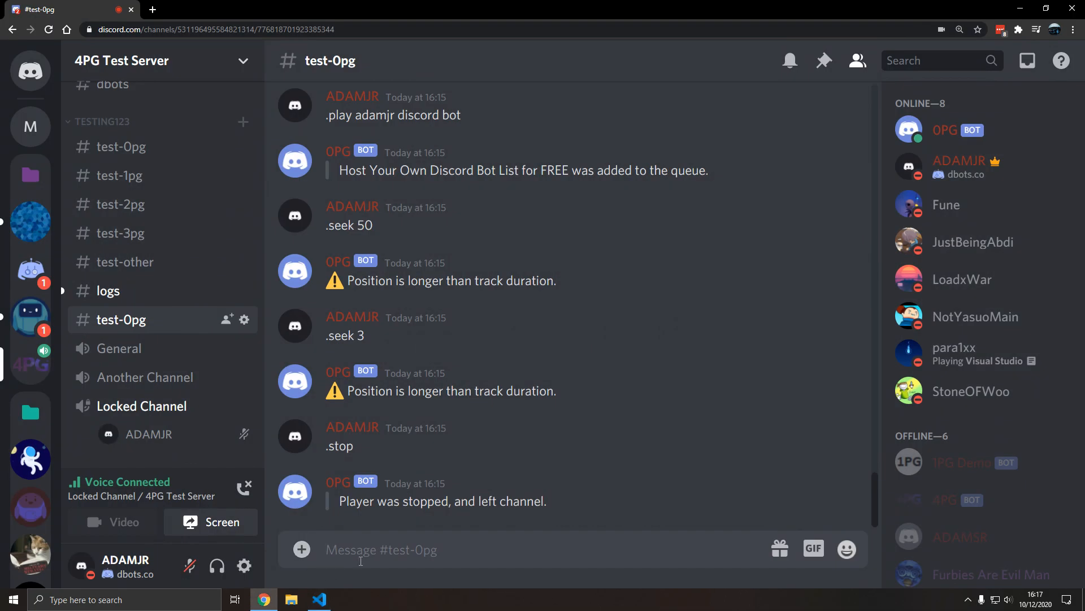
pyautogui.write('.play a')
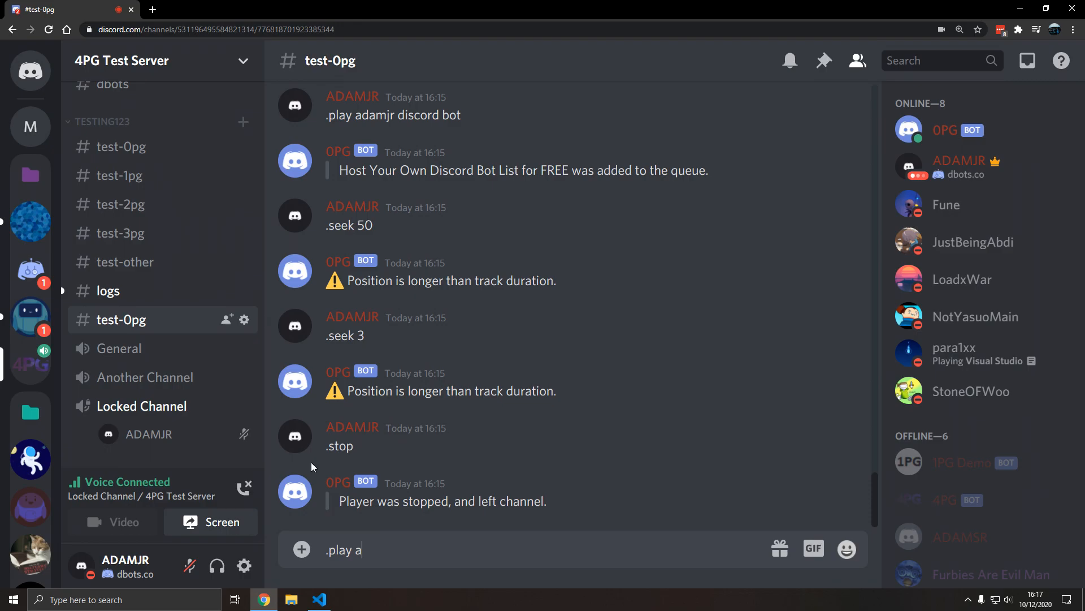
pyautogui.write('damjr discord bot')
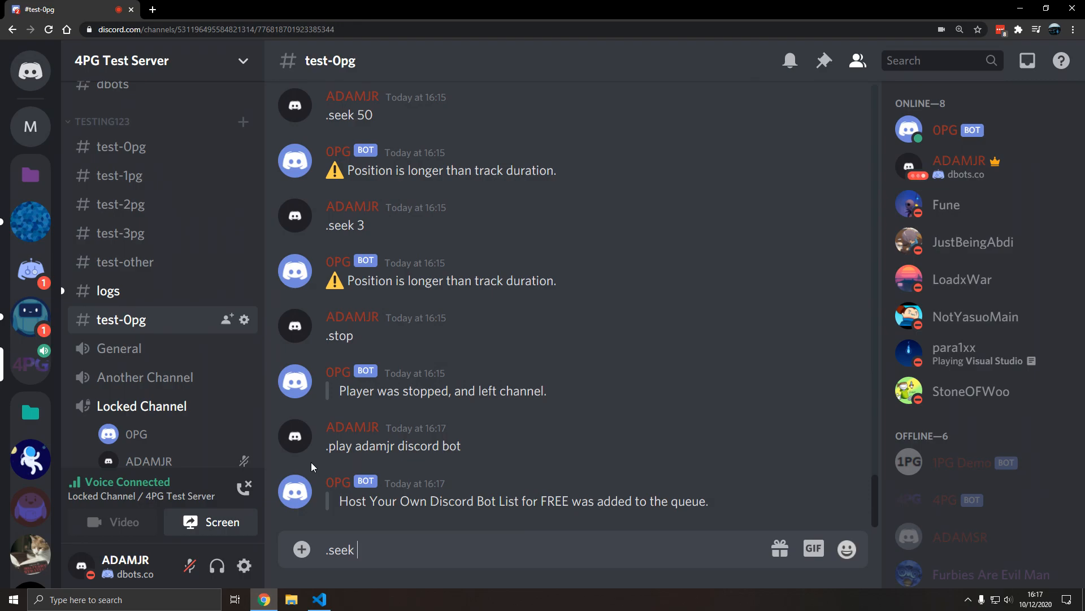
pyautogui.press('Enter')
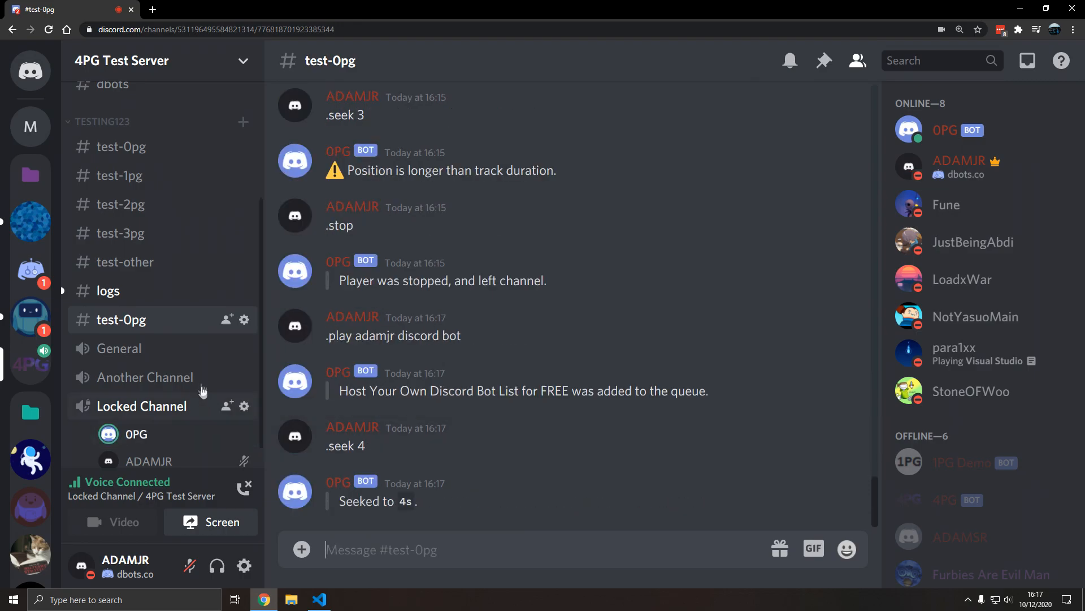
# Send .seek 4, .seek 60 and .seek 10000, then .stop the player.
pyautogui.write('.seek')
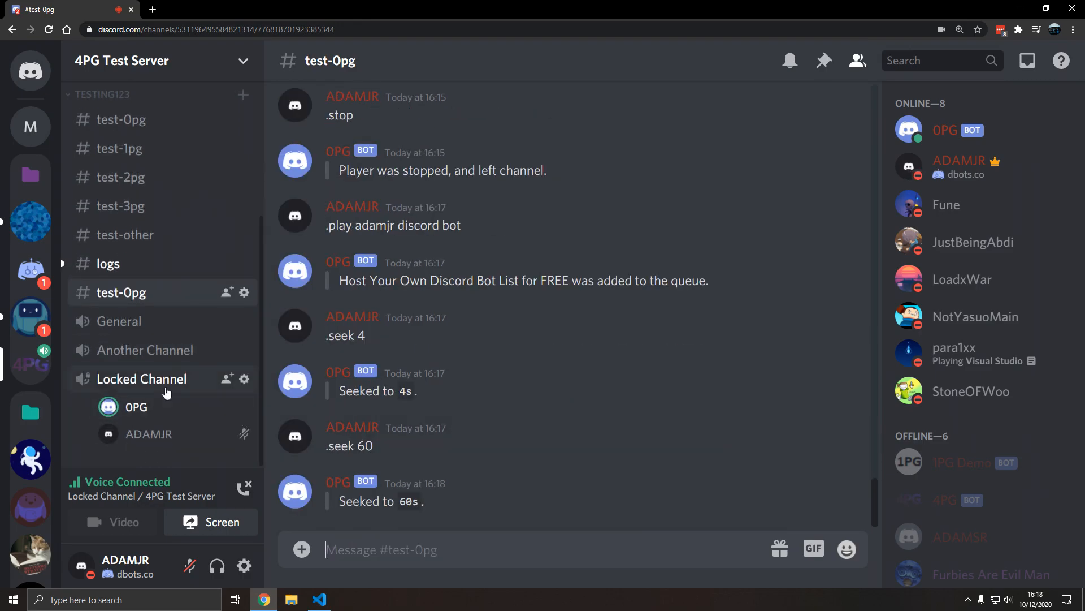
pyautogui.write('.seek')
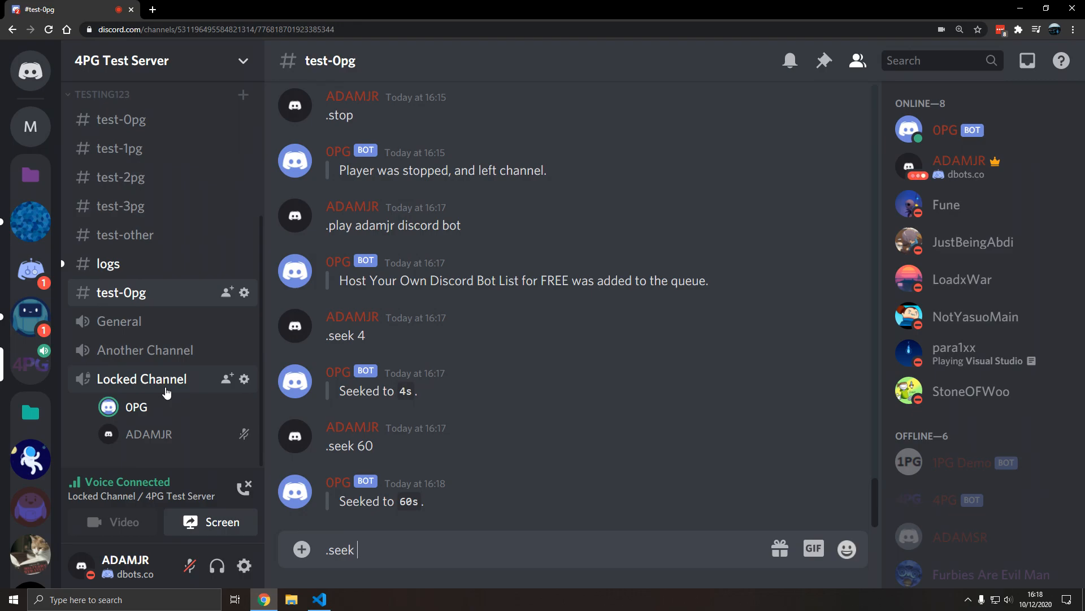
pyautogui.press('Enter')
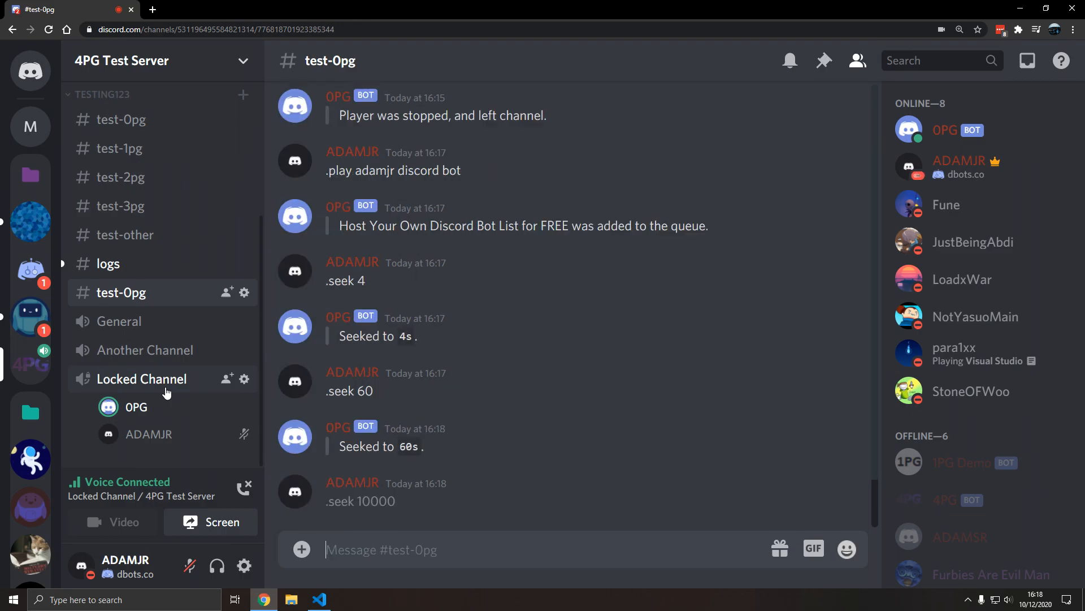
pyautogui.write('.stop')
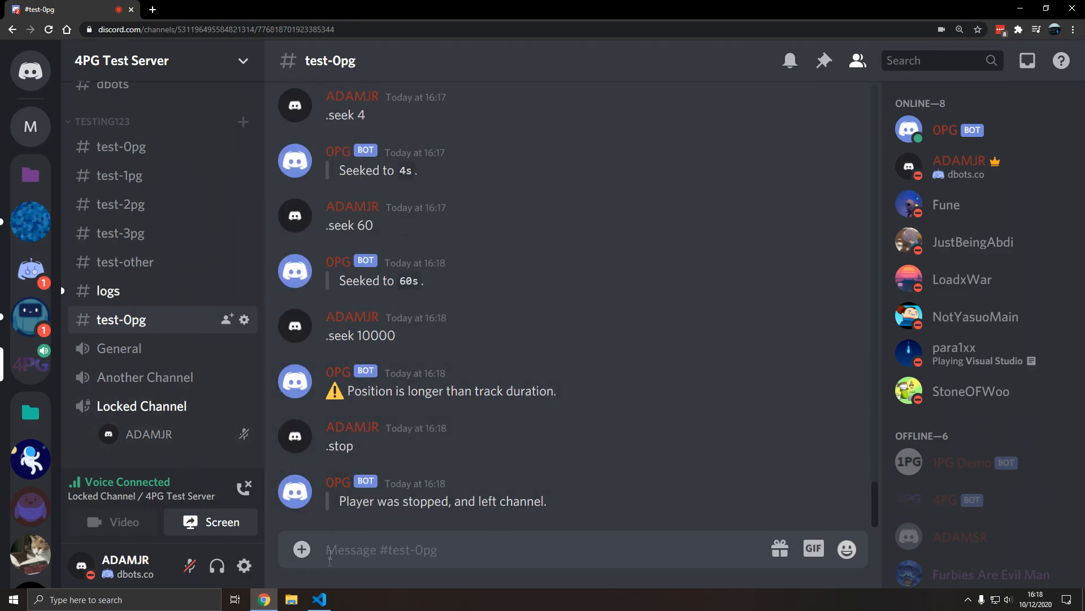
pyautogui.click(320, 599)
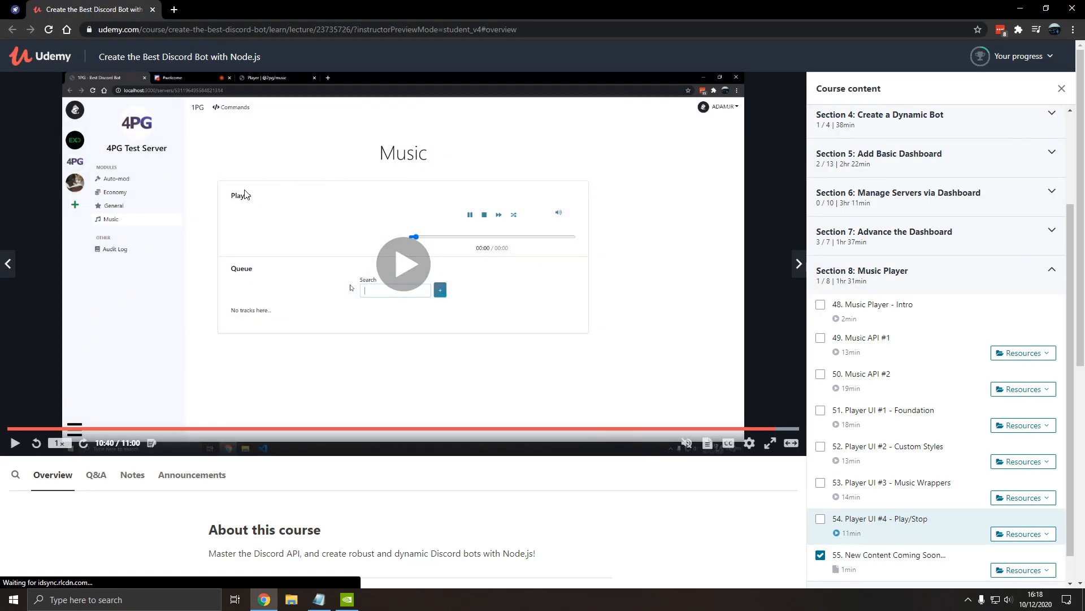
pyautogui.moveTo(454, 172)
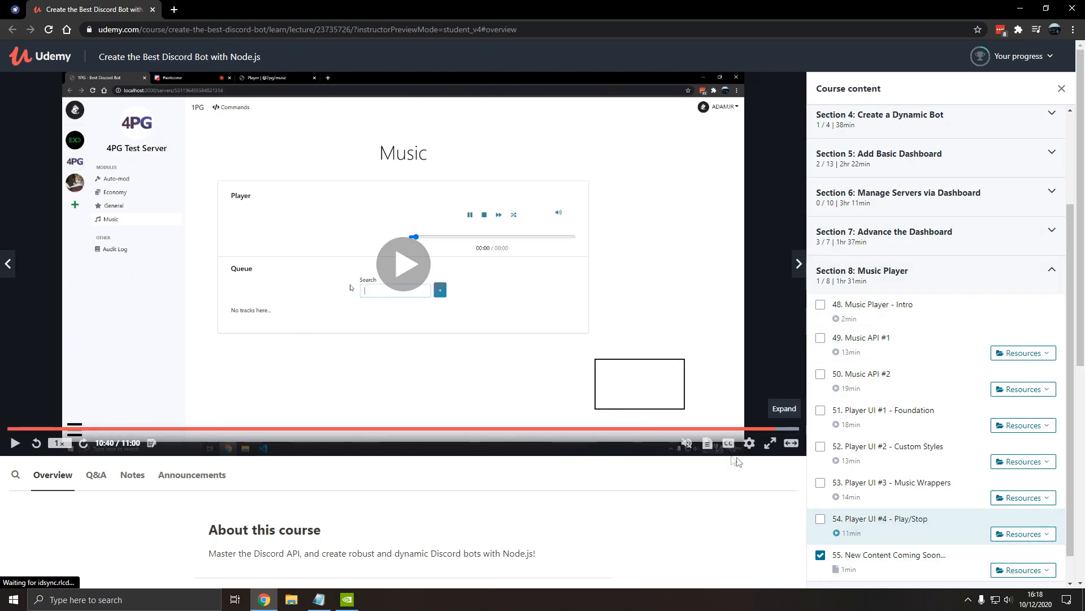
pyautogui.moveTo(749, 443)
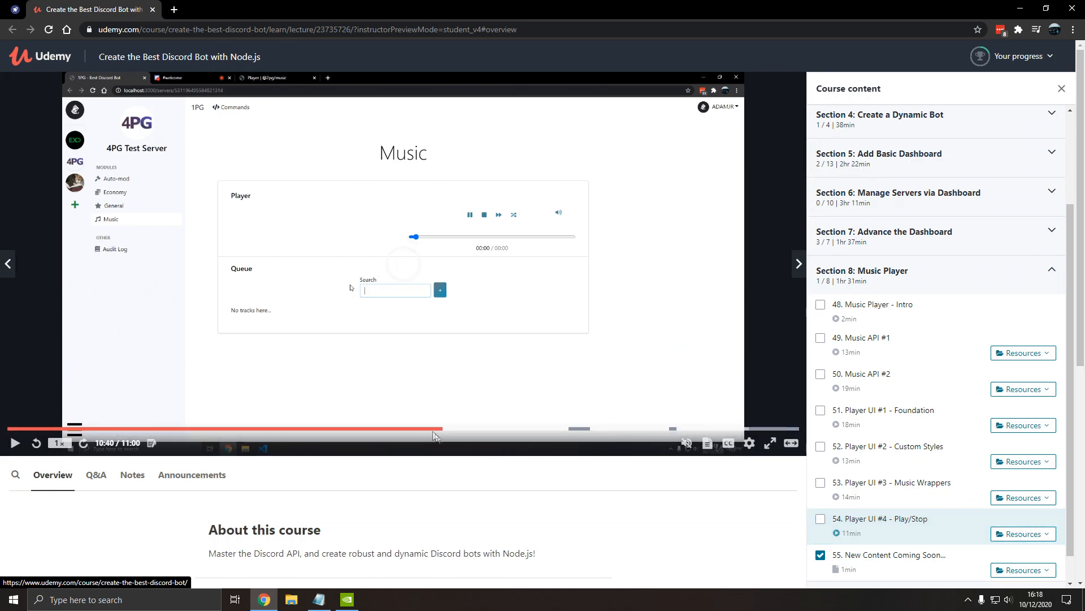
pyautogui.moveTo(253, 144)
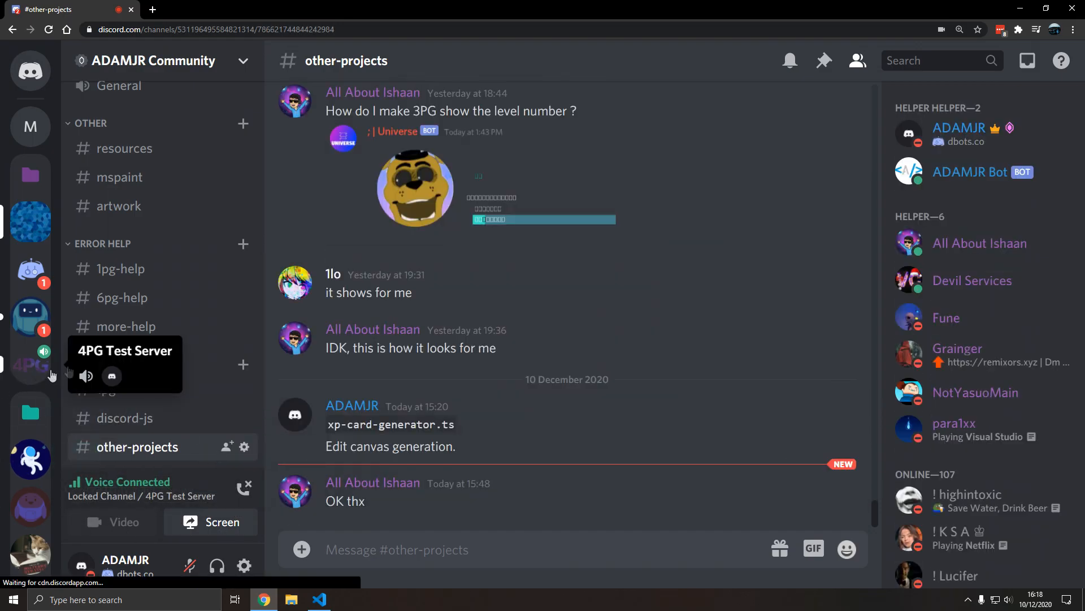
# Switch back to Visual Studio Code to show the finished seek.js.
pyautogui.click(318, 599)
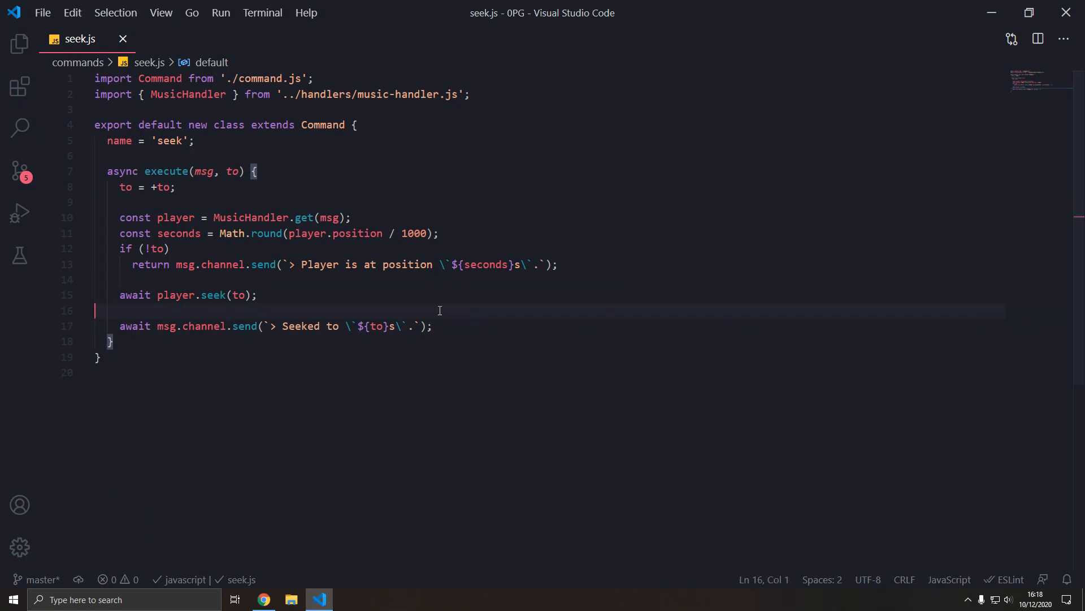
pyautogui.moveTo(471, 373)
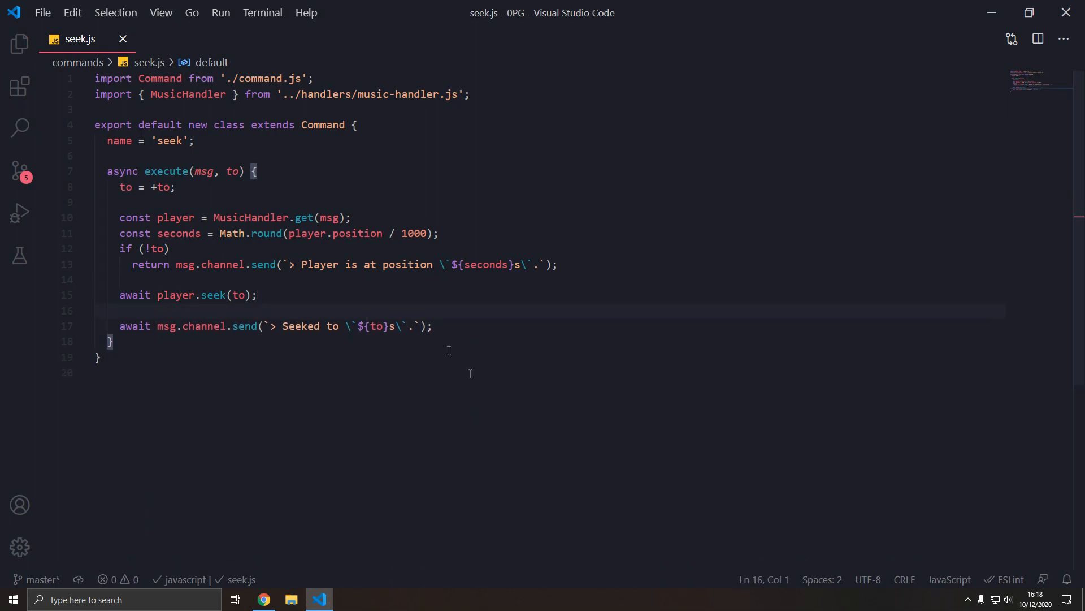